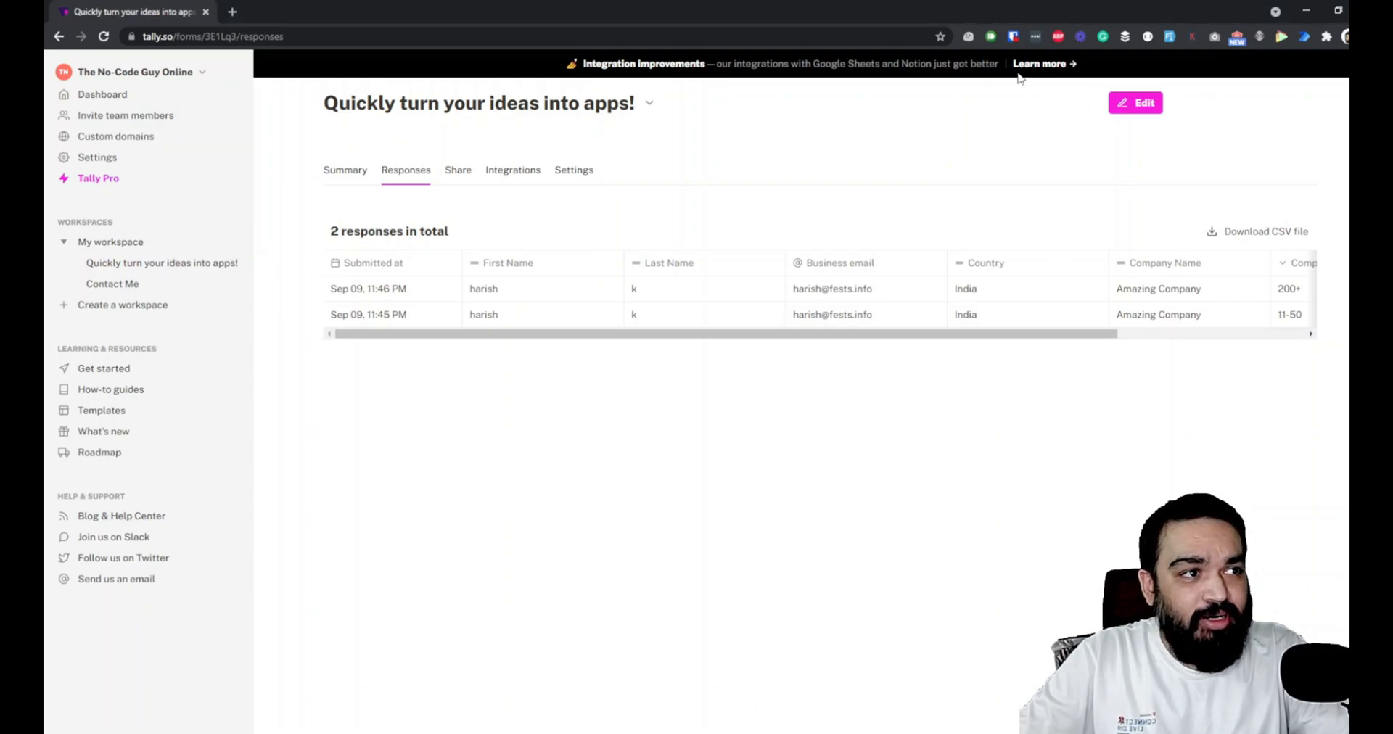
Step: Return to the workspace dashboard and create a new blank form
click(102, 94)
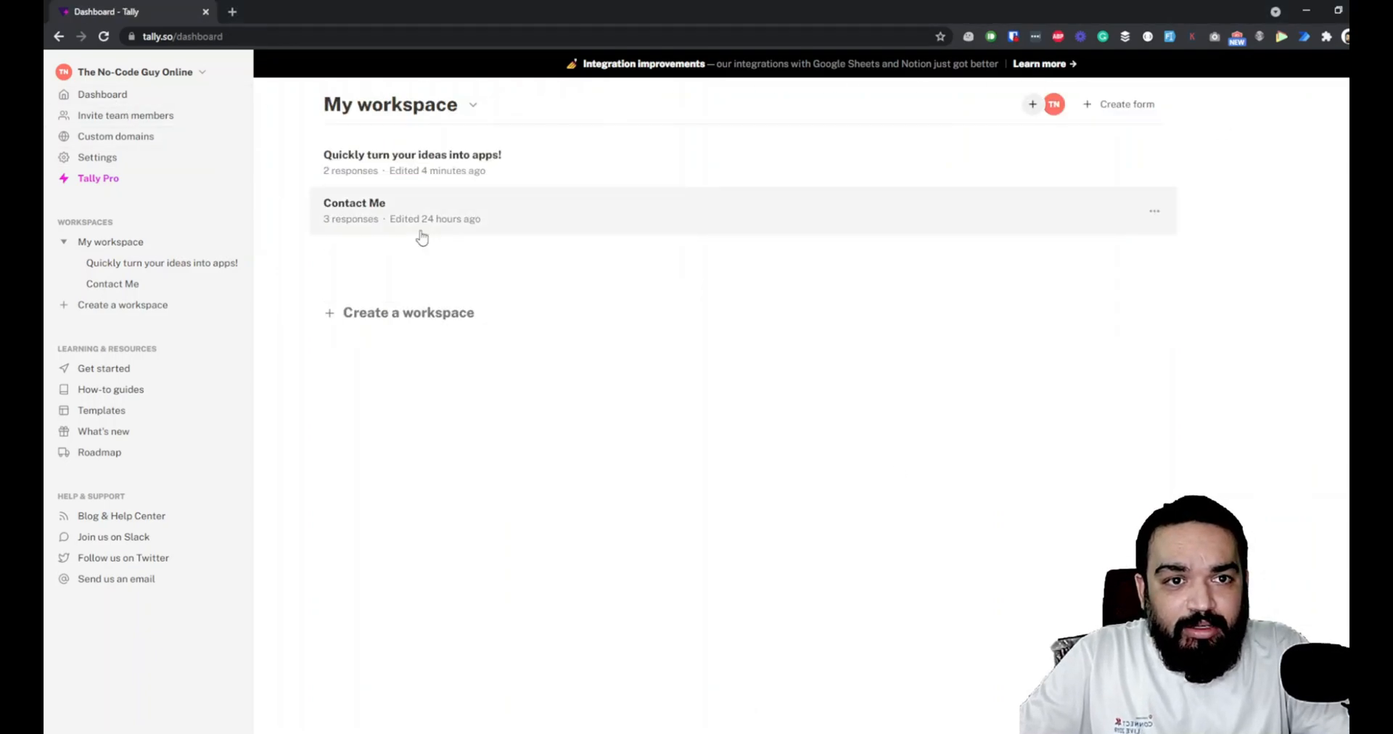
click(1117, 104)
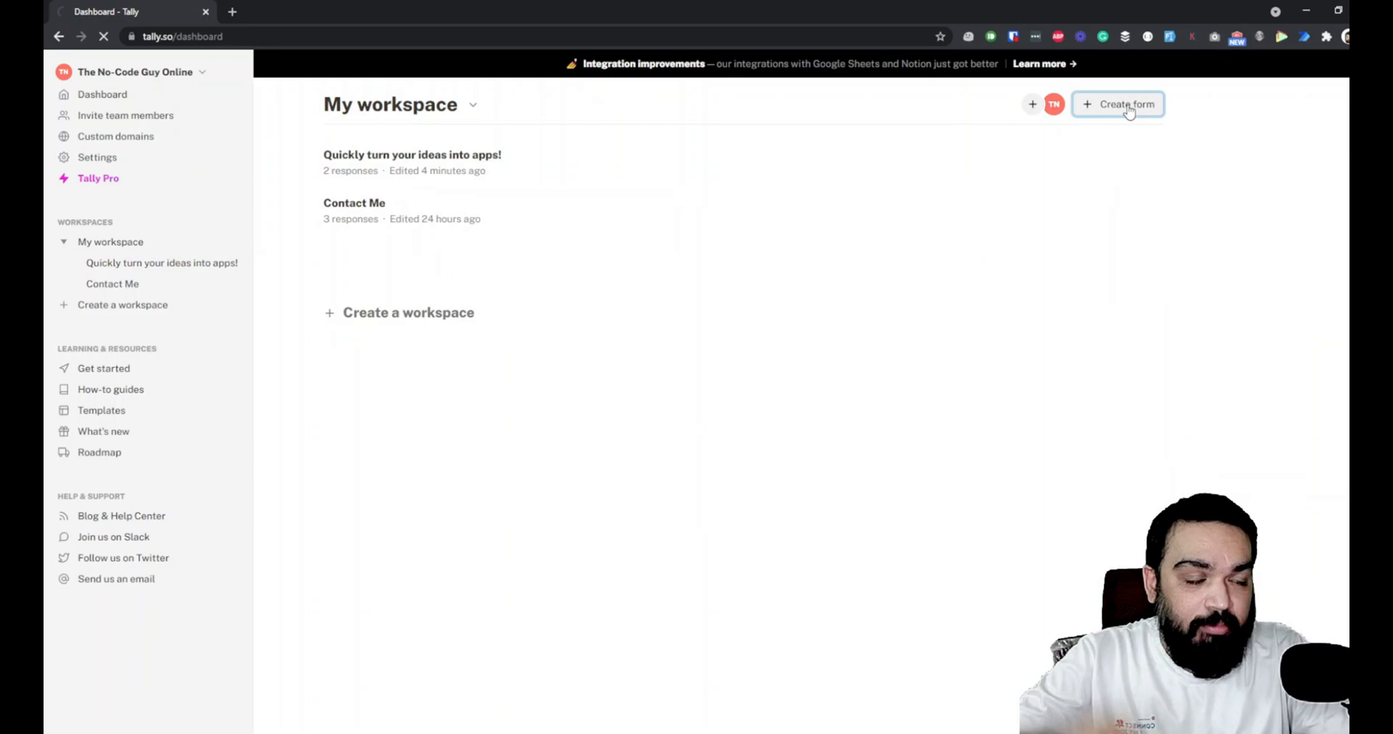
click(1126, 104)
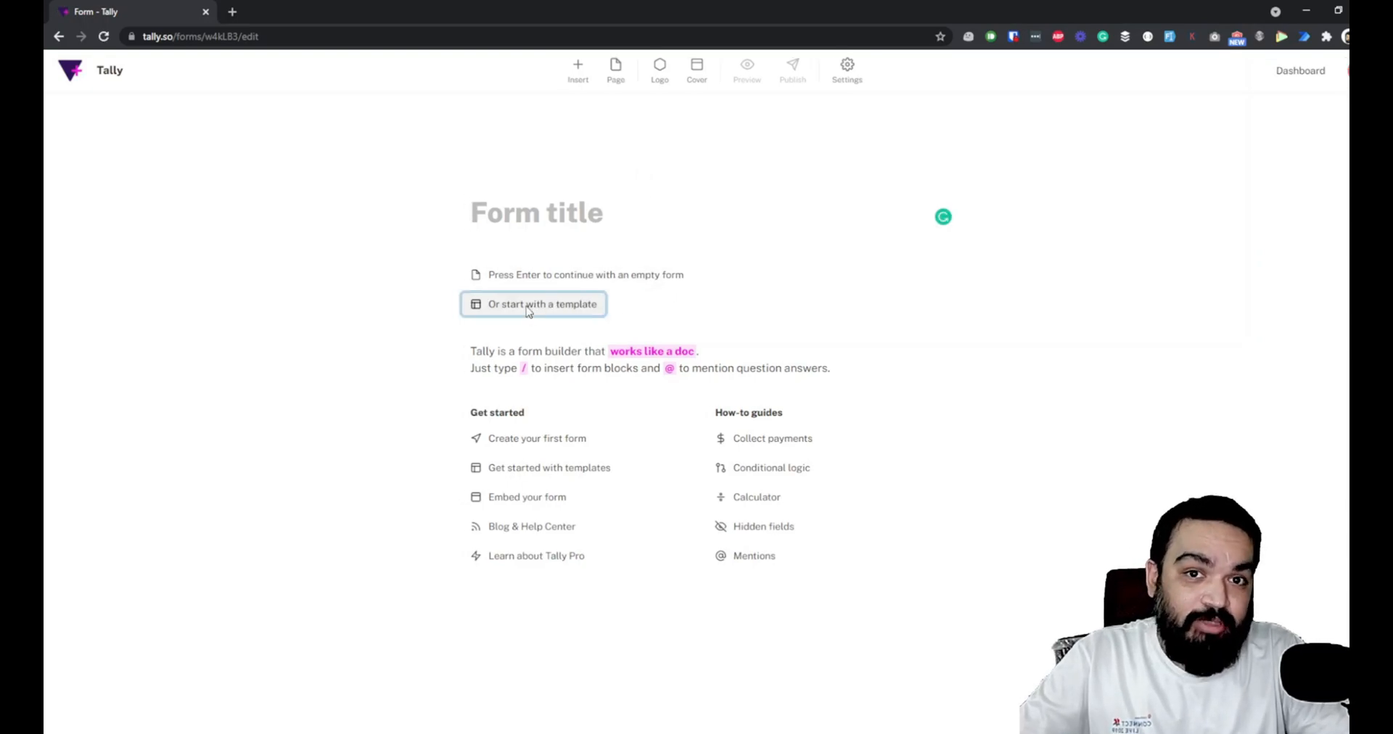
Step: Browse the template gallery, filtering by Product and then Personal templates
click(542, 305)
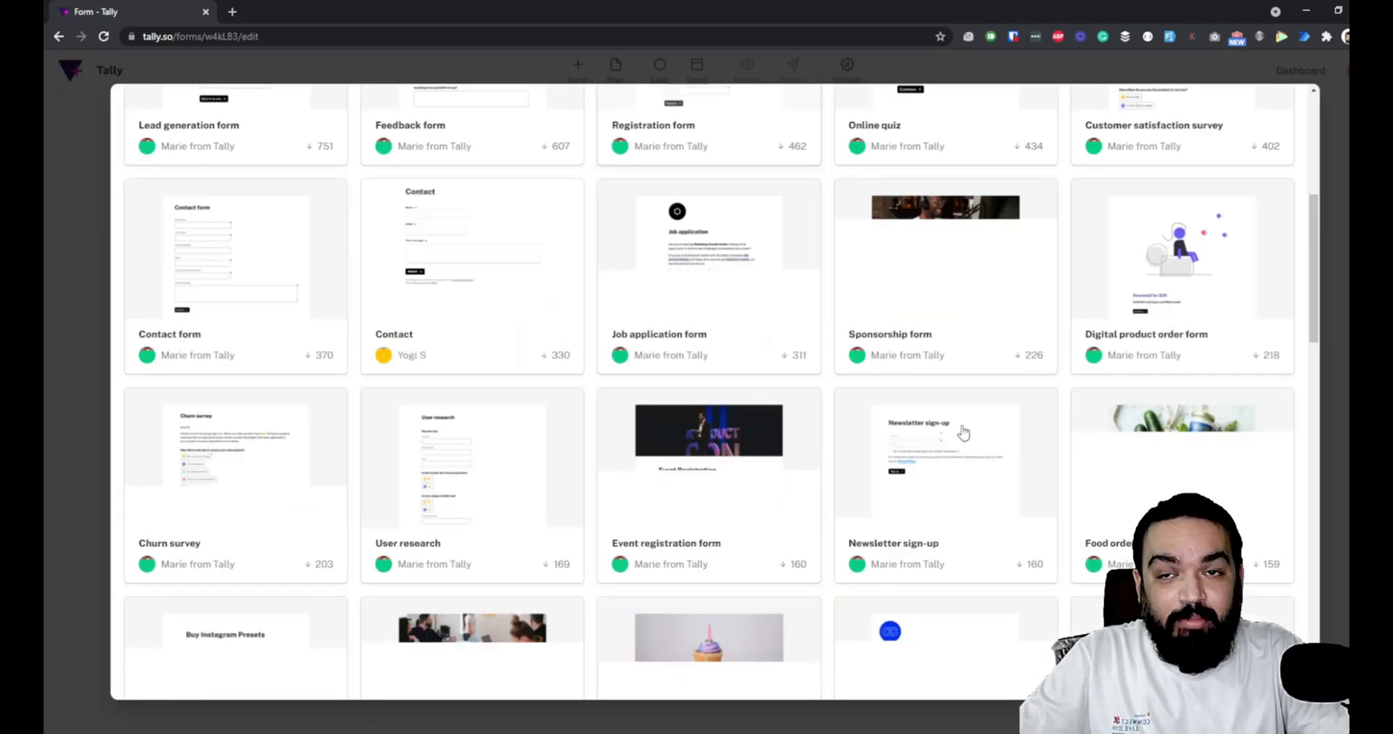
scroll(down, 3)
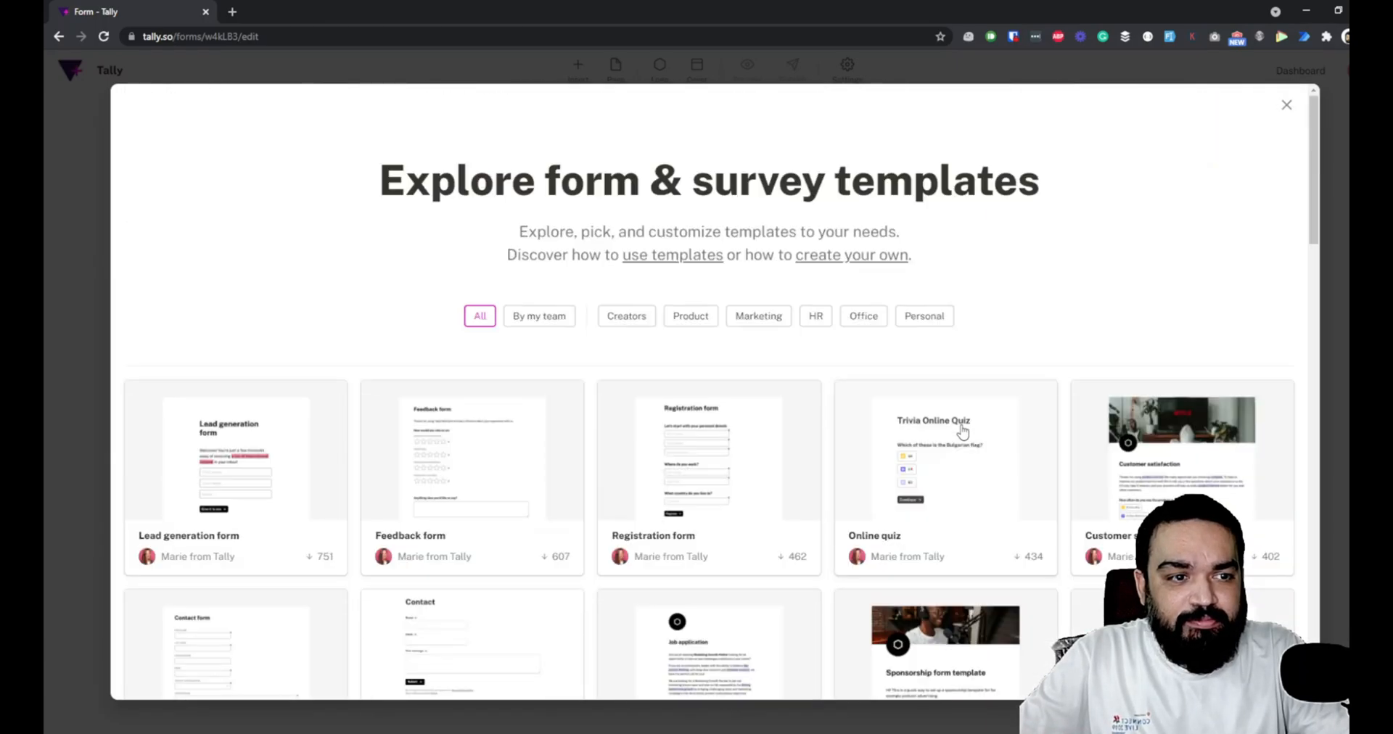
click(758, 315)
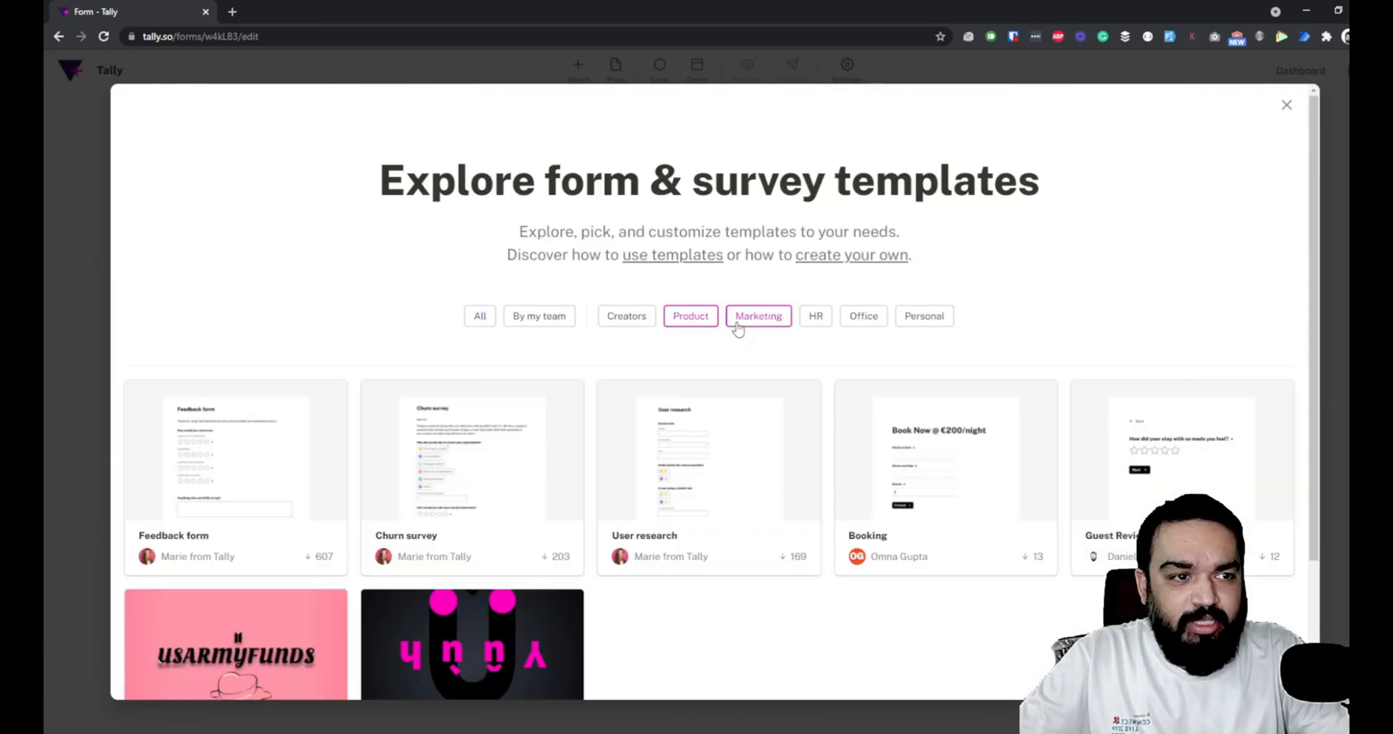
click(925, 315)
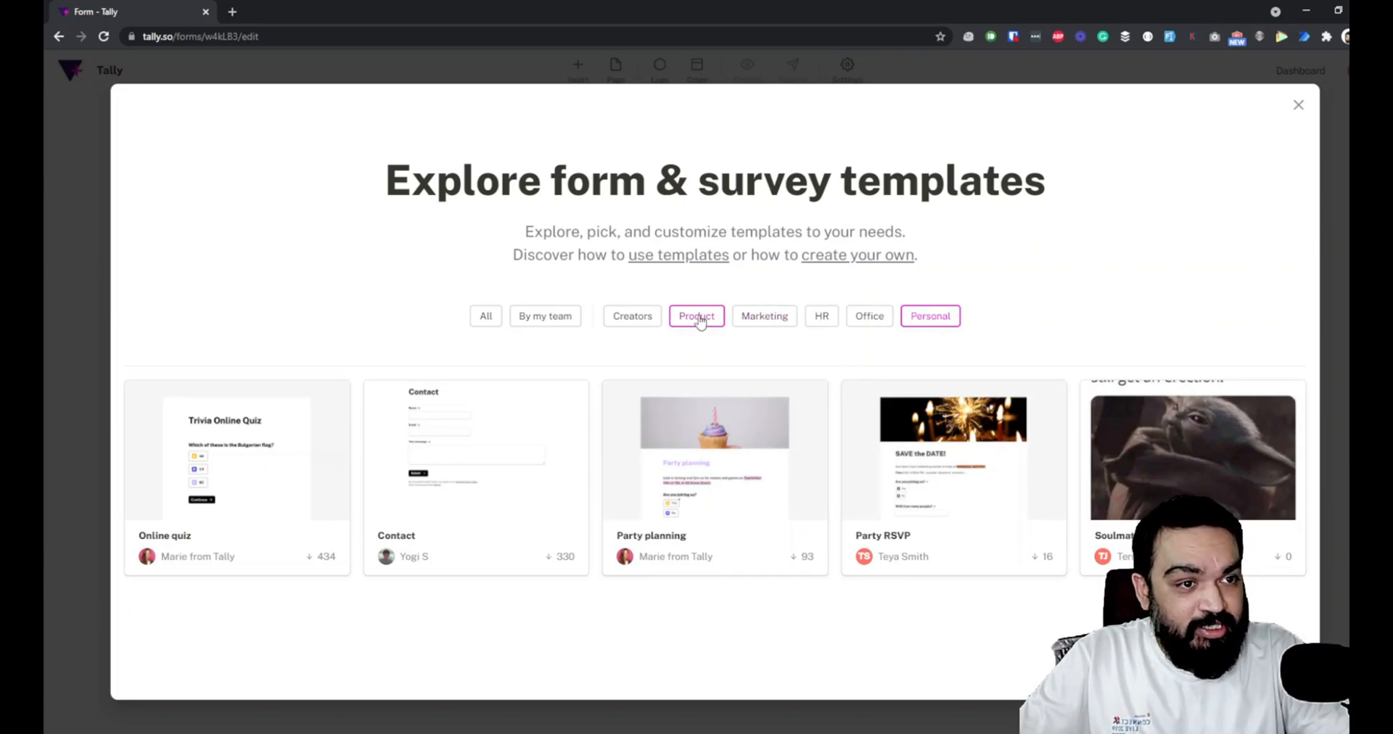
Step: Switch the gallery filter back to Product, then narrow it to Creators templates
click(695, 315)
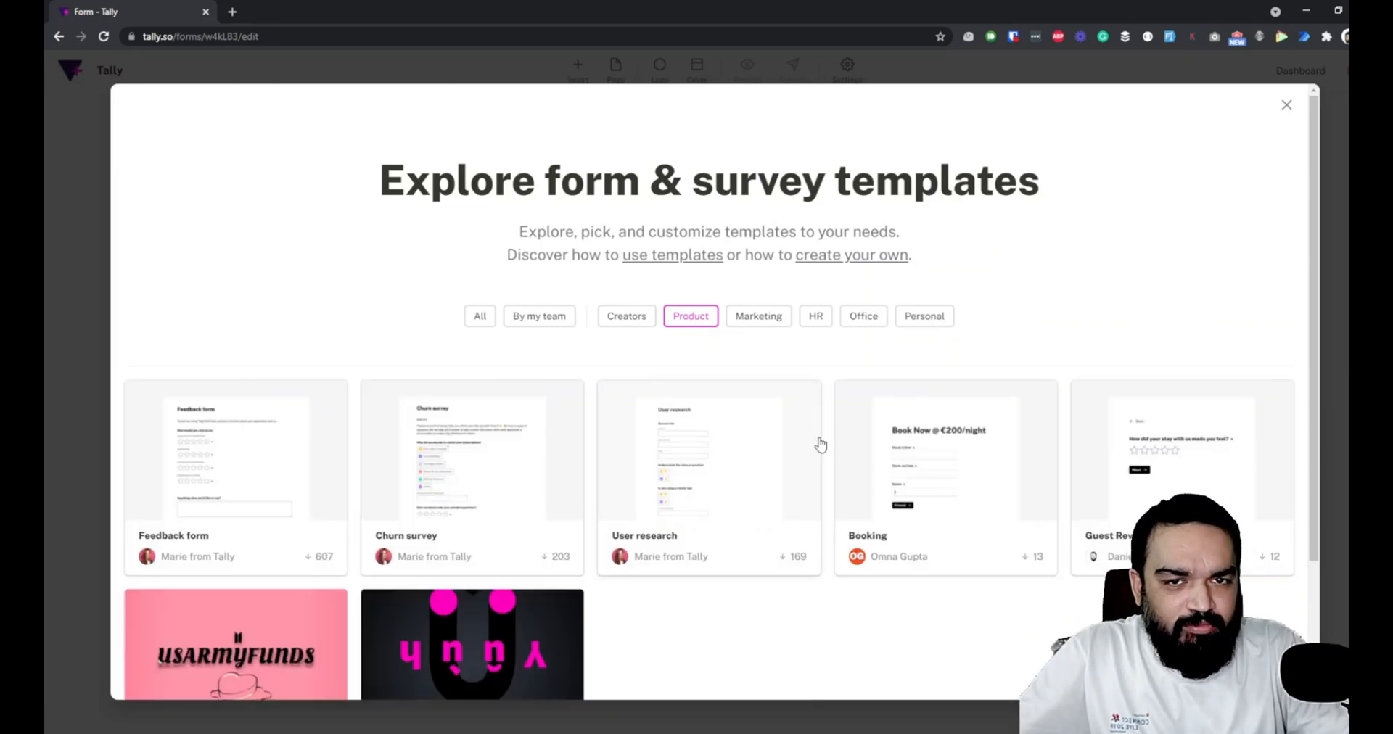
scroll(down, 3)
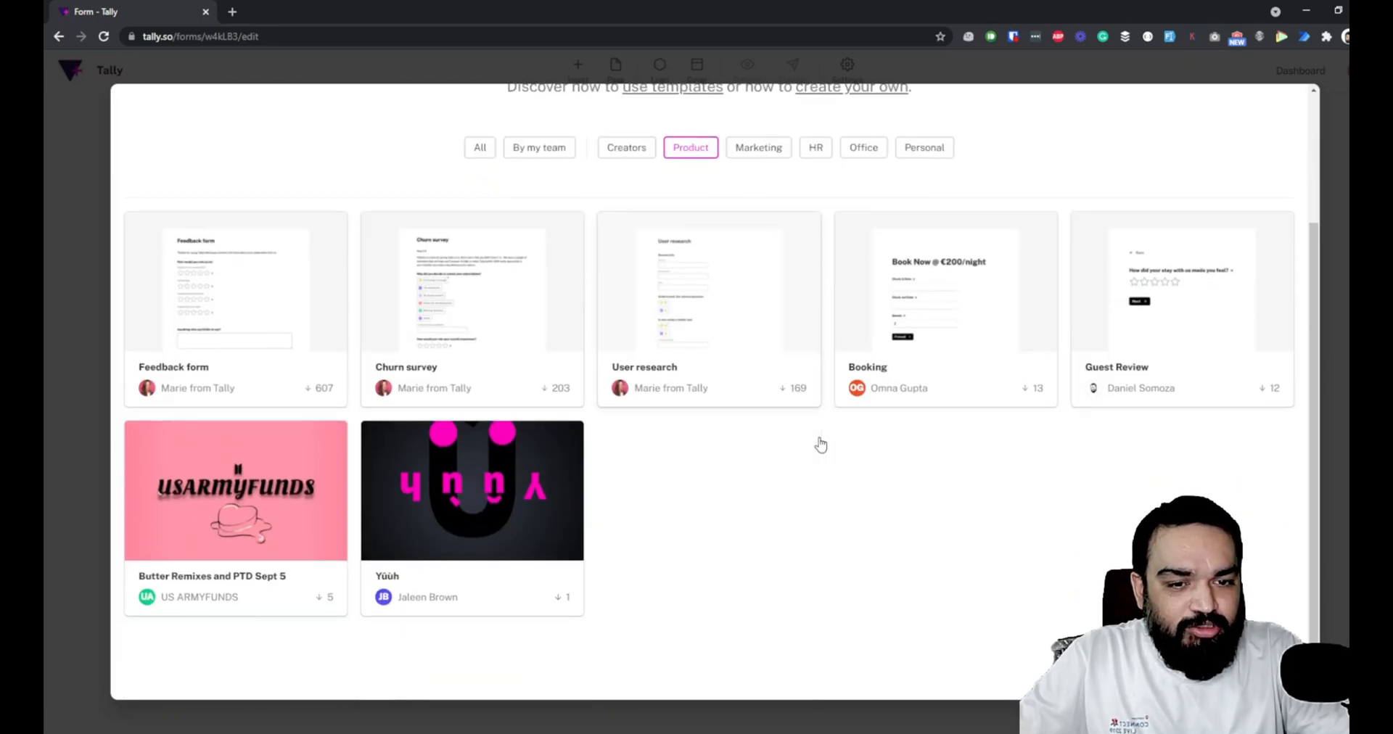
click(627, 315)
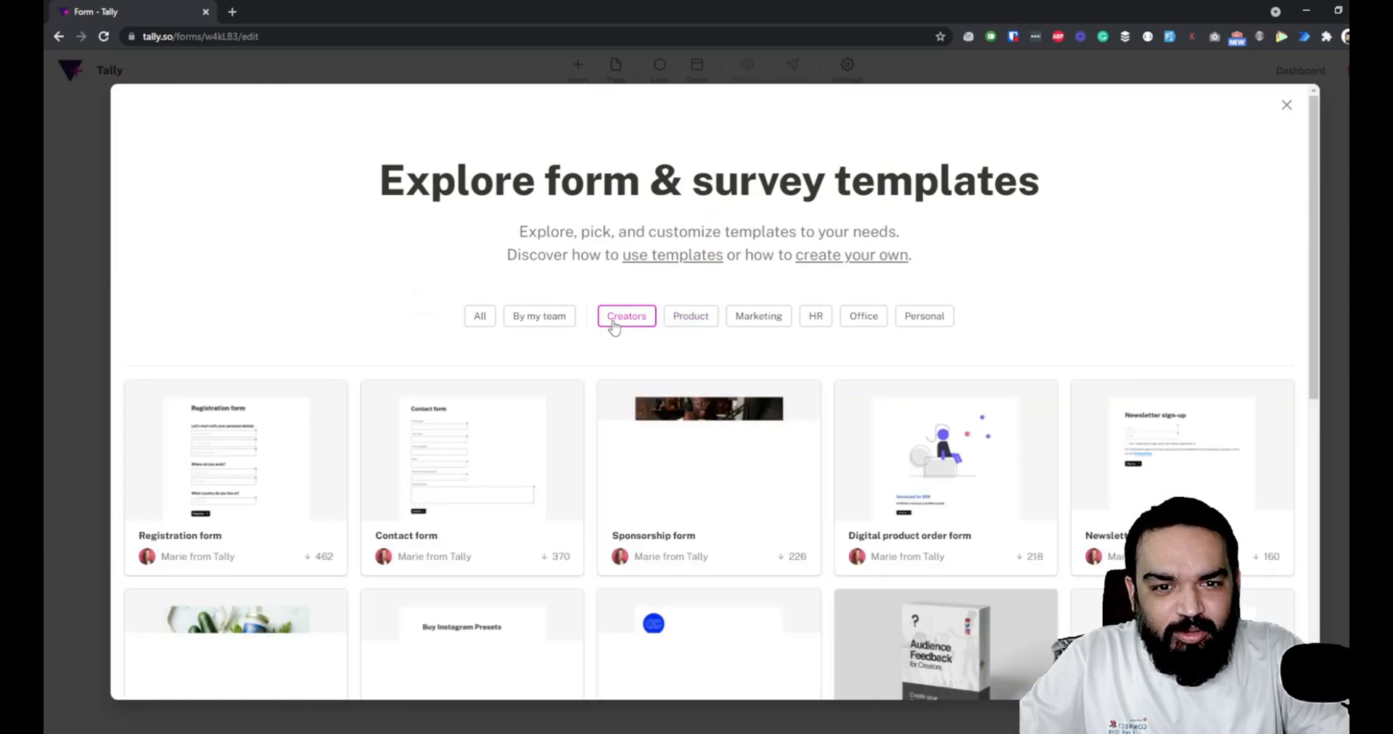
scroll(down, 3)
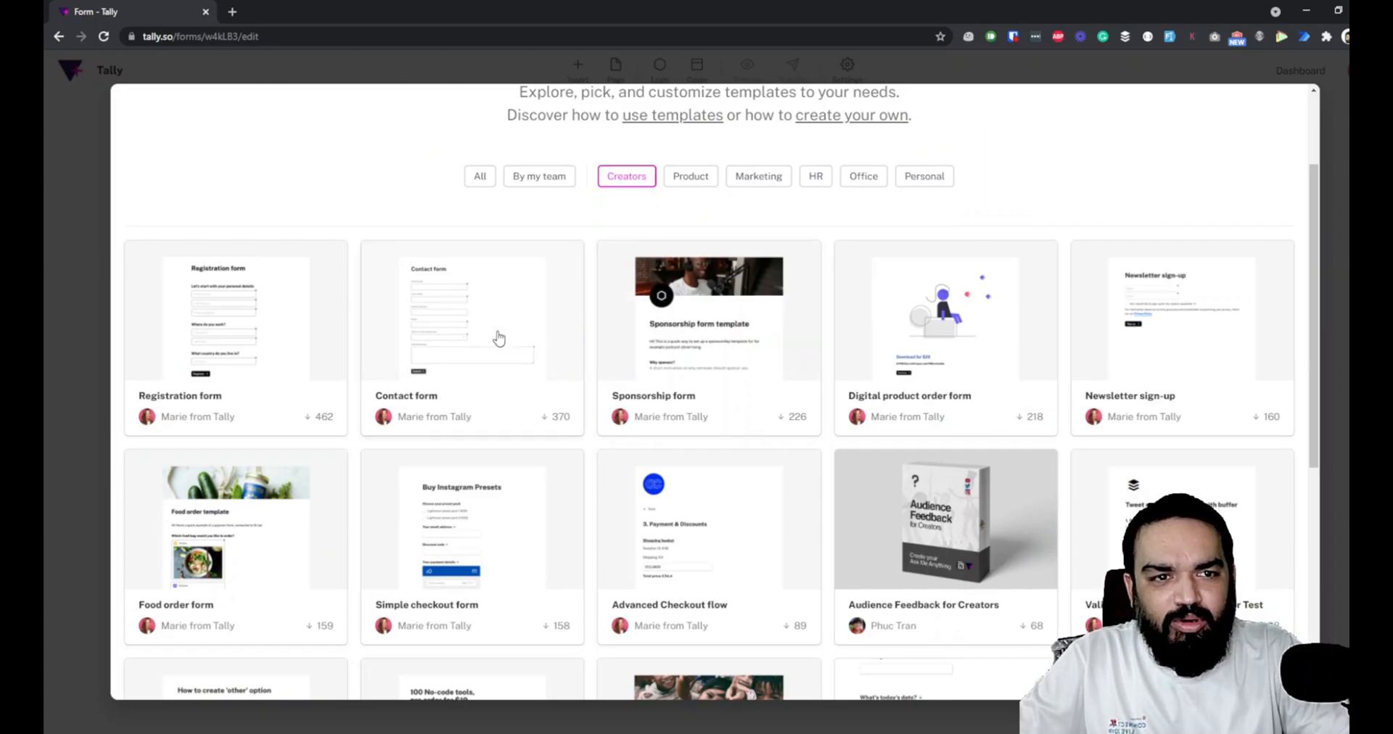
Step: Preview the Contact form template and scroll through its fields
click(472, 321)
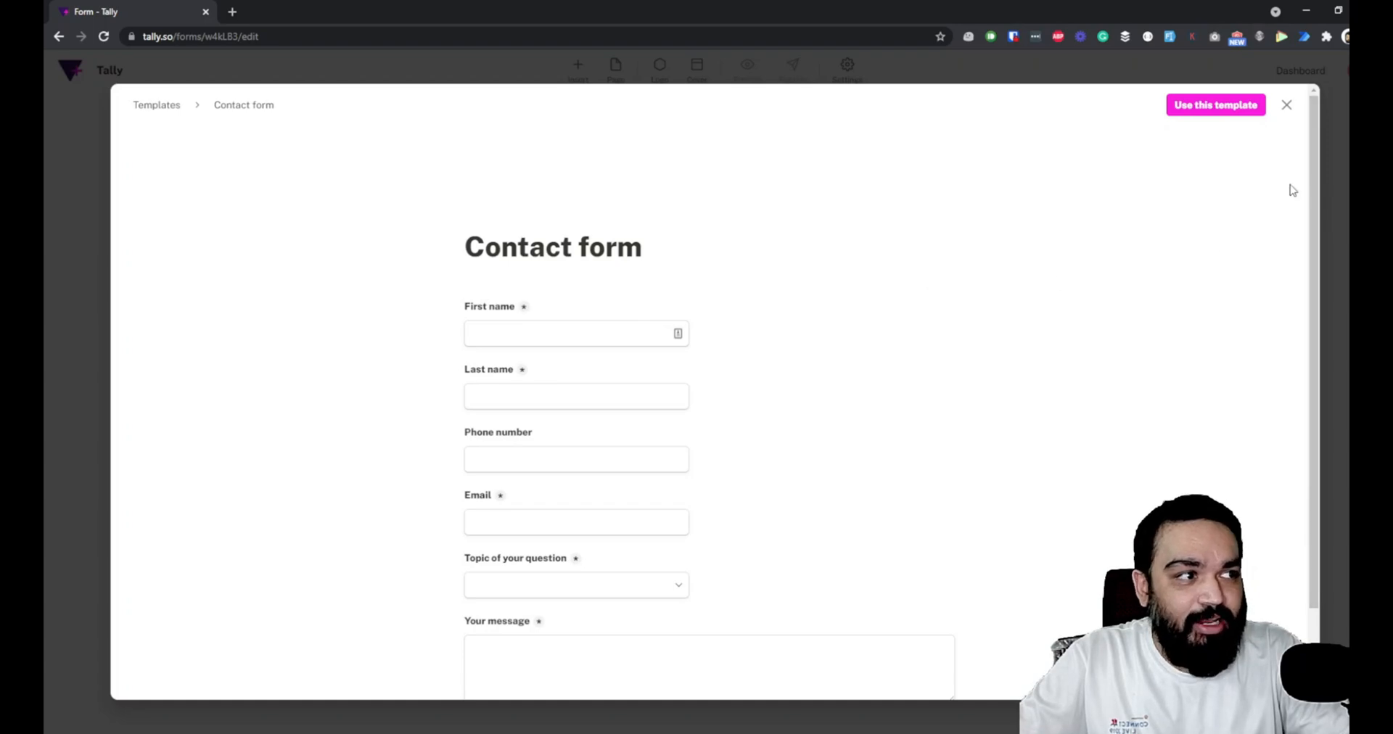
scroll(down, 3)
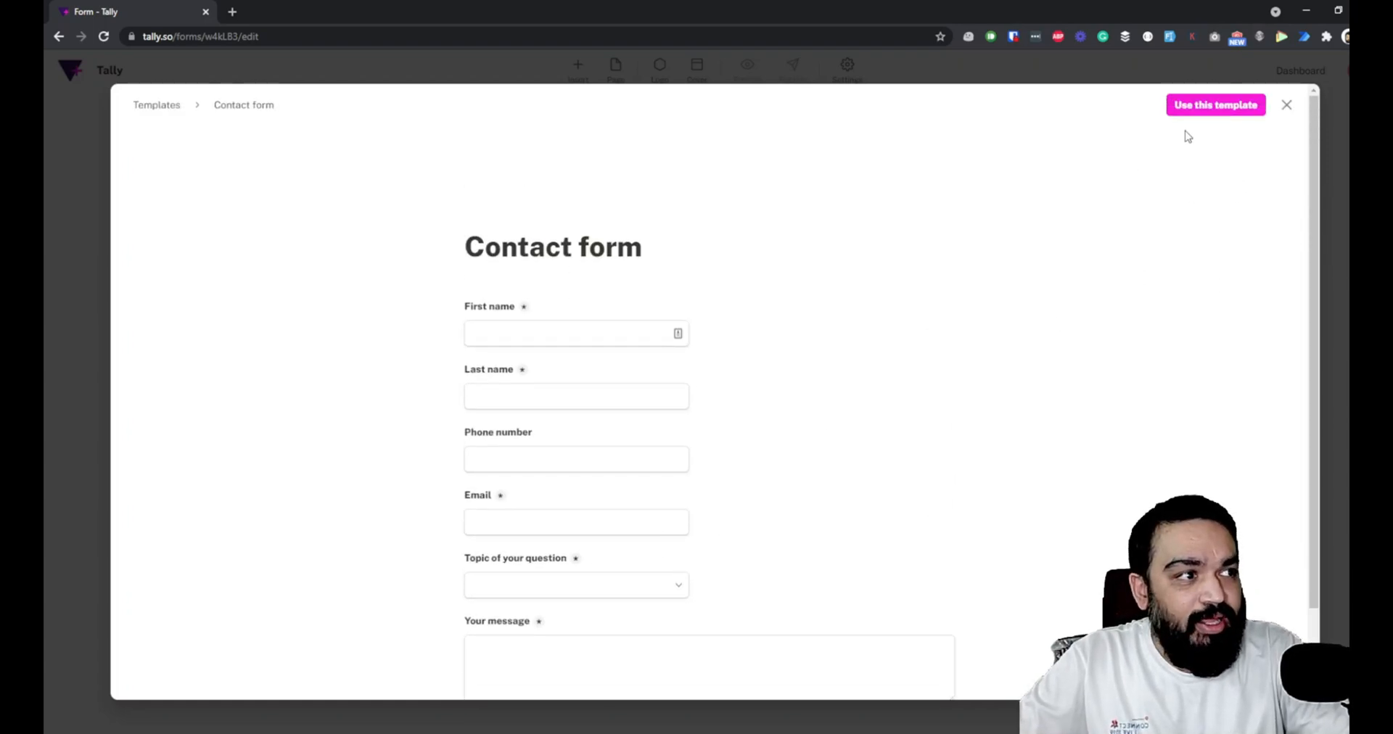
Step: Build the new form from the Contact template and select the First name placeholder
click(1216, 105)
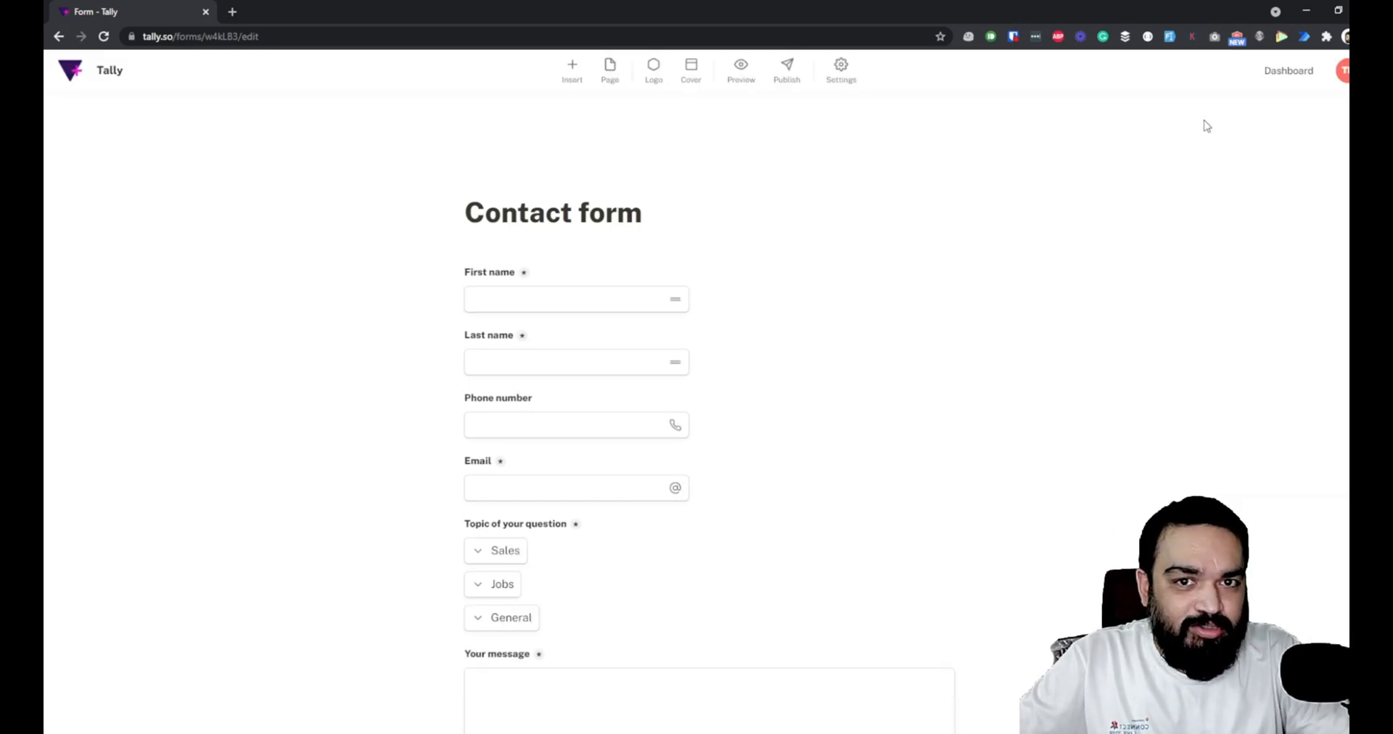
scroll(down, 3)
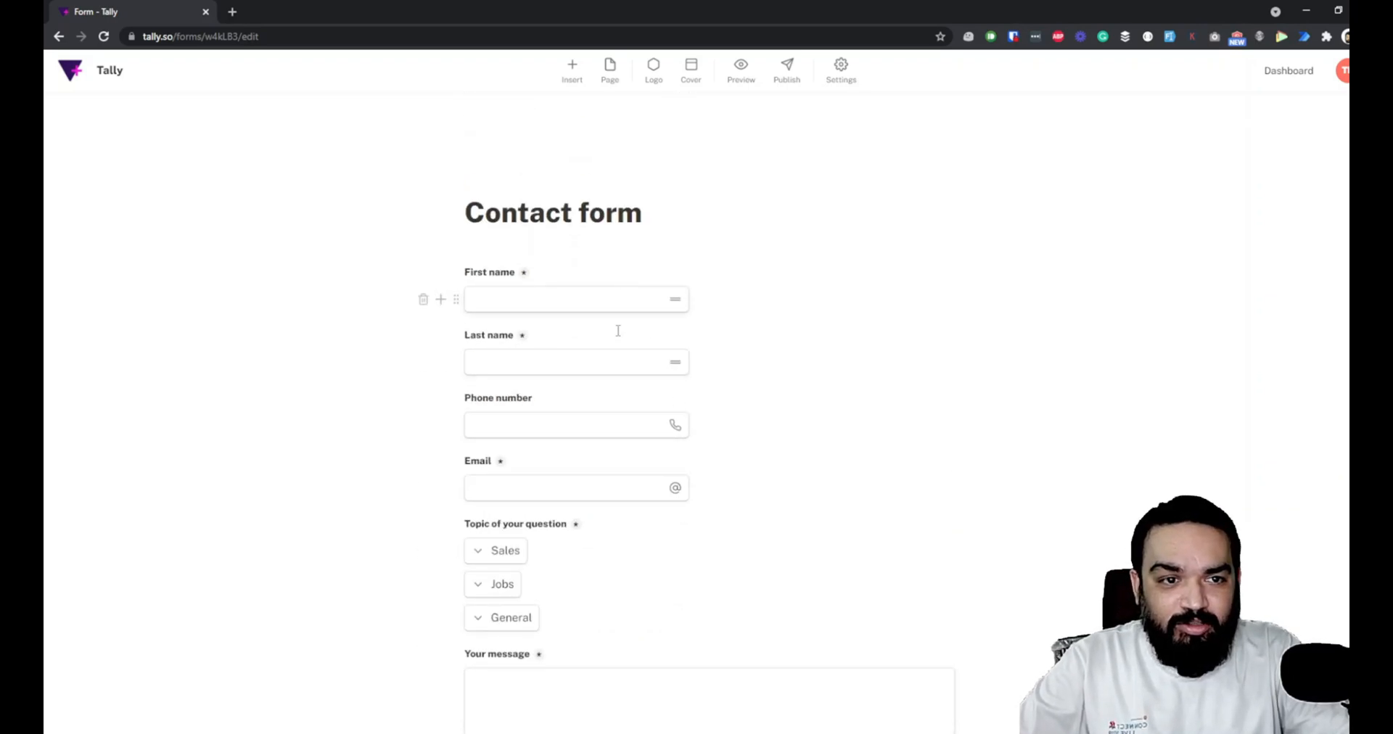
mouse_move(775, 345)
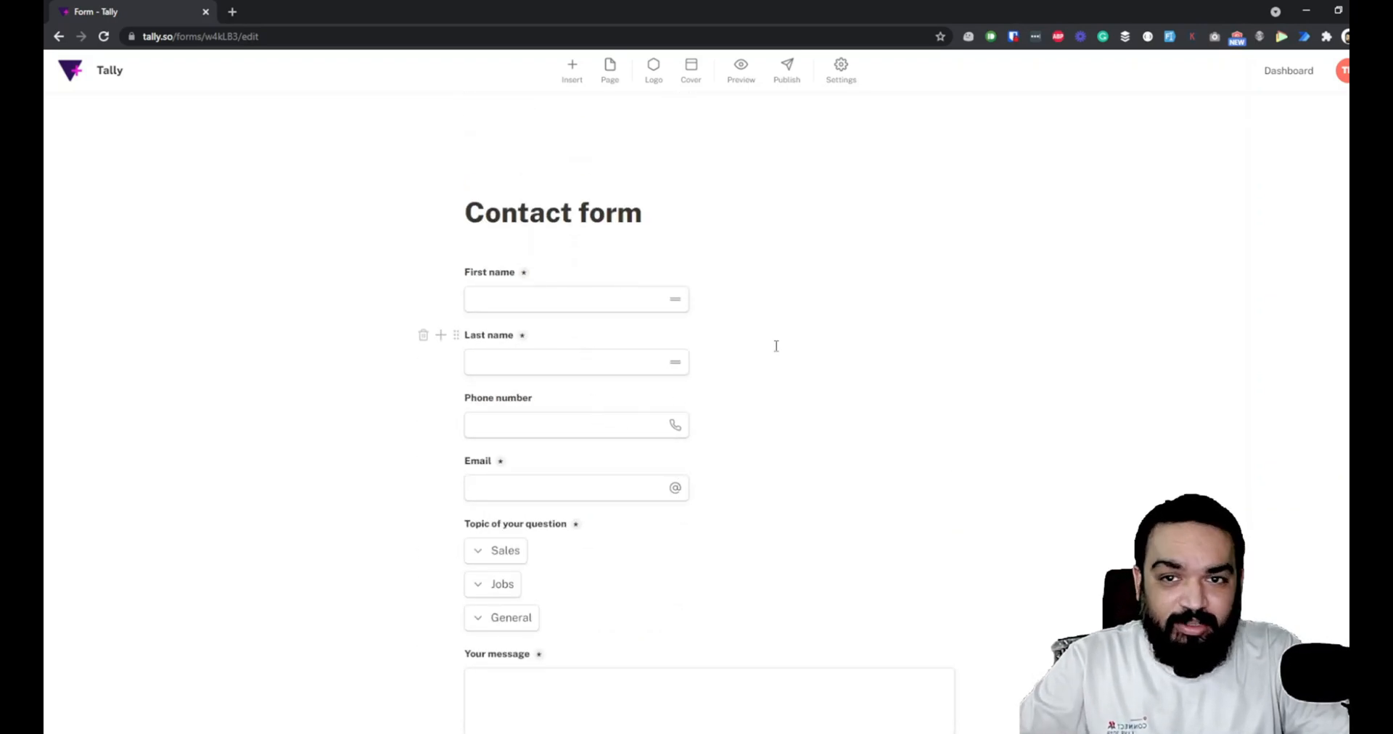
scroll(down, 3)
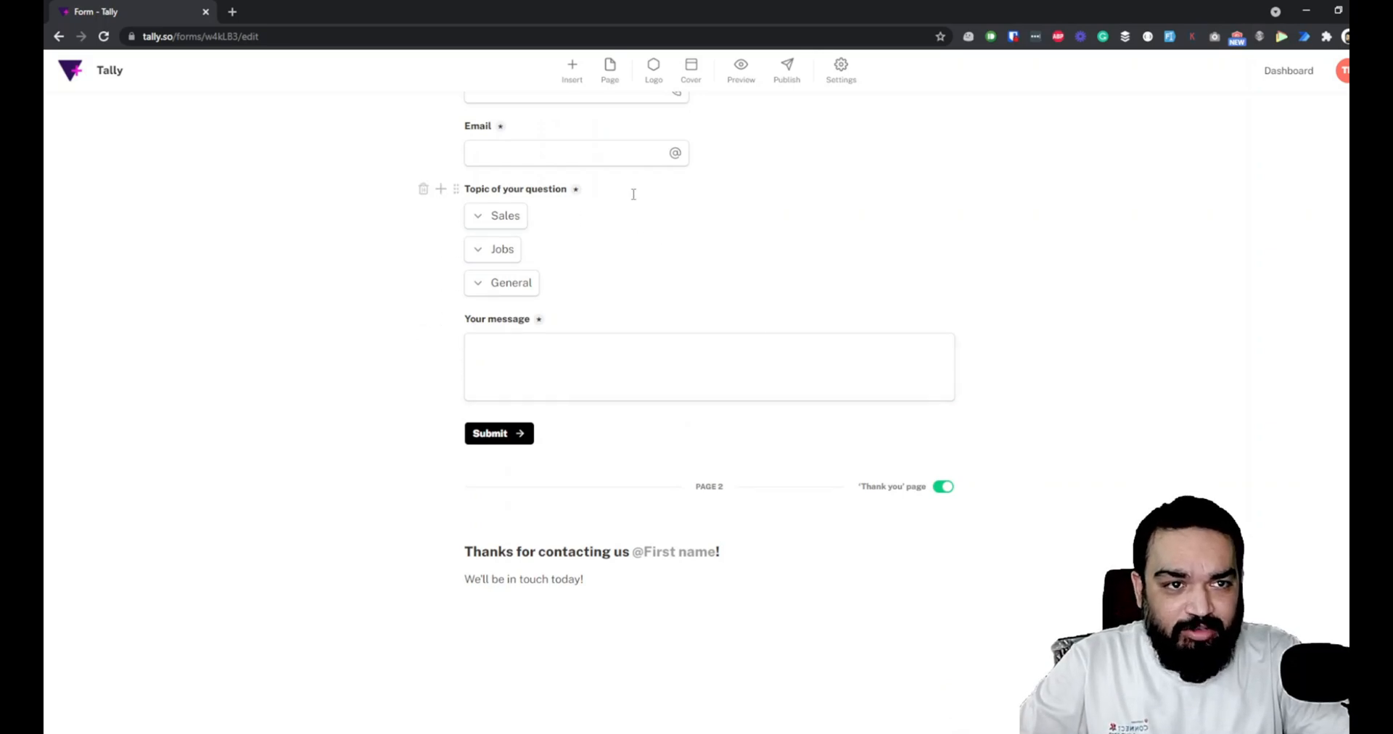
mouse_move(644, 573)
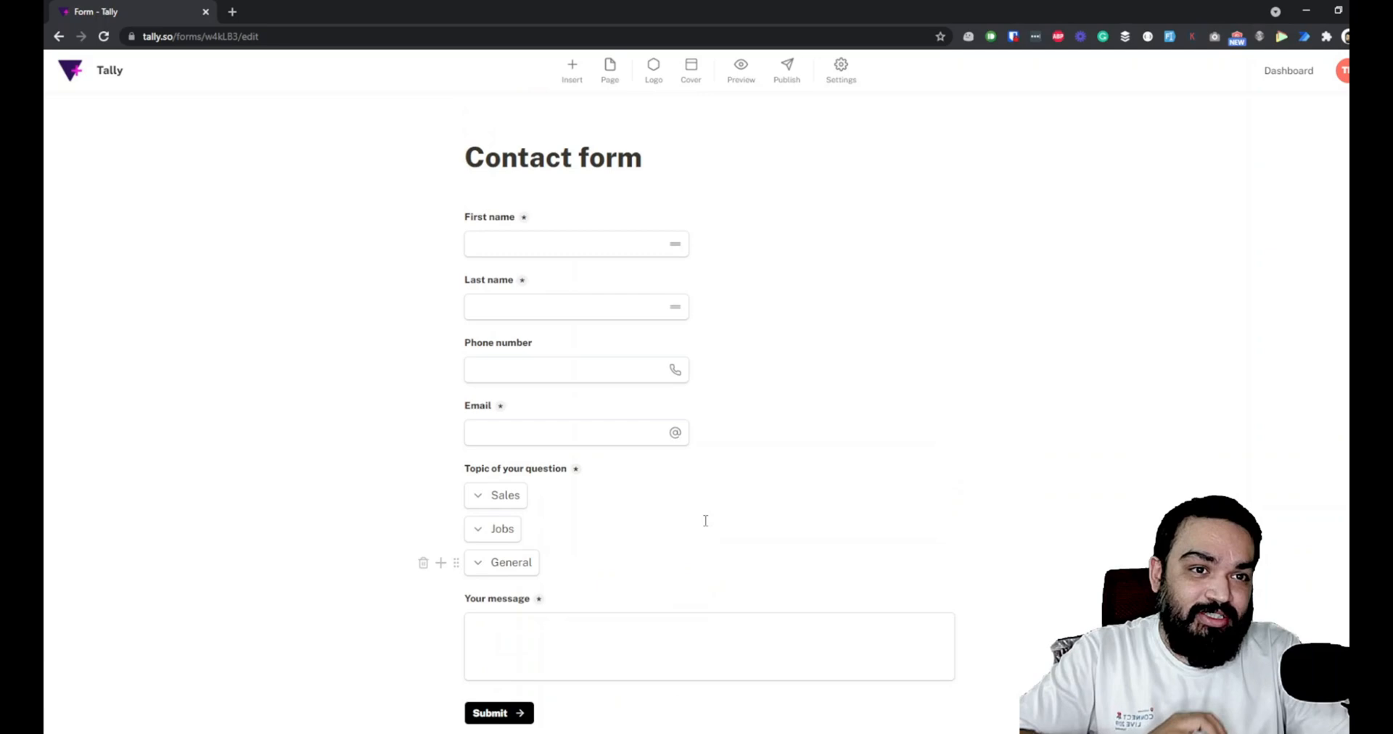
click(576, 244)
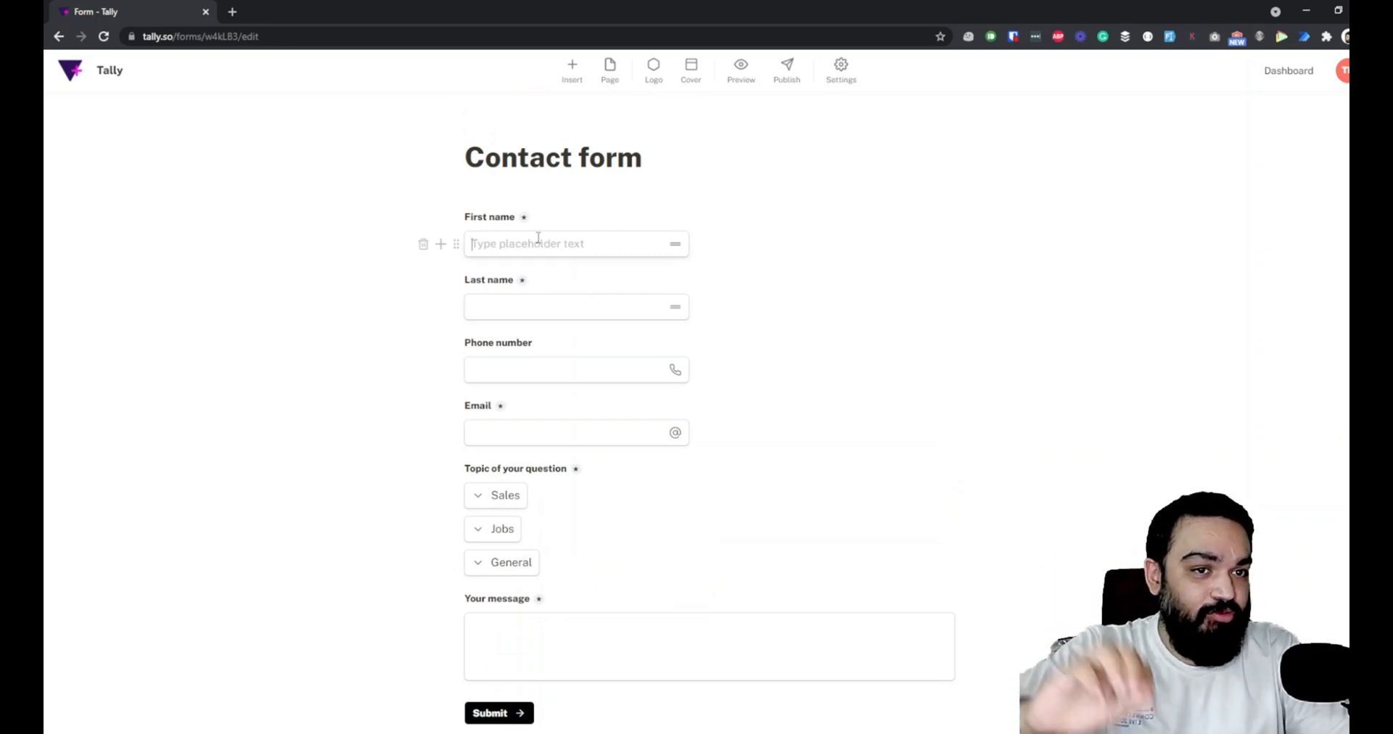
Step: Select the thank-you page message for editing and dismiss the field-mention list
scroll(down, 3)
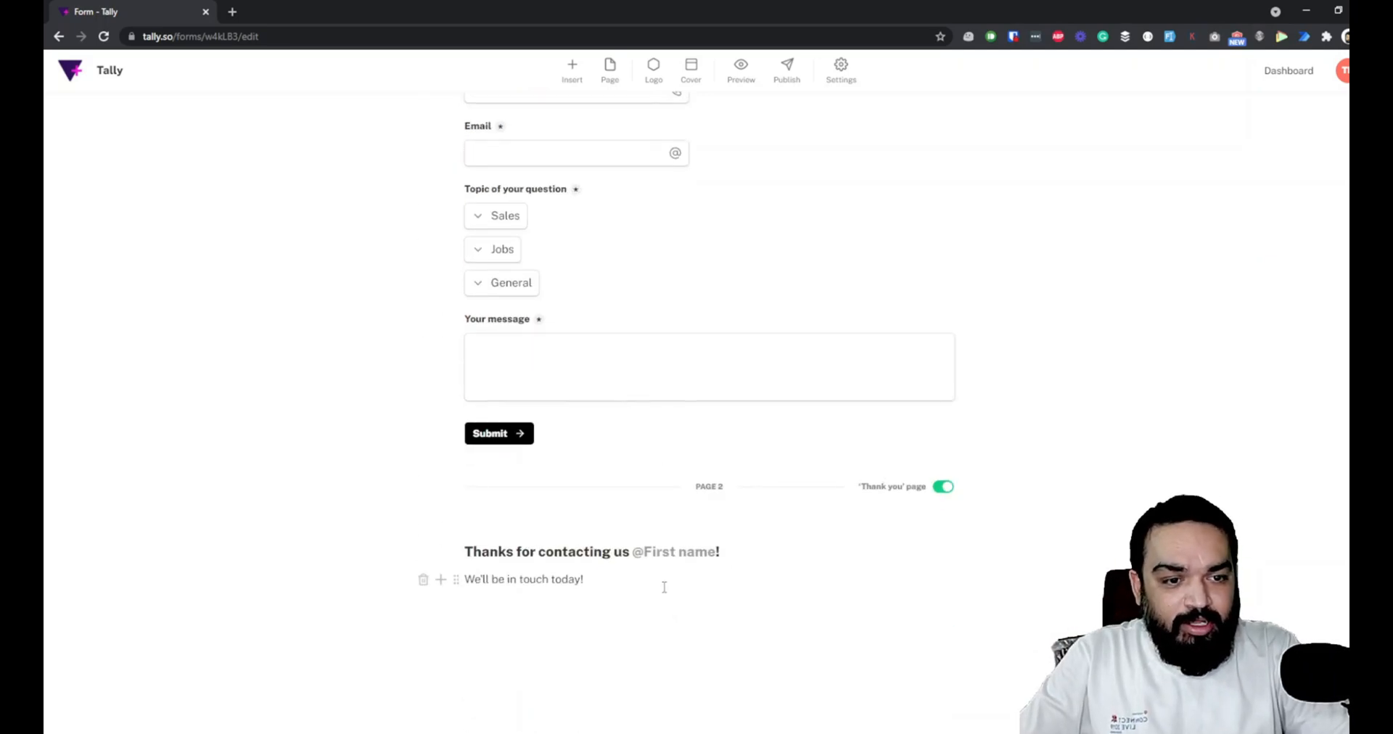
click(524, 579)
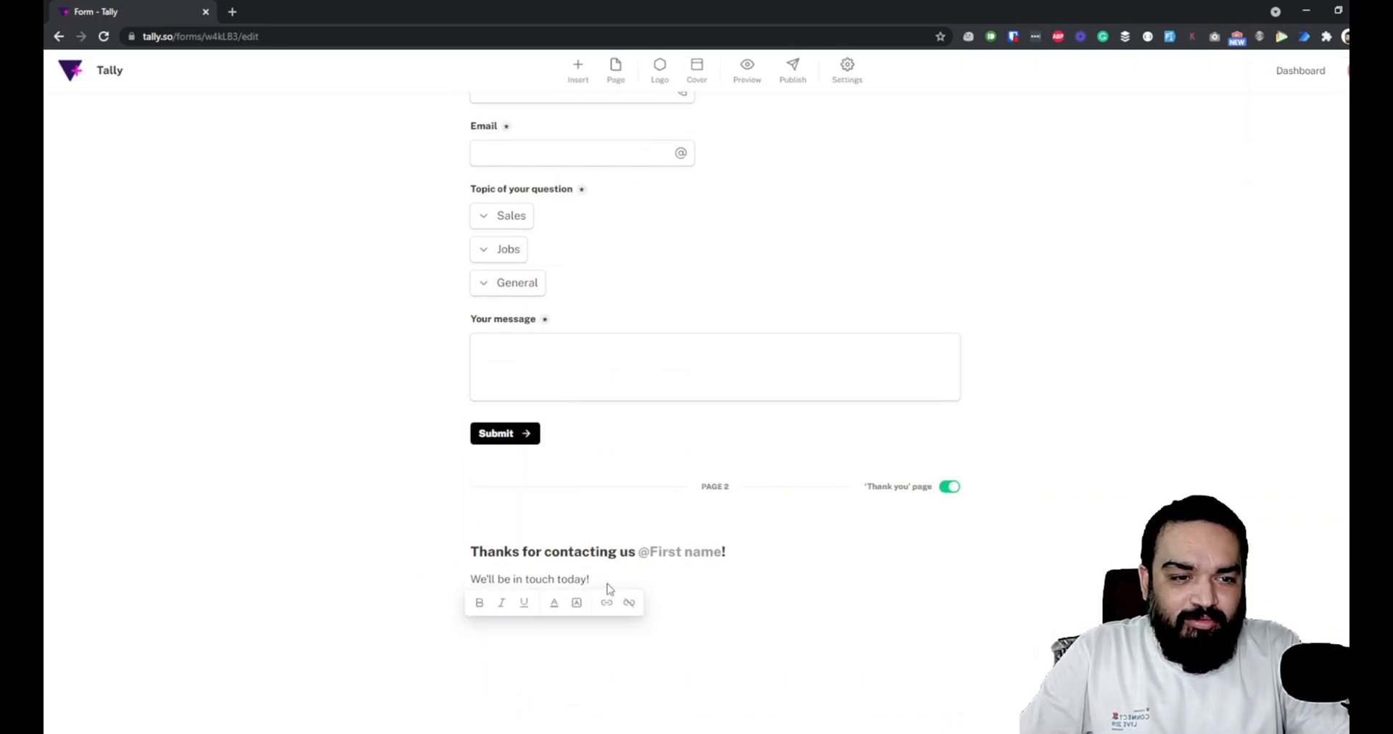
click(590, 579)
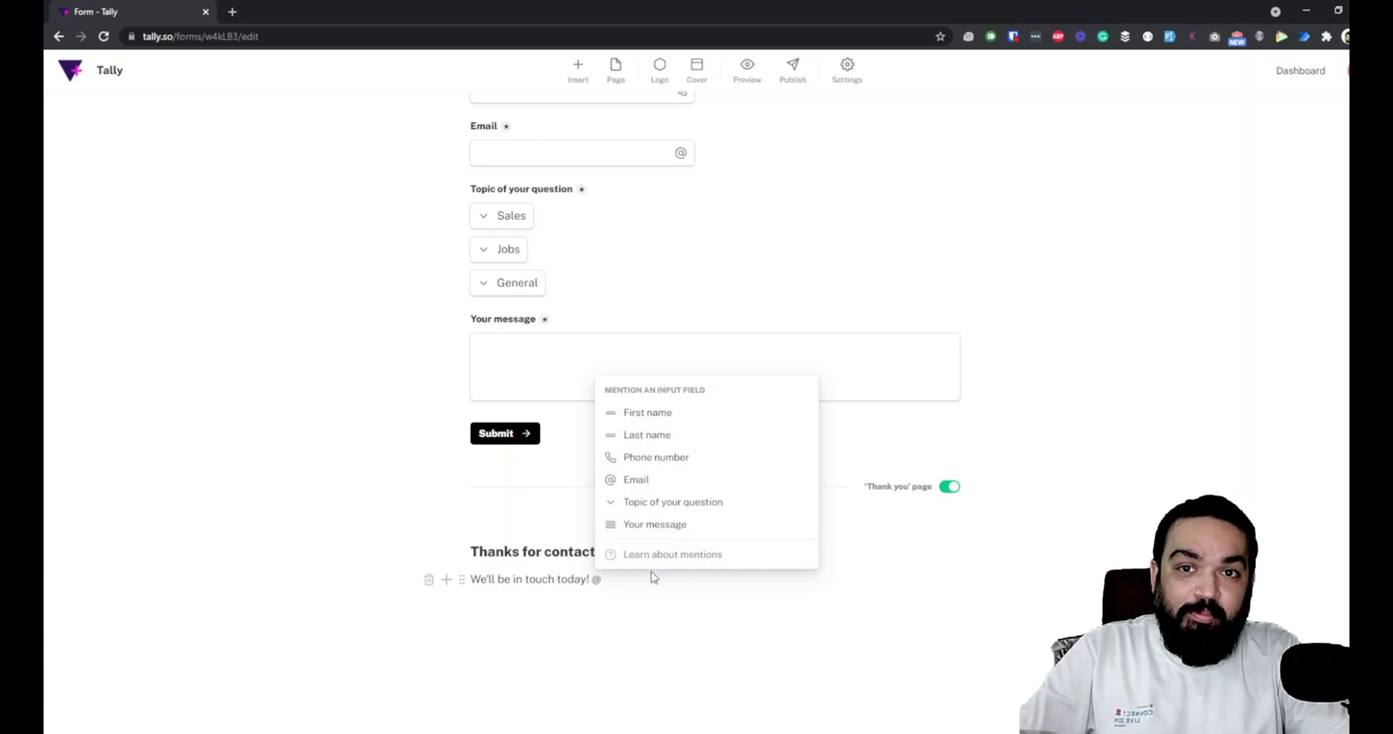
click(647, 413)
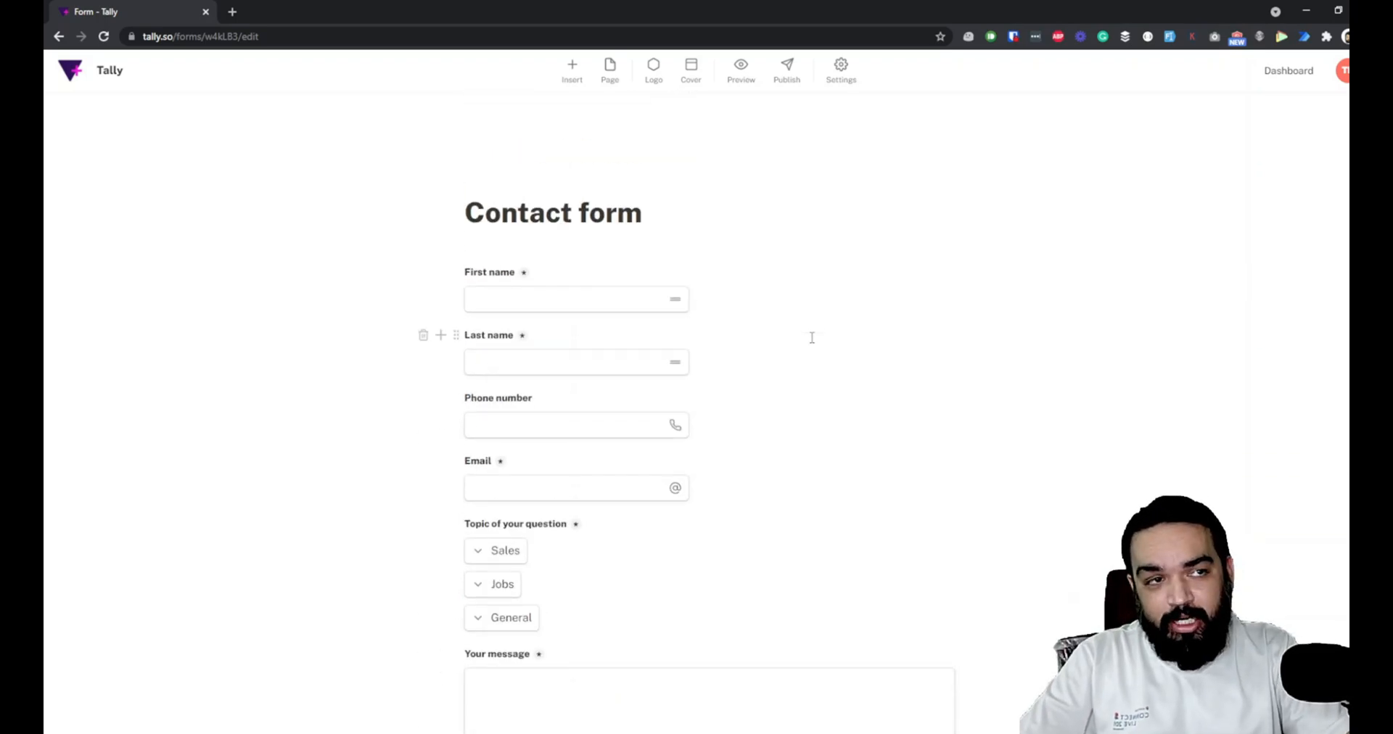
Step: Publish the Contact form and view its share link and embed options
click(785, 70)
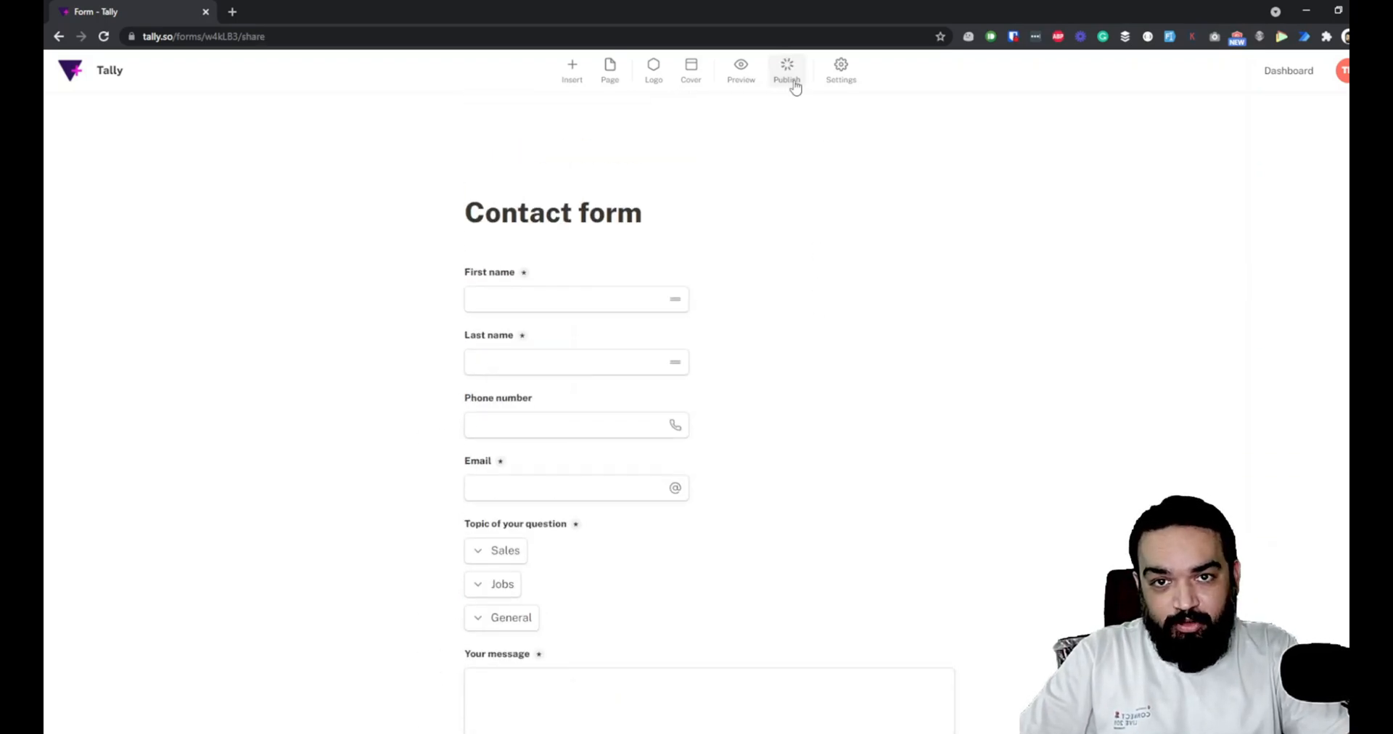
click(785, 71)
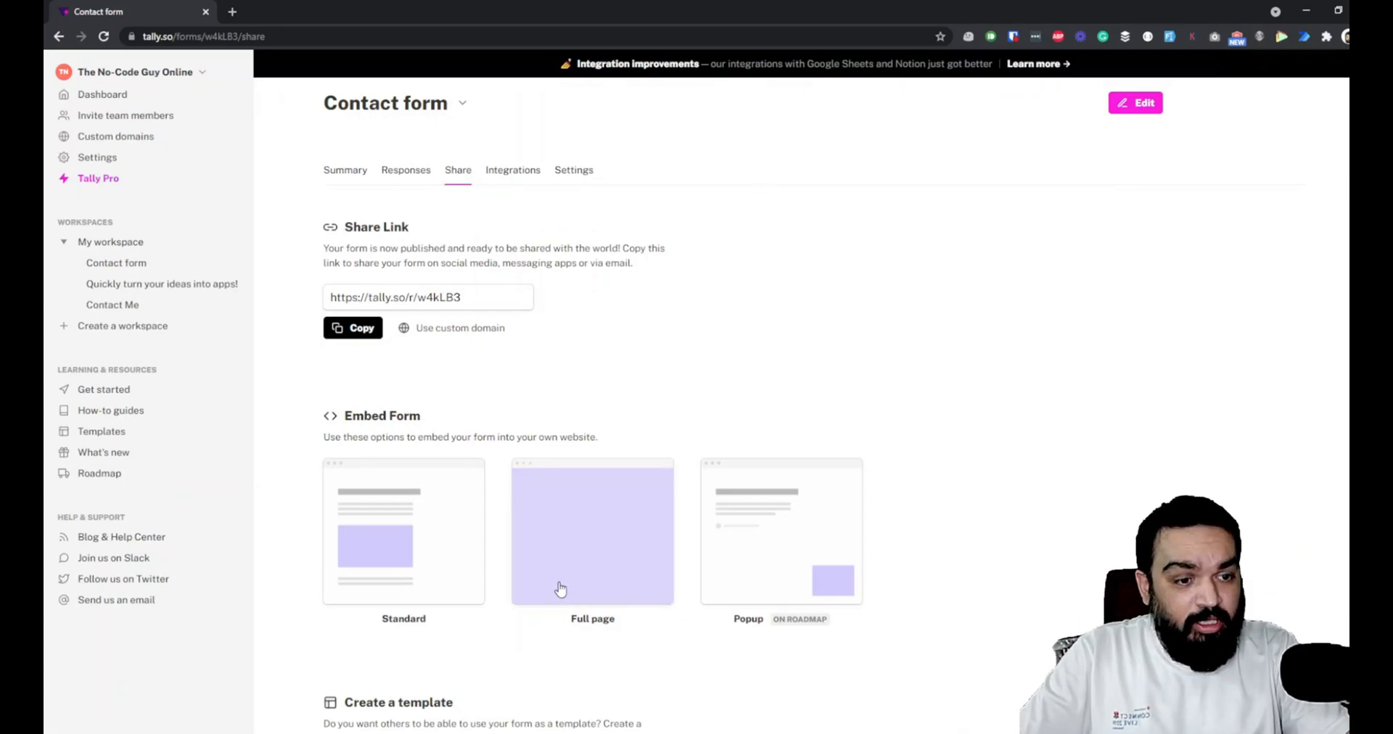
scroll(down, 3)
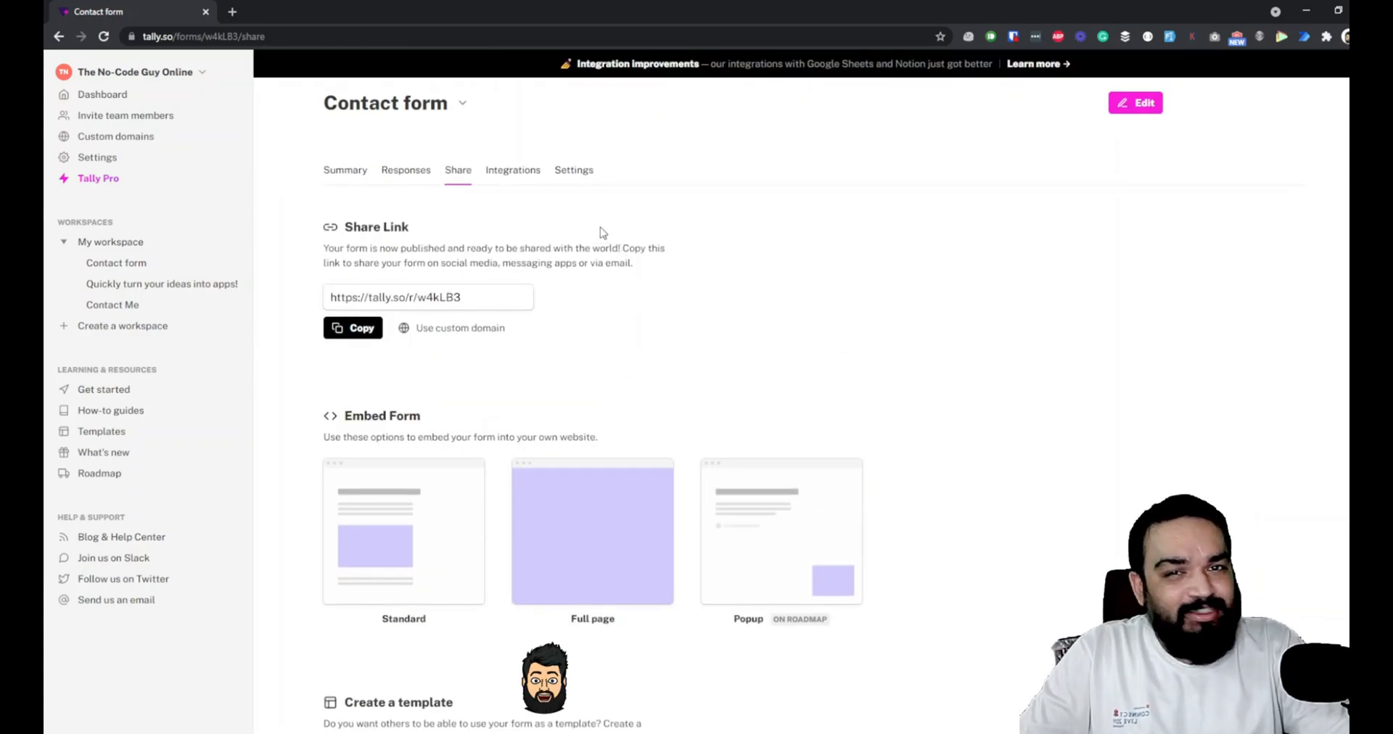
Step: Review the form's settings for language, notifications, redirects and closing
click(573, 170)
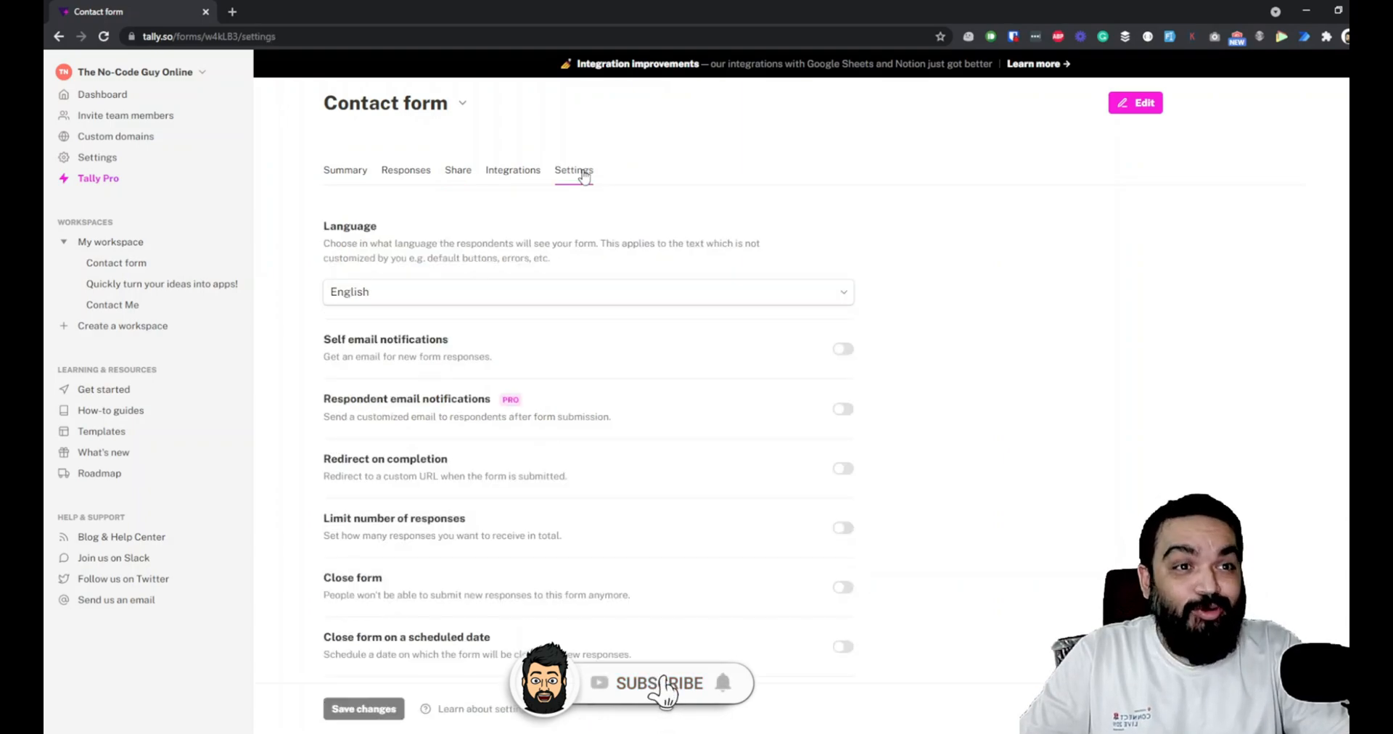
scroll(down, 3)
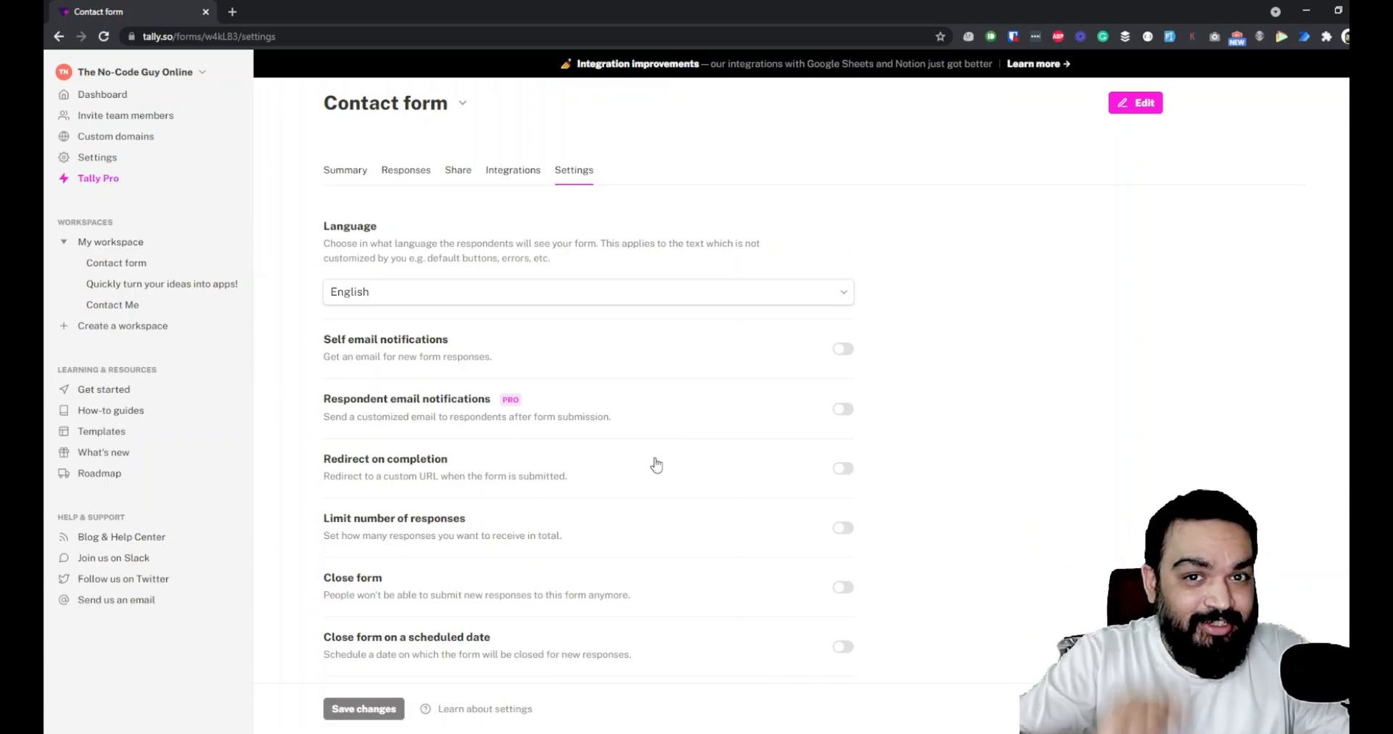
mouse_move(457, 170)
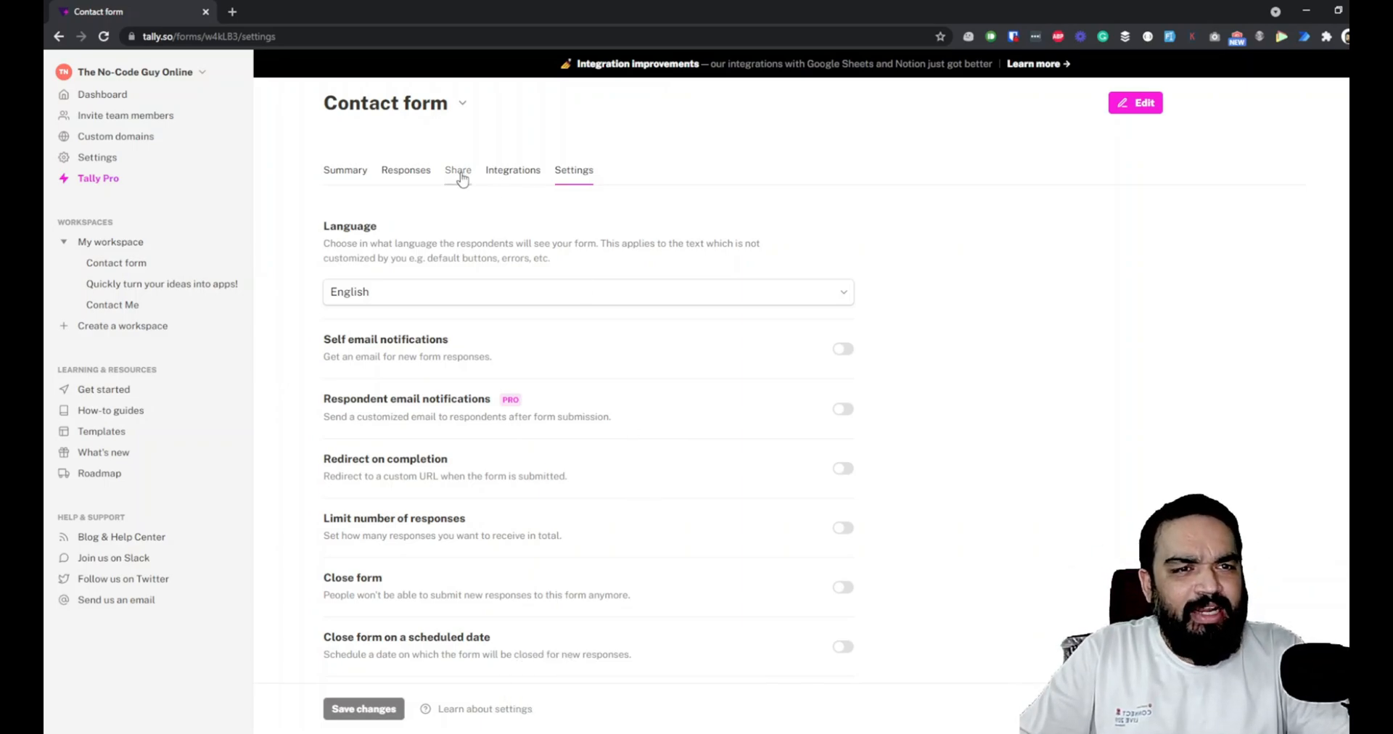
mouse_move(485, 184)
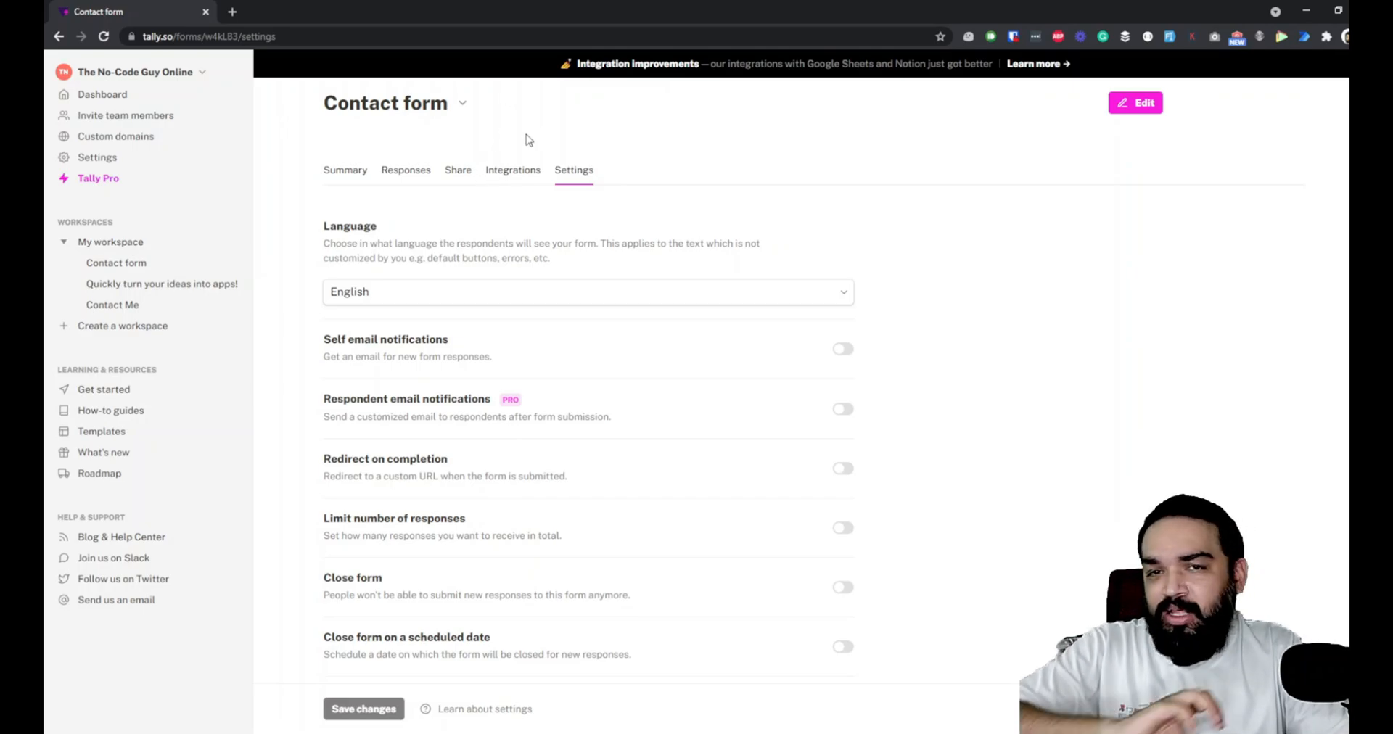
mouse_move(512, 170)
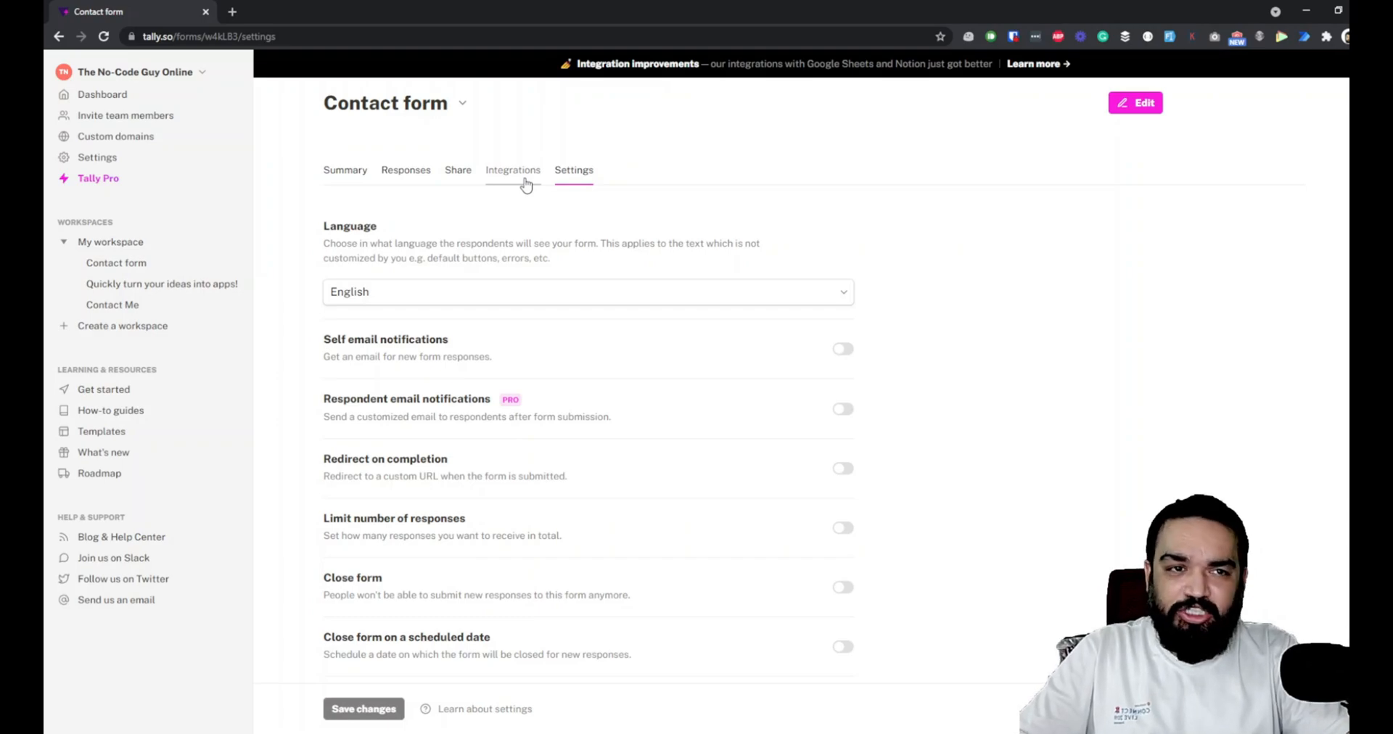
mouse_move(531, 178)
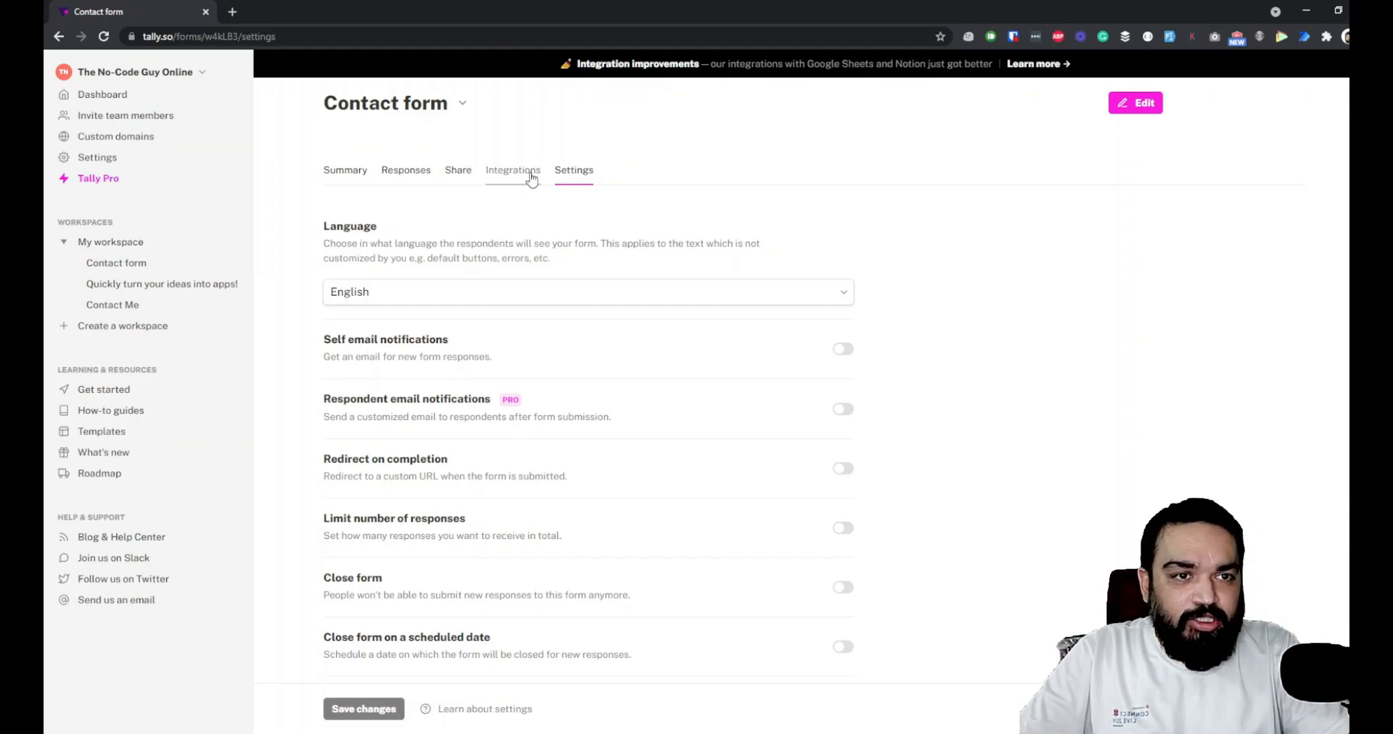
Step: Connect the Contact form to Google Sheets from the Integrations page
click(512, 170)
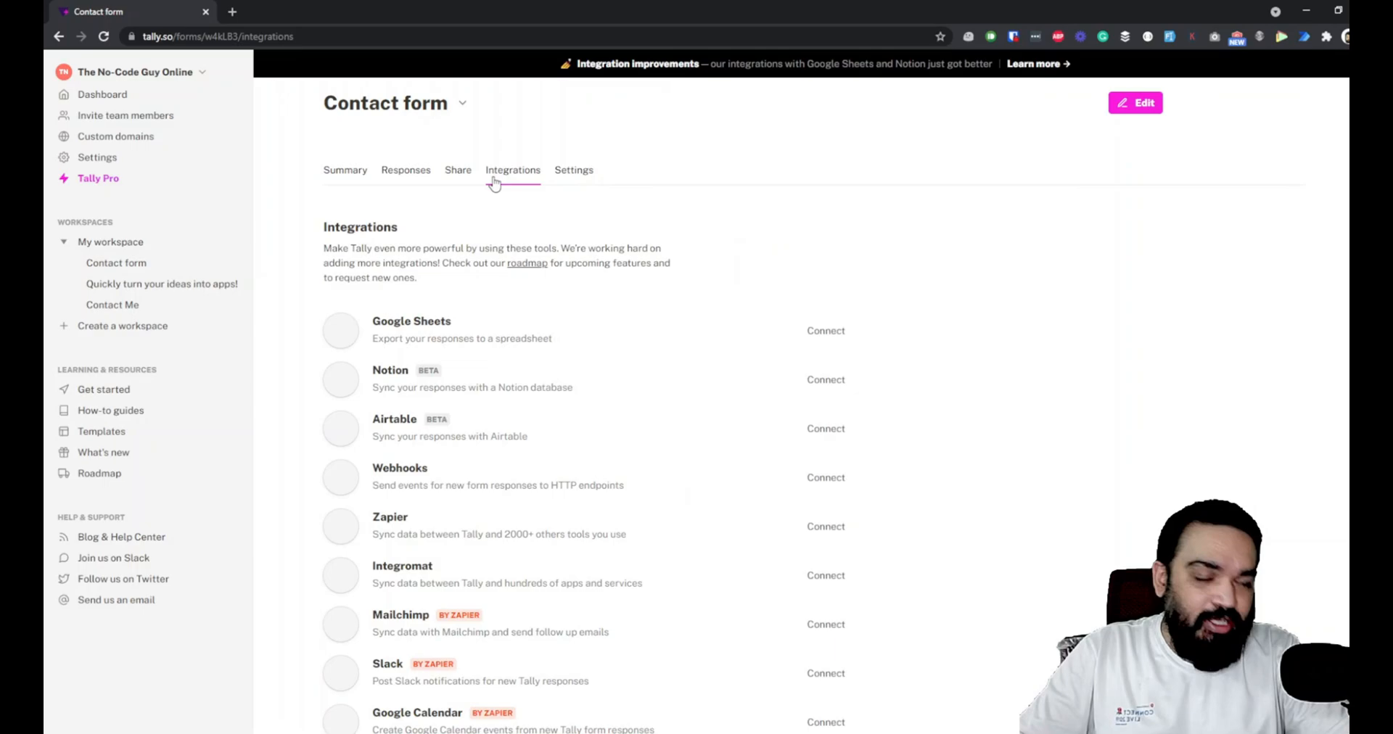
scroll(down, 3)
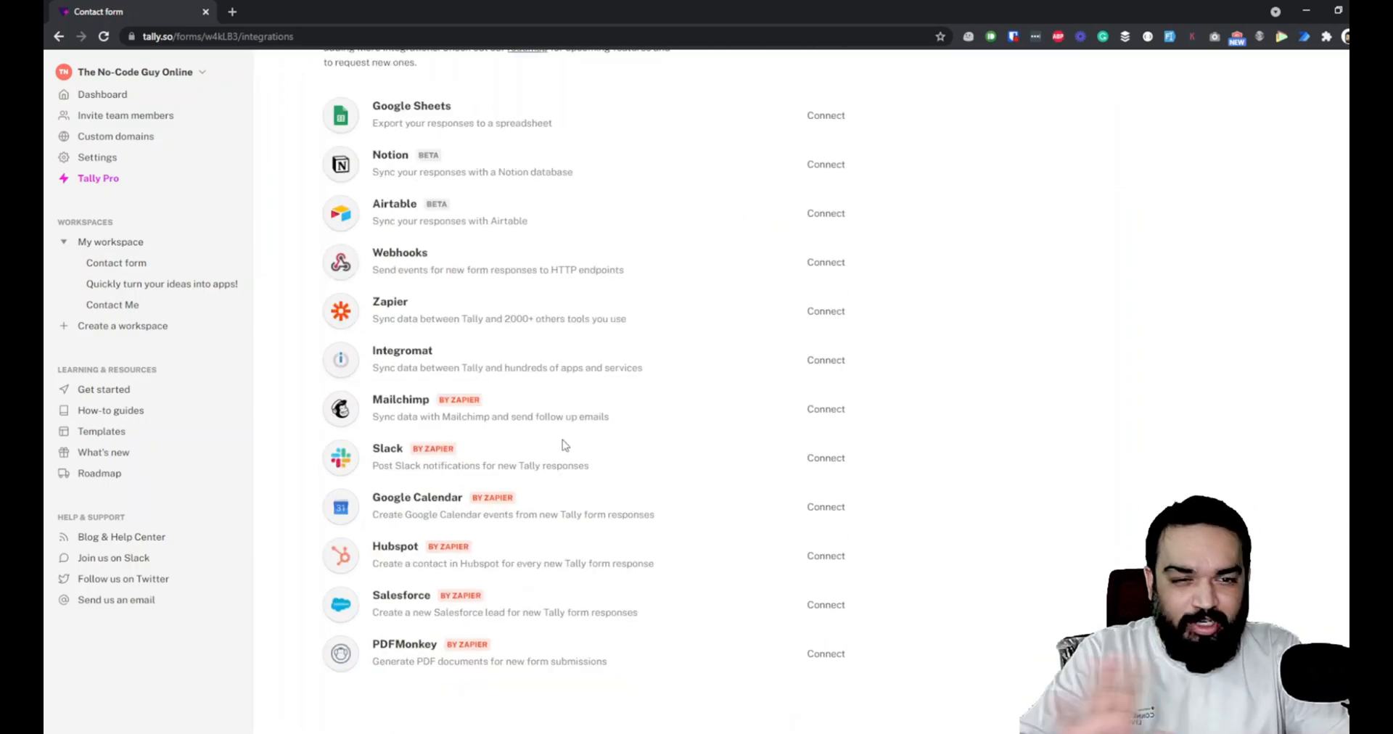
scroll(up, 3)
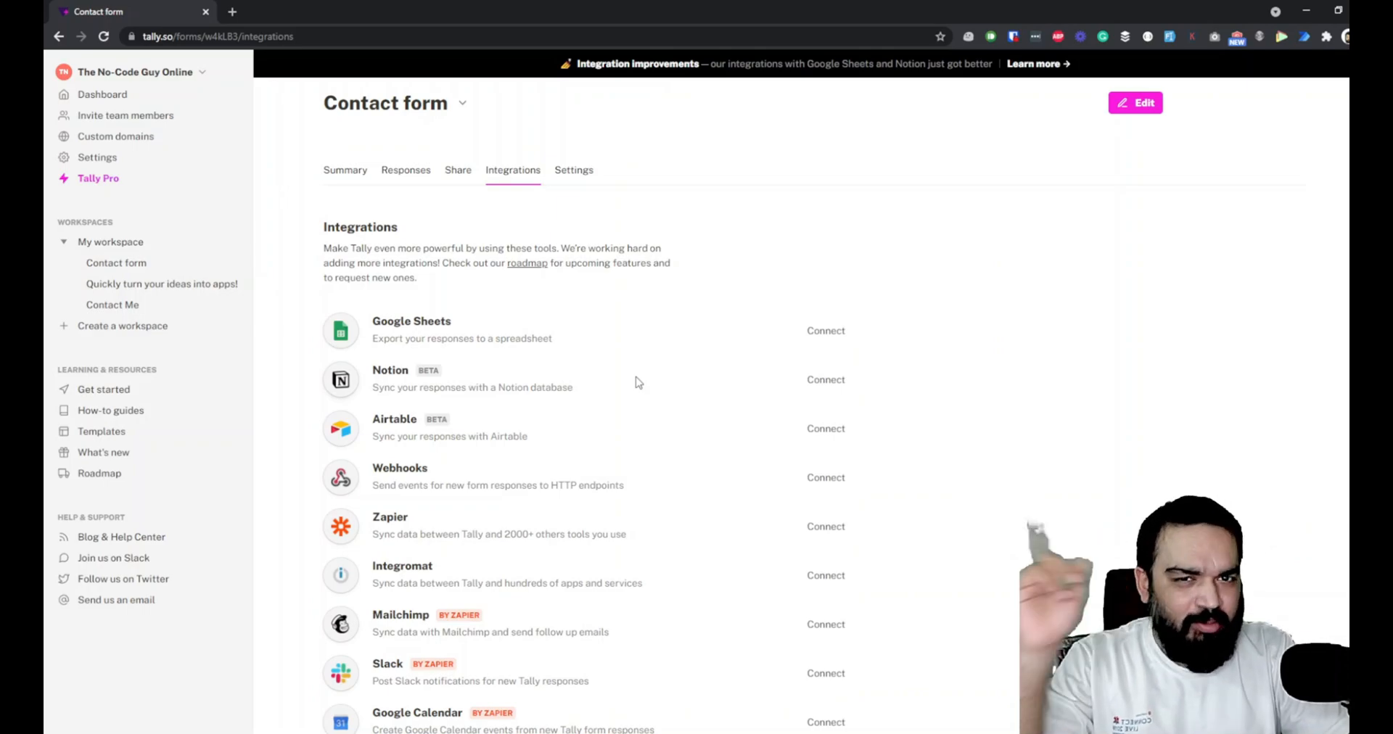
mouse_move(457, 320)
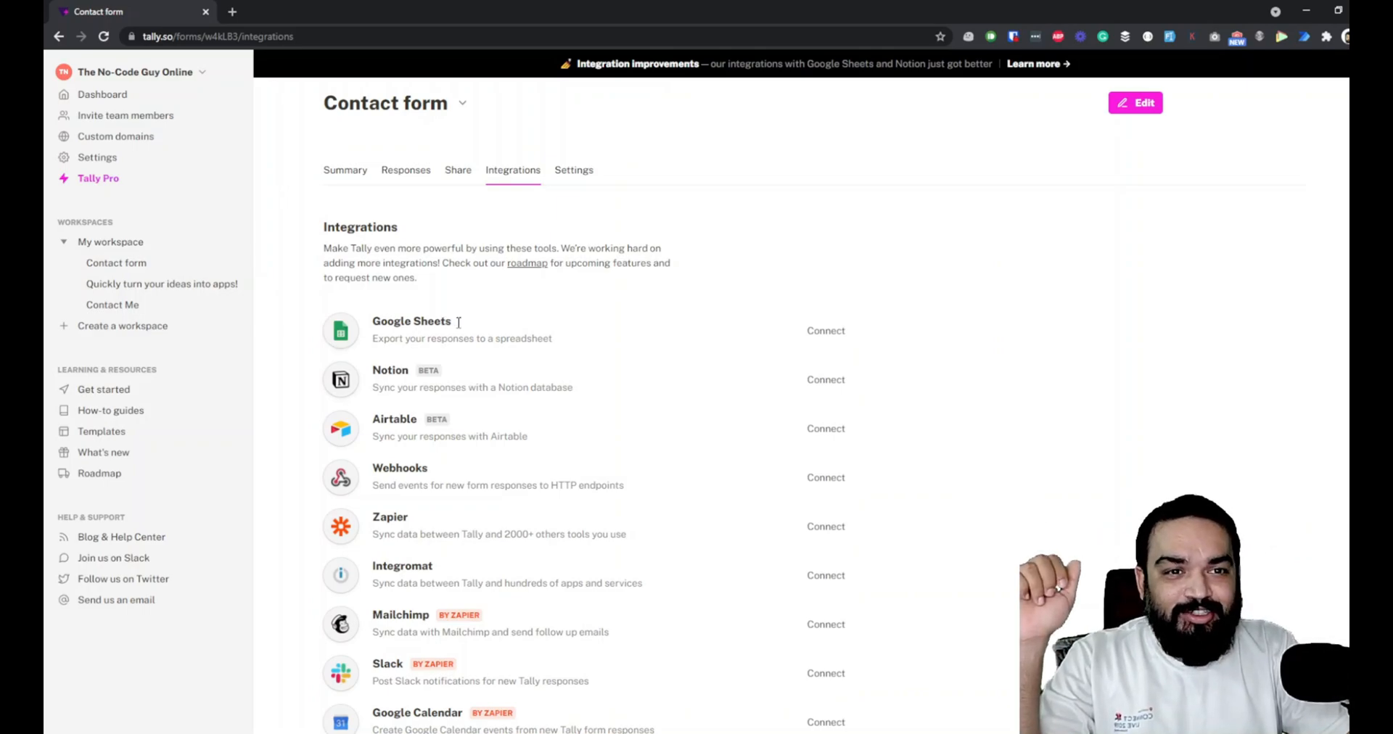
mouse_move(628, 337)
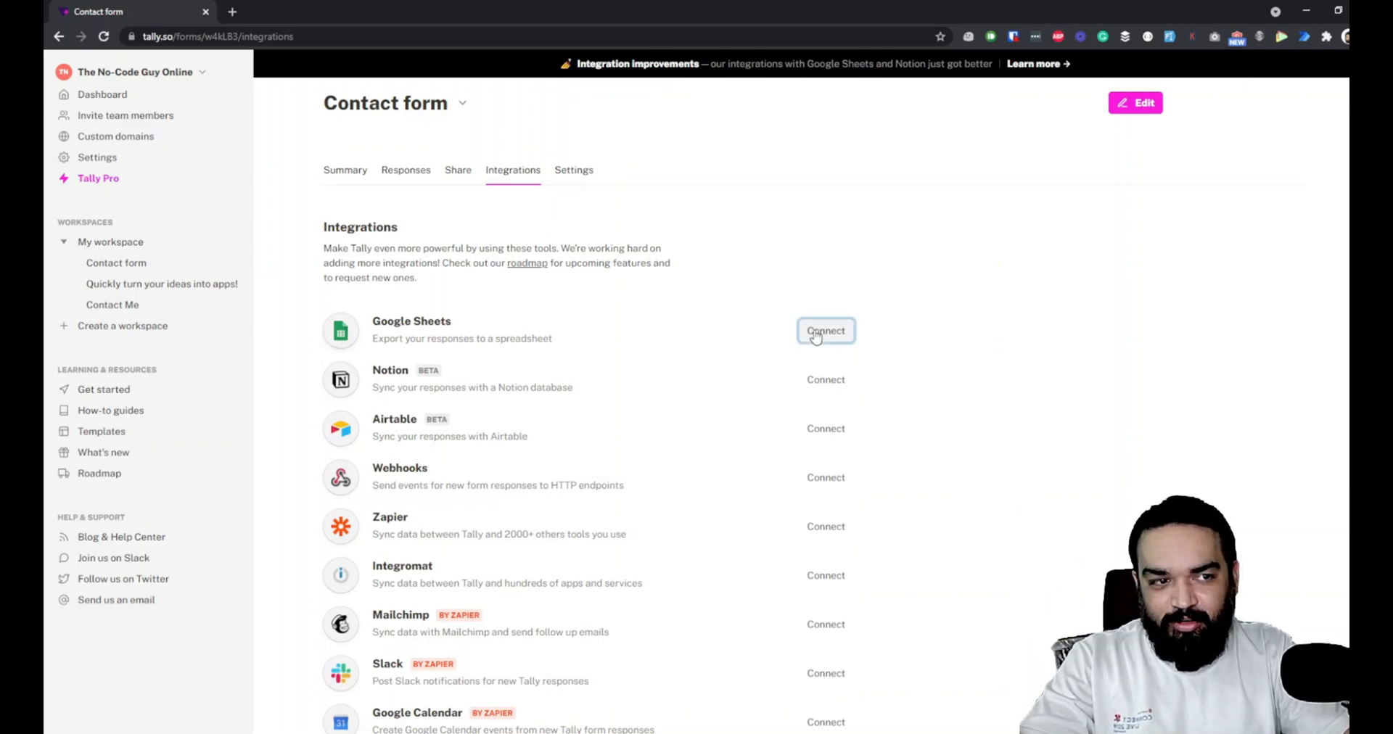
click(824, 329)
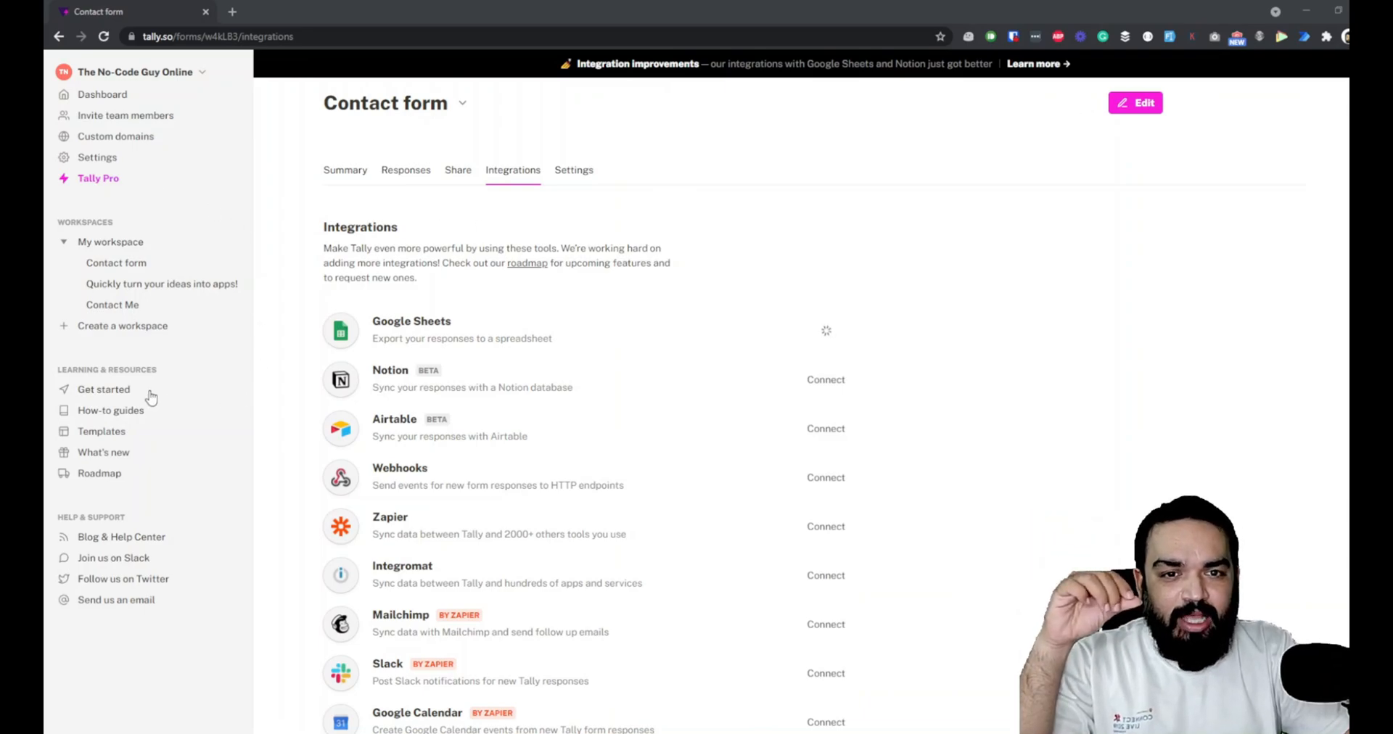
mouse_move(1059, 96)
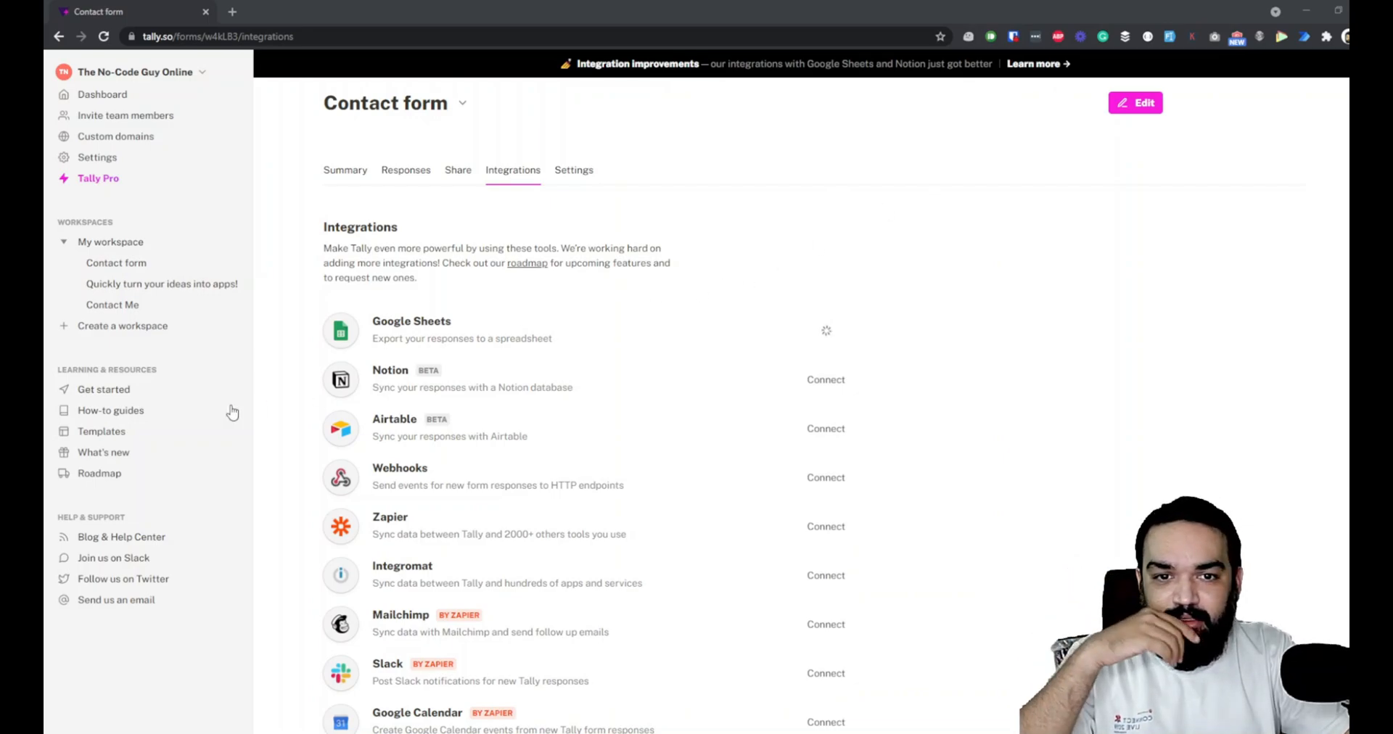
mouse_move(207, 410)
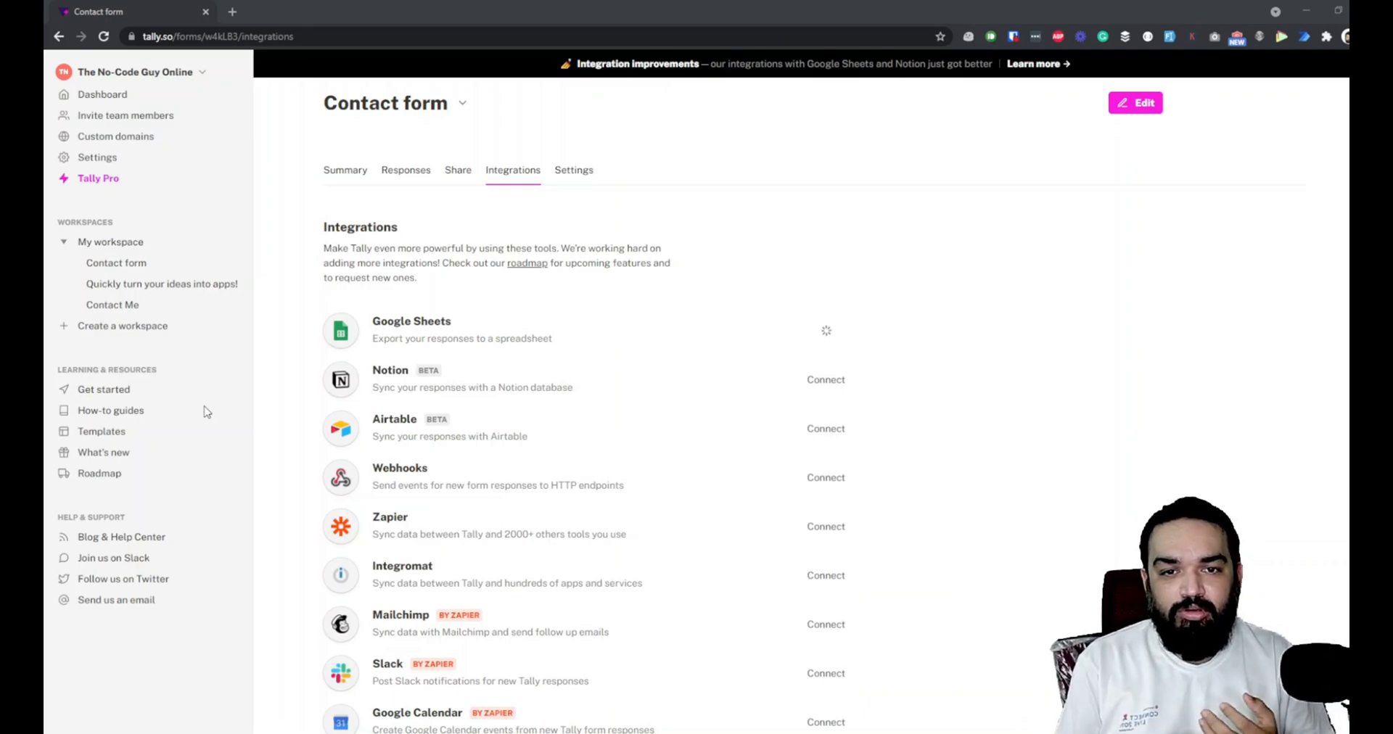
mouse_move(394, 463)
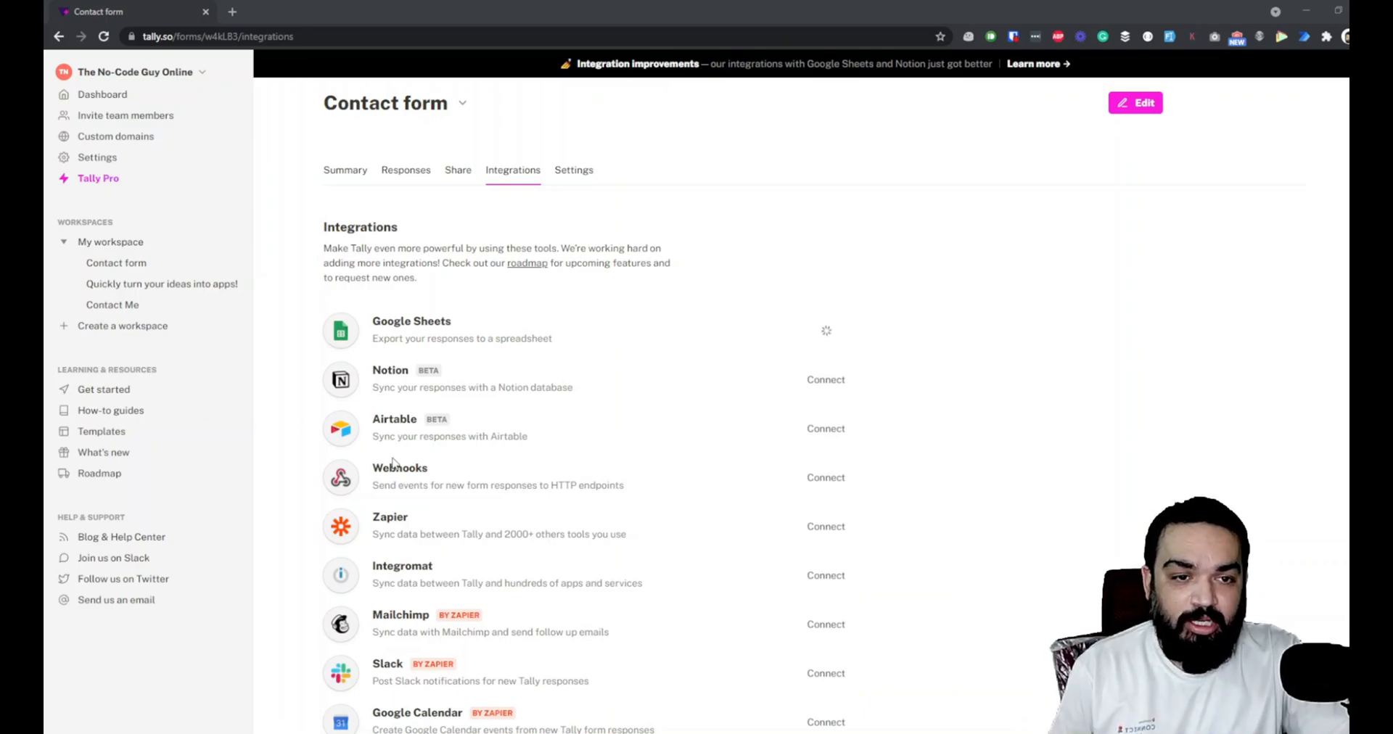
mouse_move(377, 560)
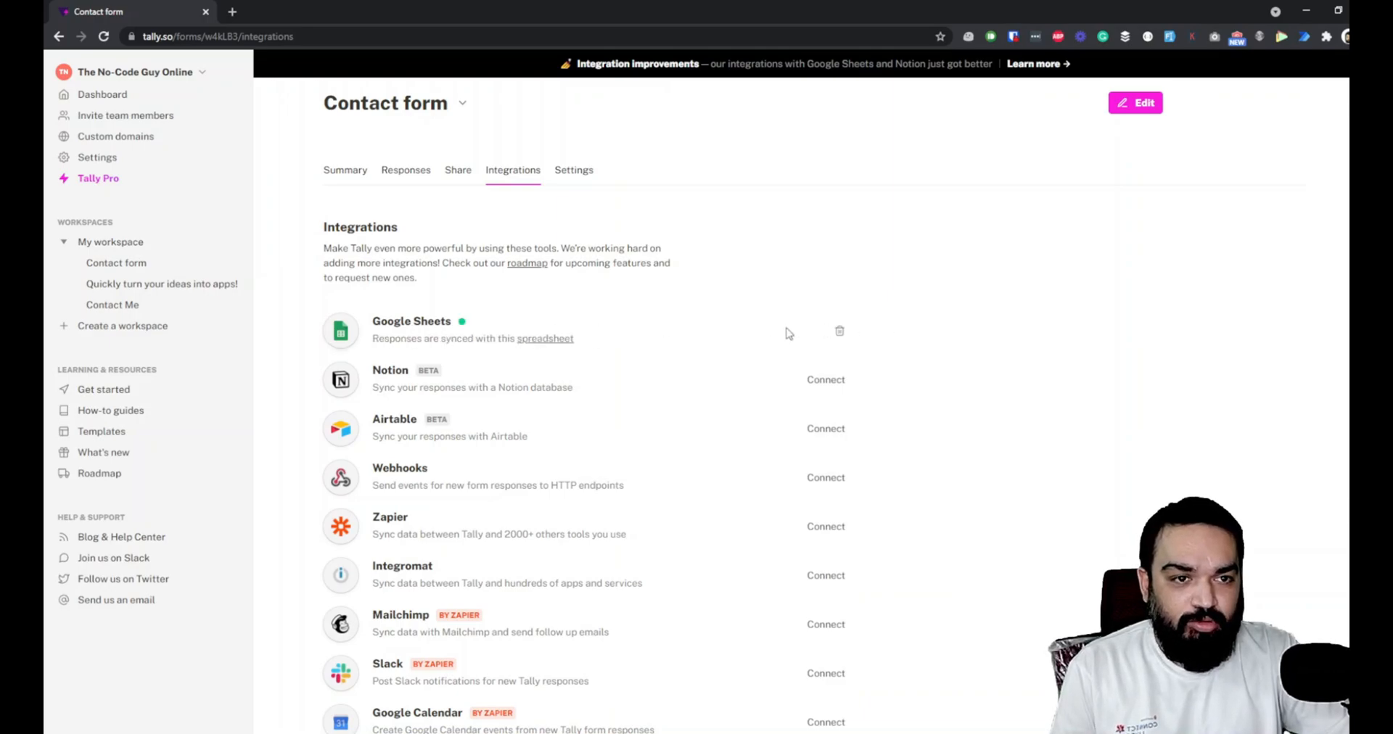
mouse_move(405, 353)
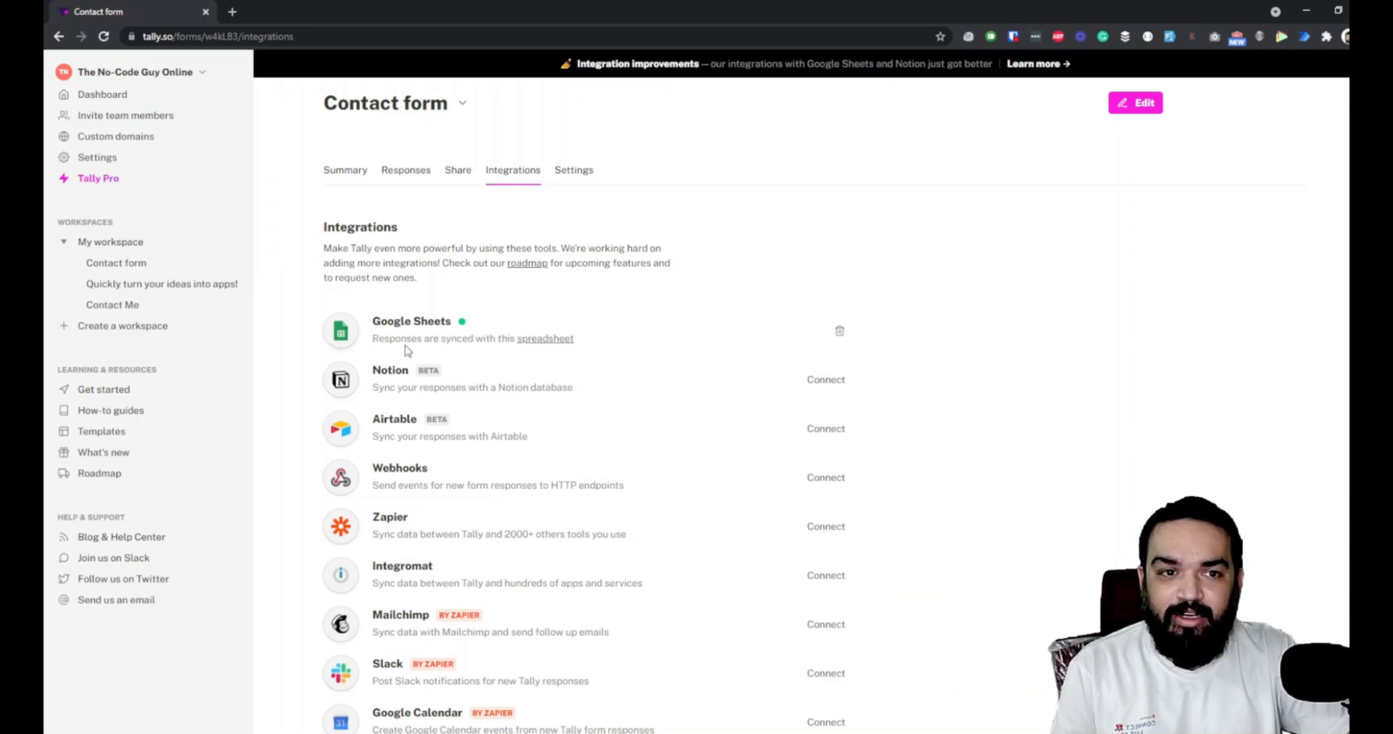
mouse_move(531, 347)
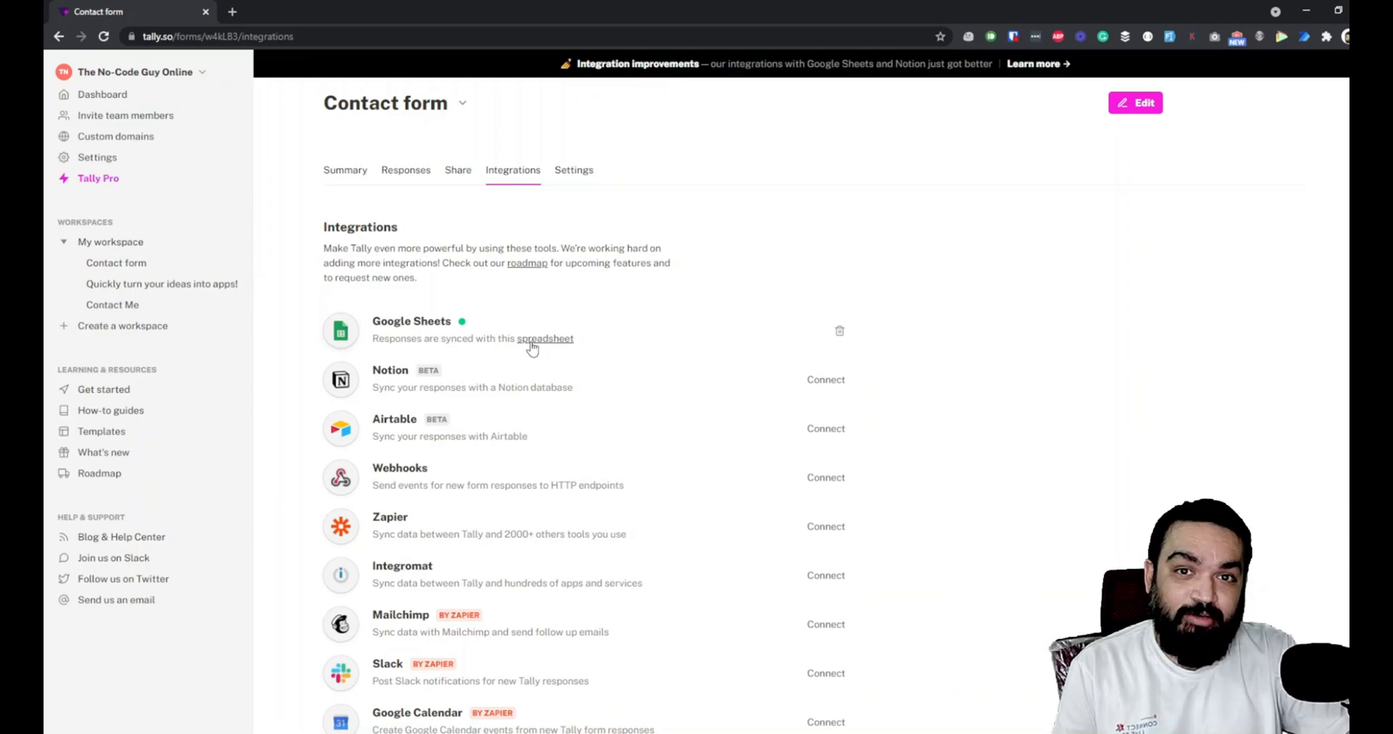
Step: Check the linked response spreadsheet's column headers, then return to Tally
click(547, 338)
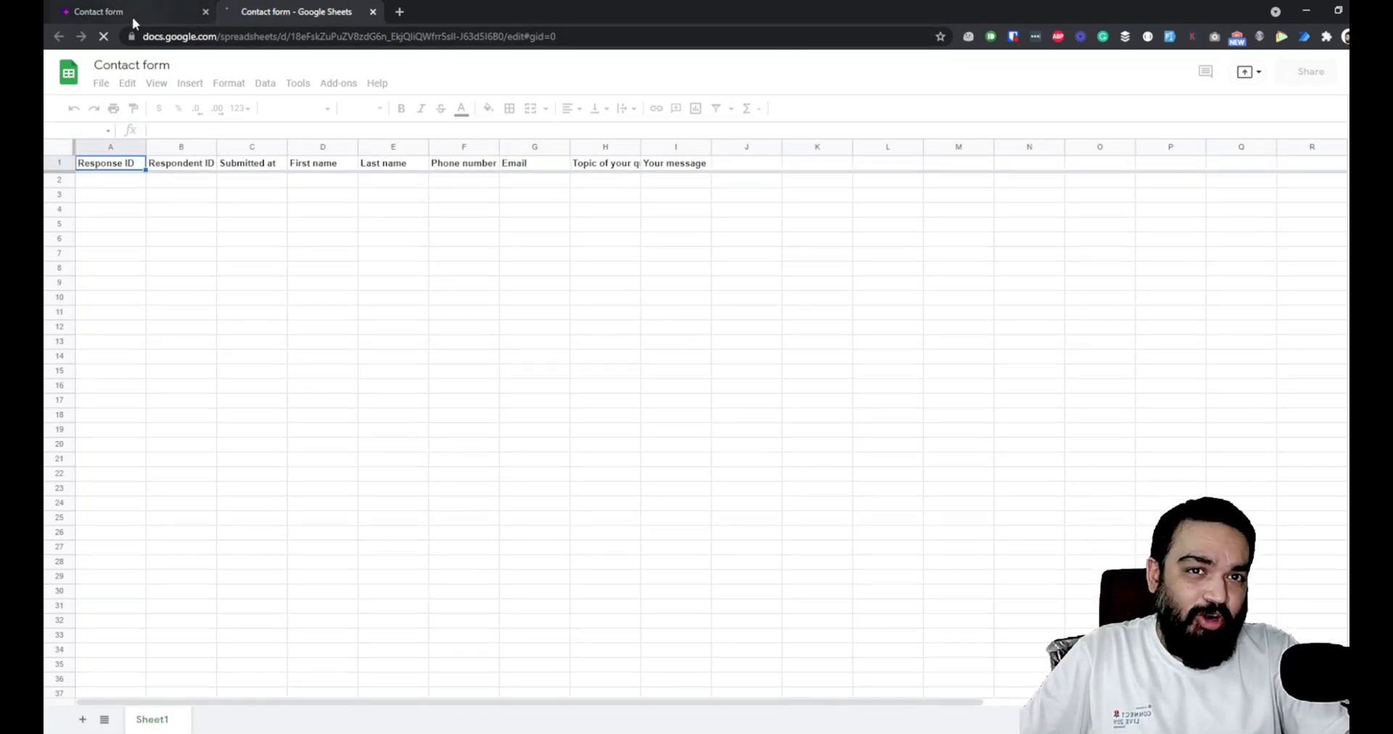
click(96, 11)
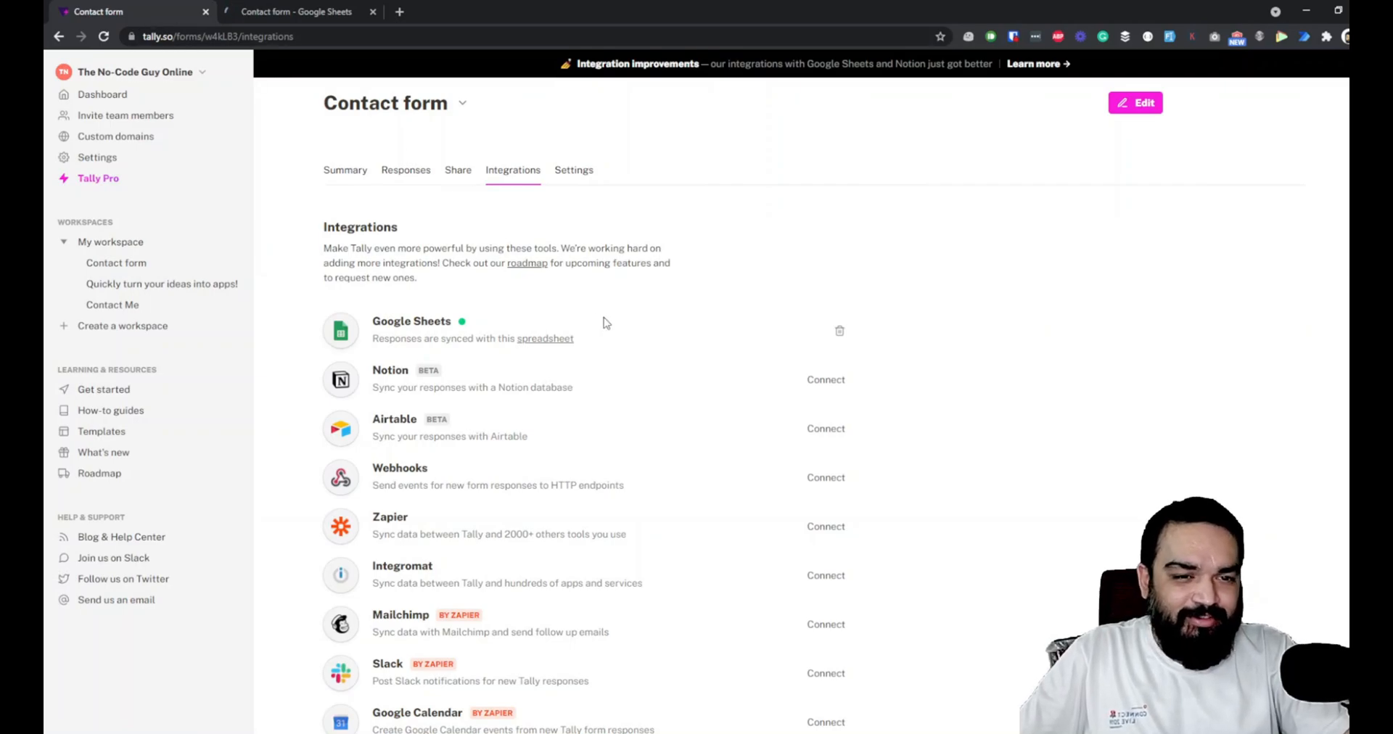
mouse_move(733, 313)
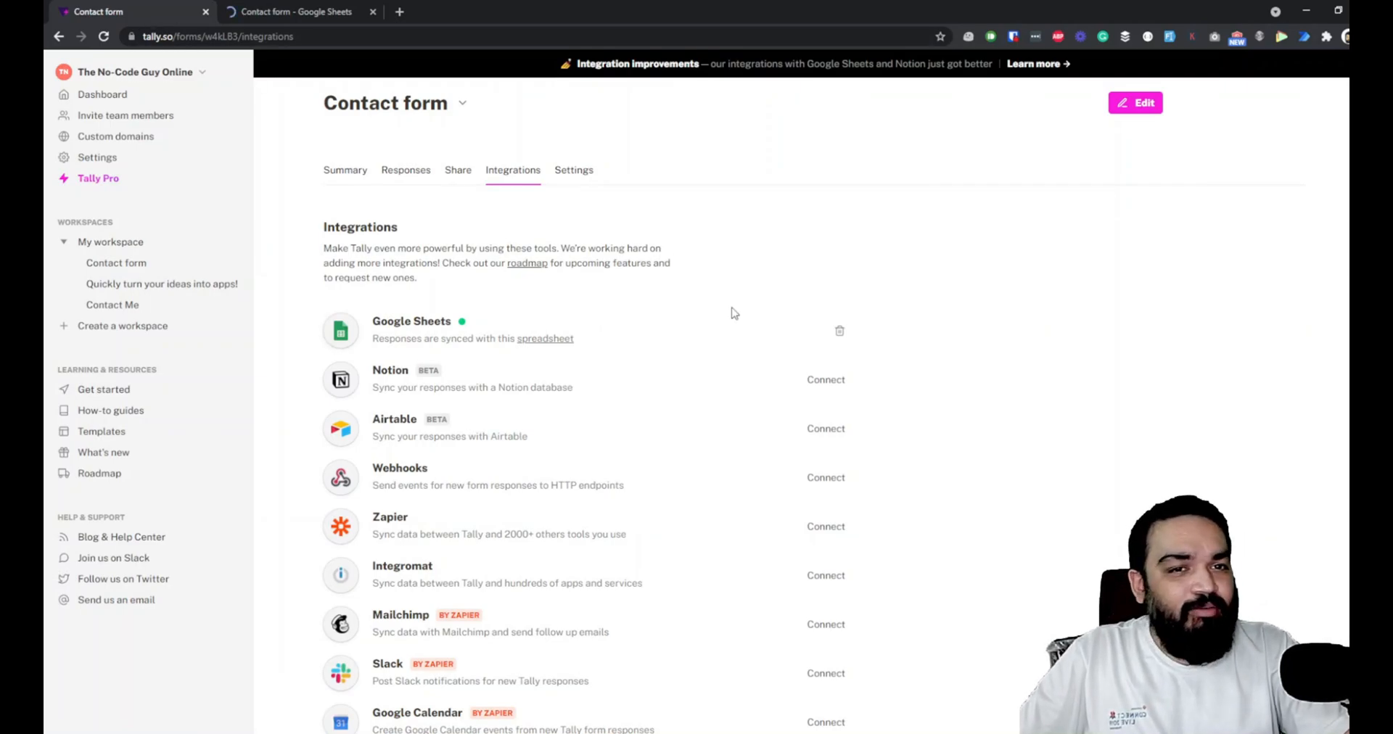
Step: Visit the Responses tab, then the Share tab to reach the form's live link
click(404, 170)
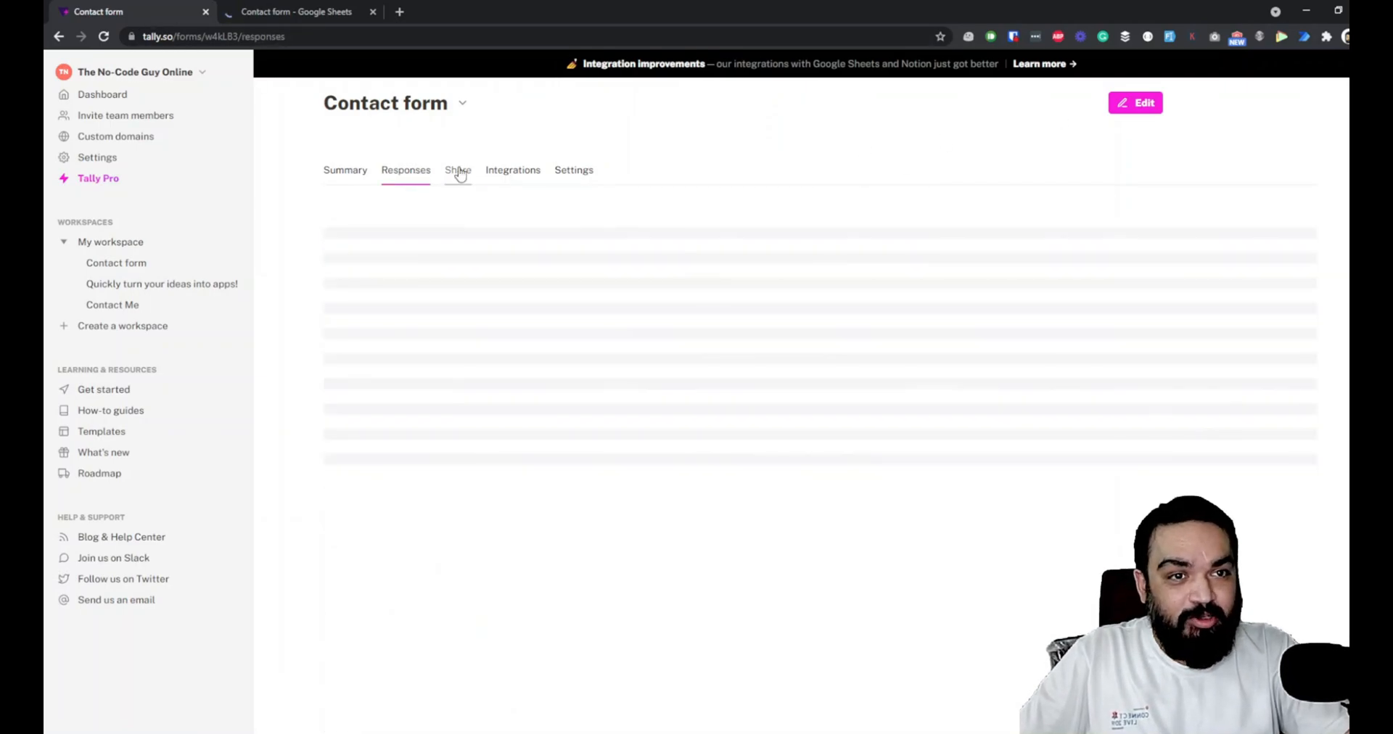
click(457, 170)
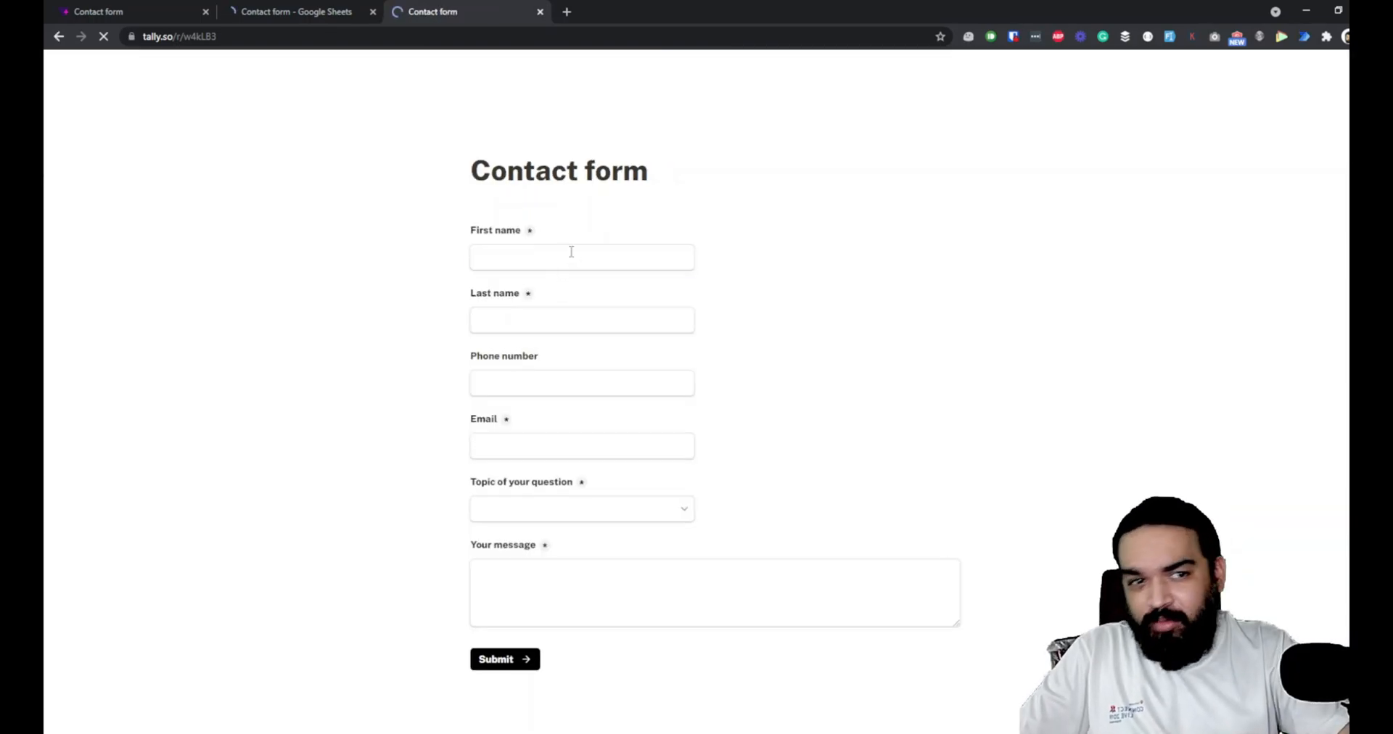
Step: Try submitting the incomplete form, then enter 'haris' as the email address
click(582, 257)
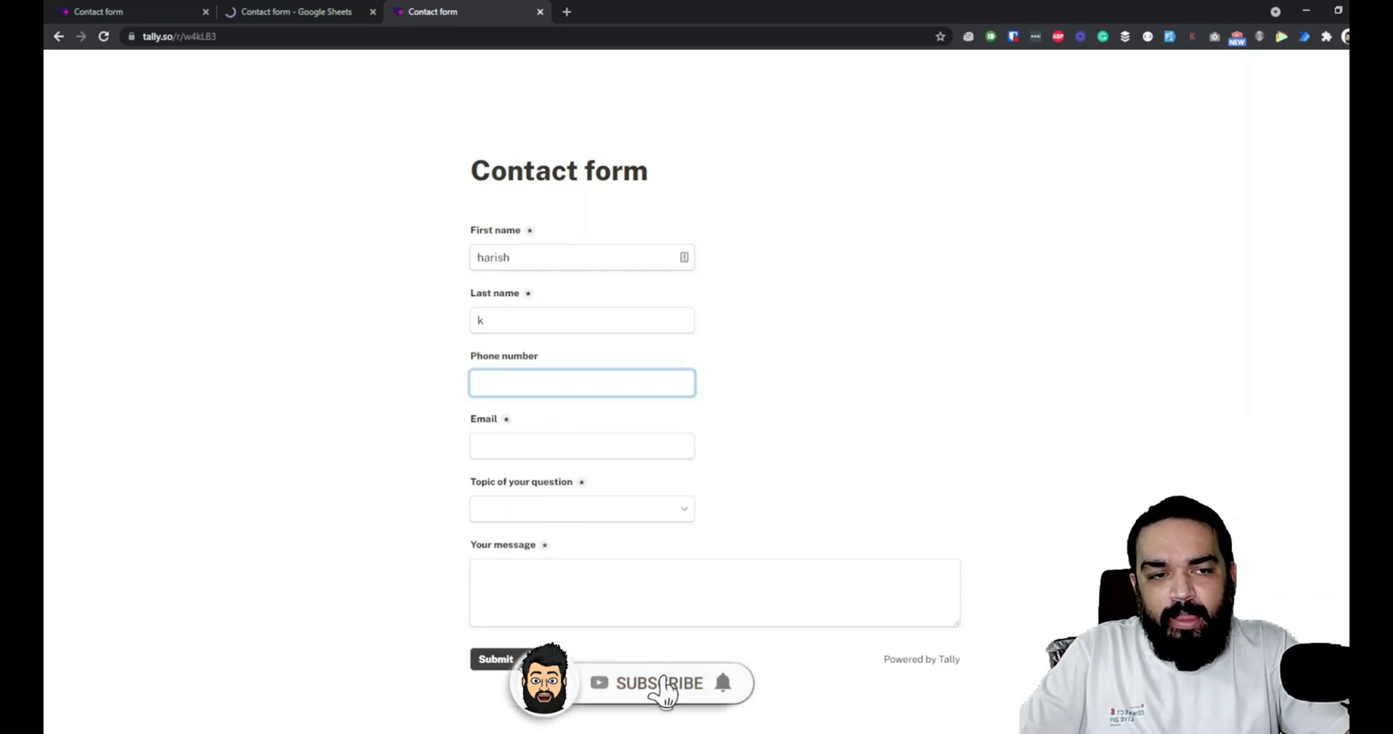
click(495, 659)
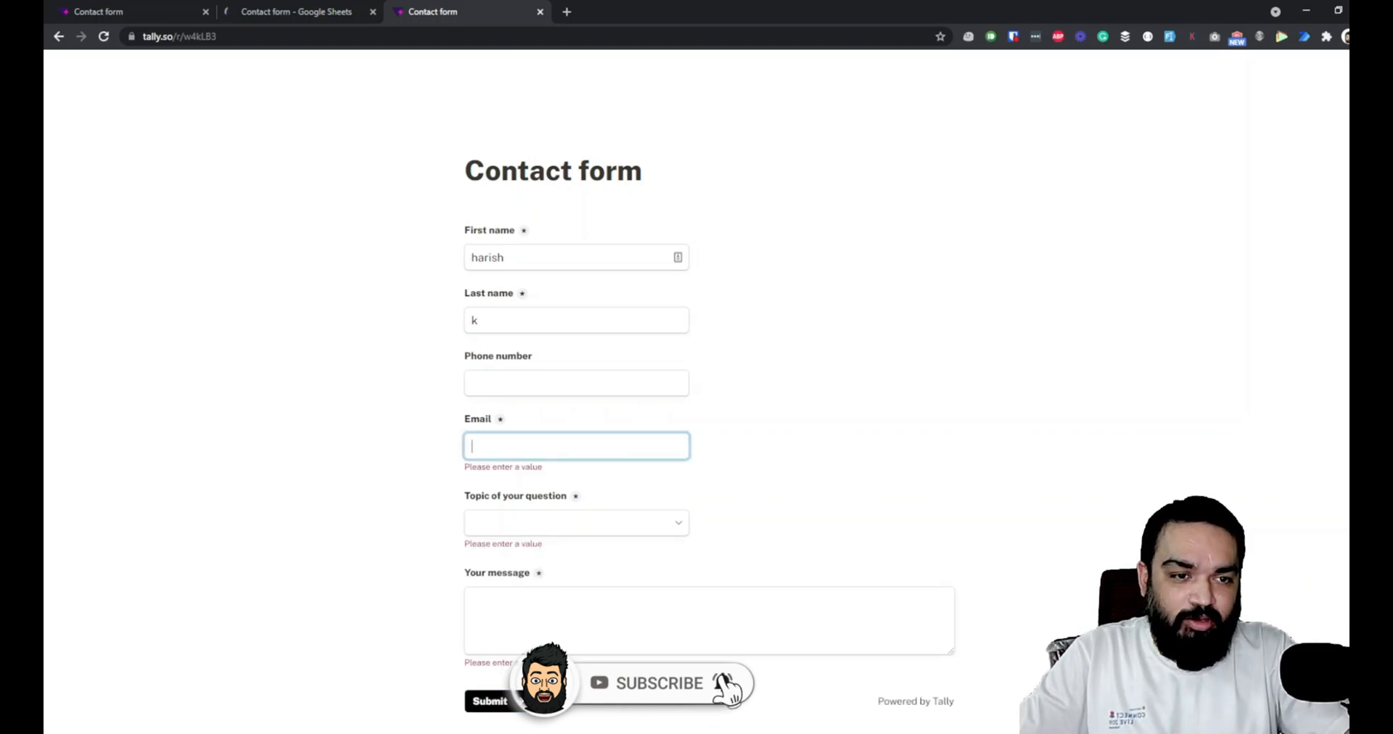
click(576, 381)
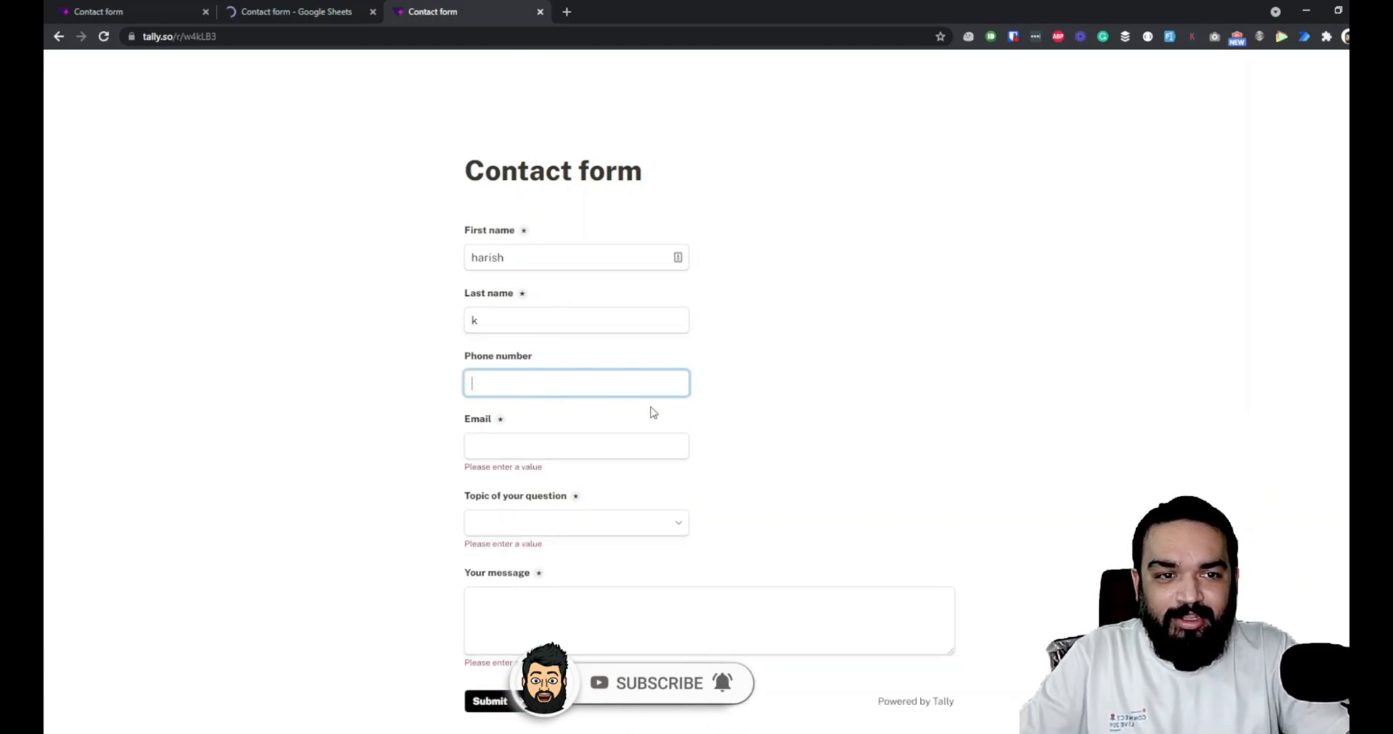
click(576, 446)
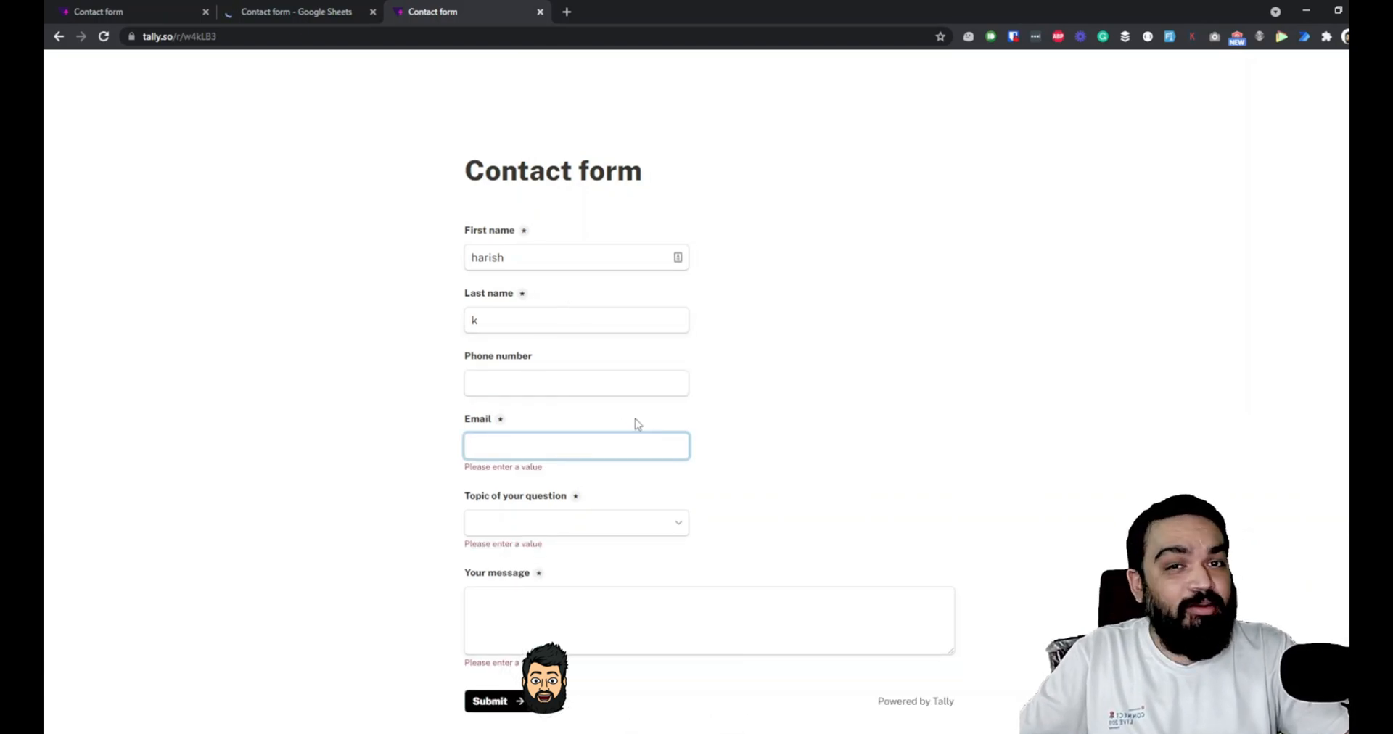
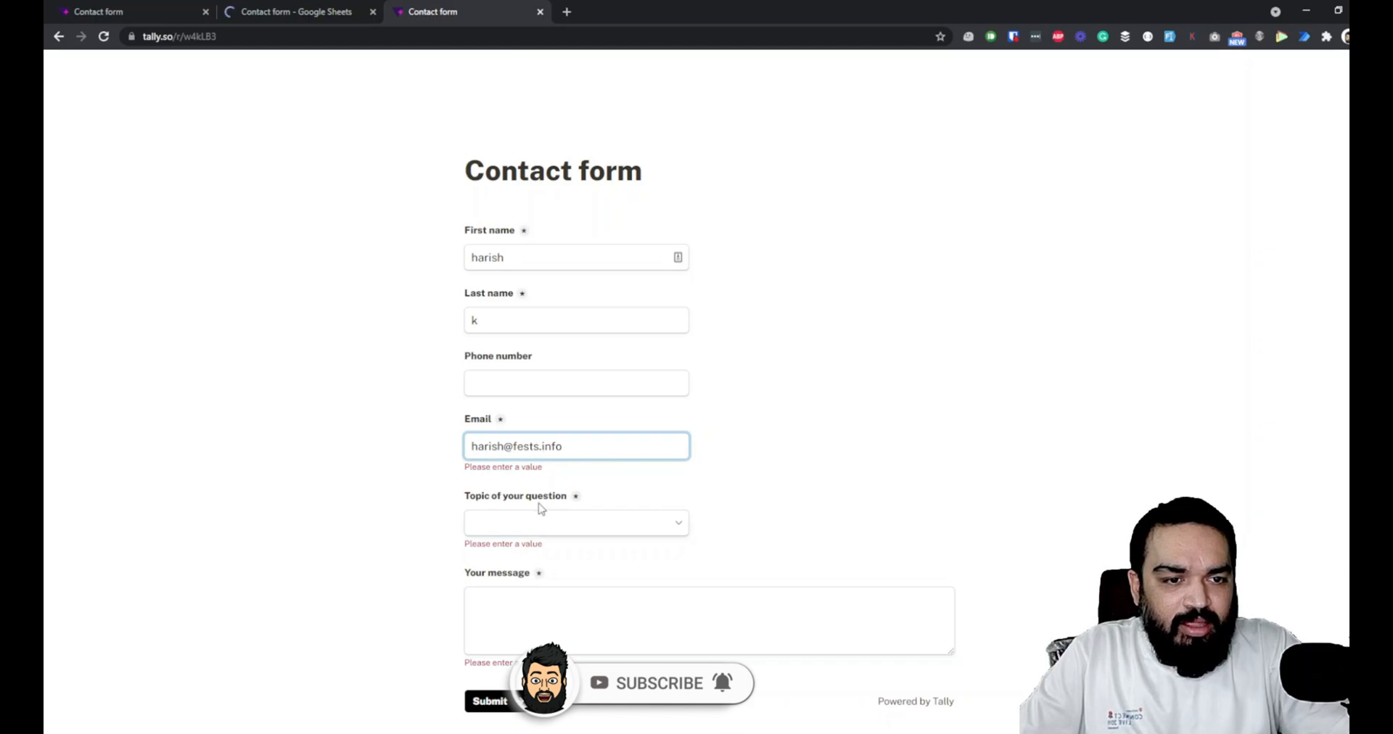
Step: Choose the General topic, ask 'How do I integrate with Google Sheets?' and submit
click(576, 522)
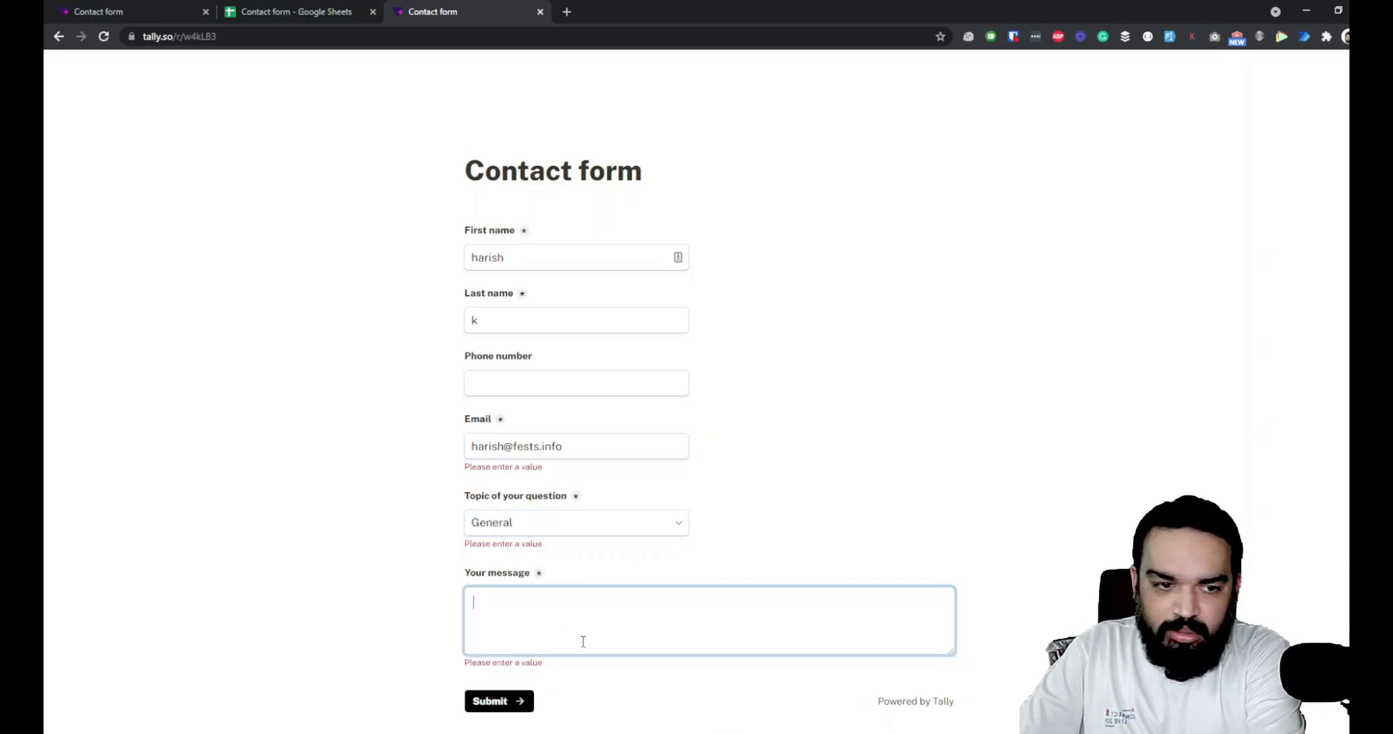
text(How do)
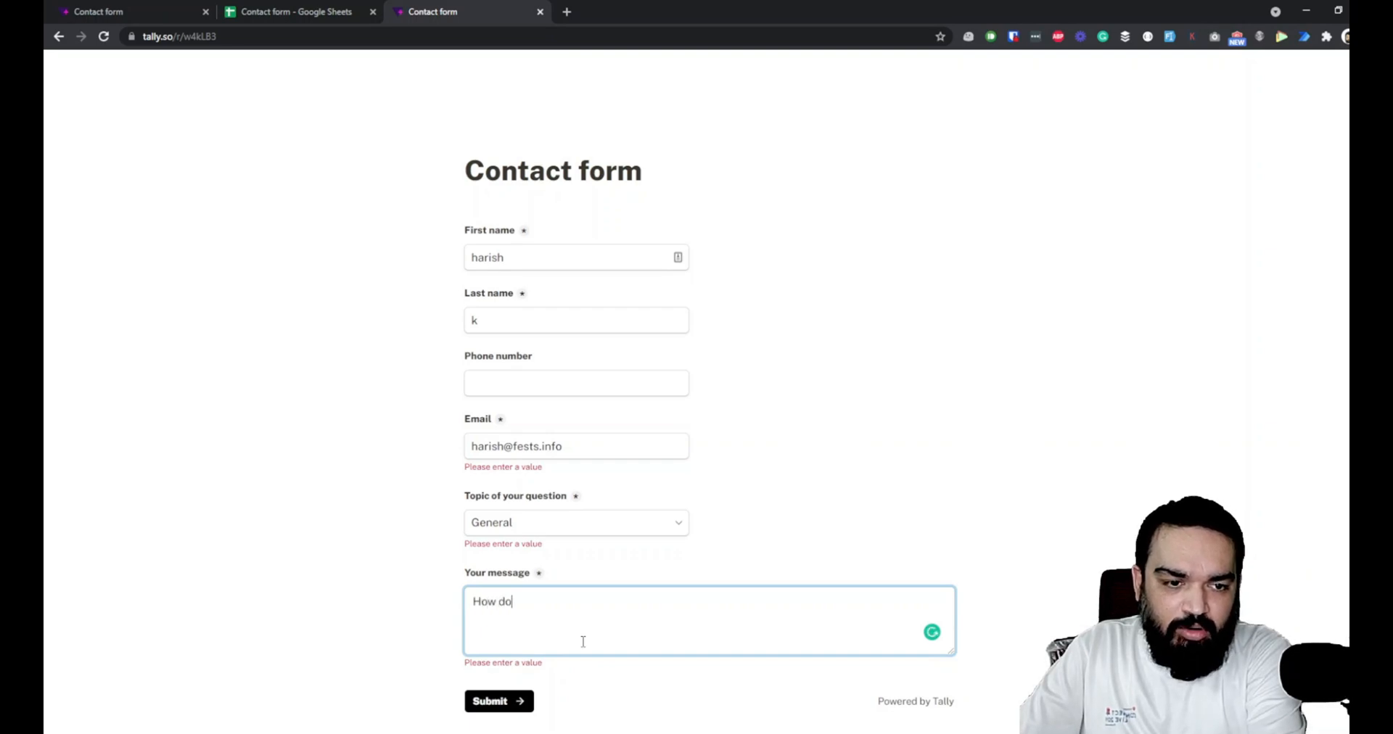
text(I inte)
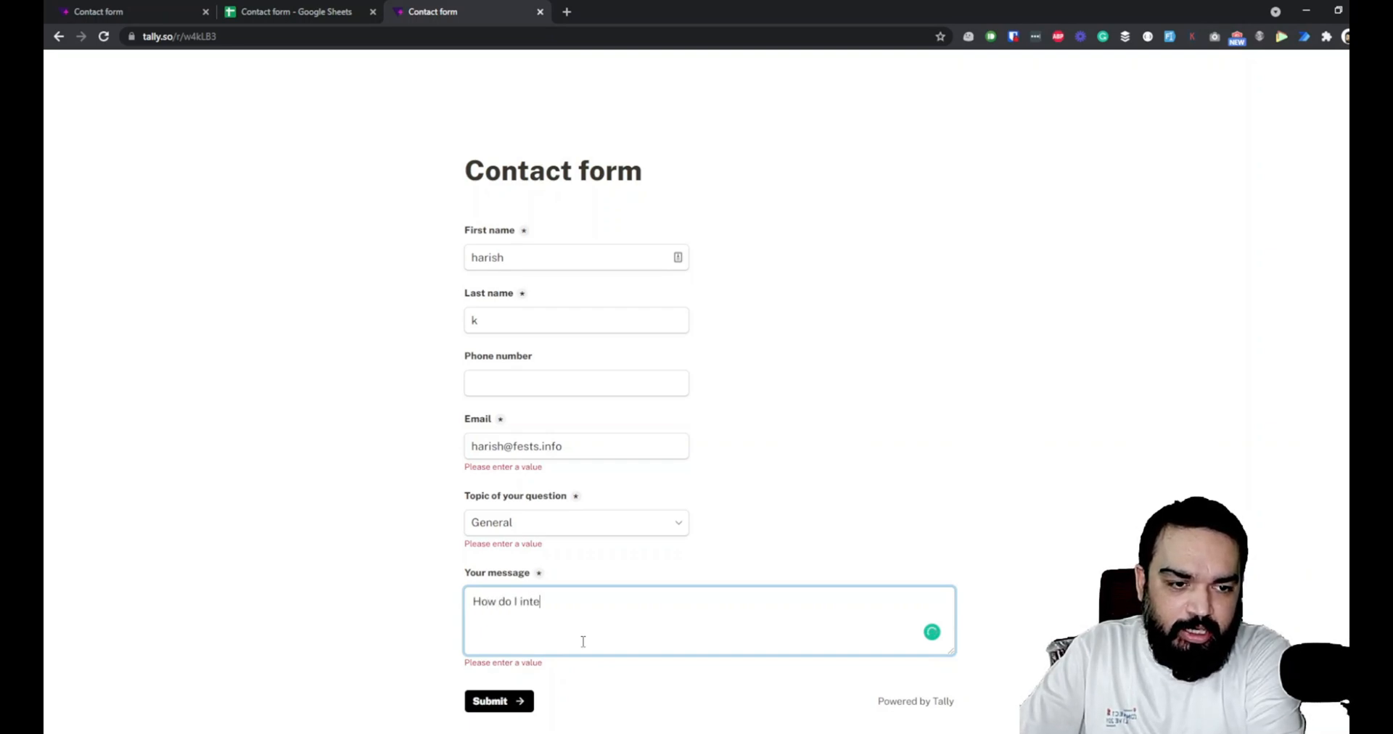
text(grate with Google S)
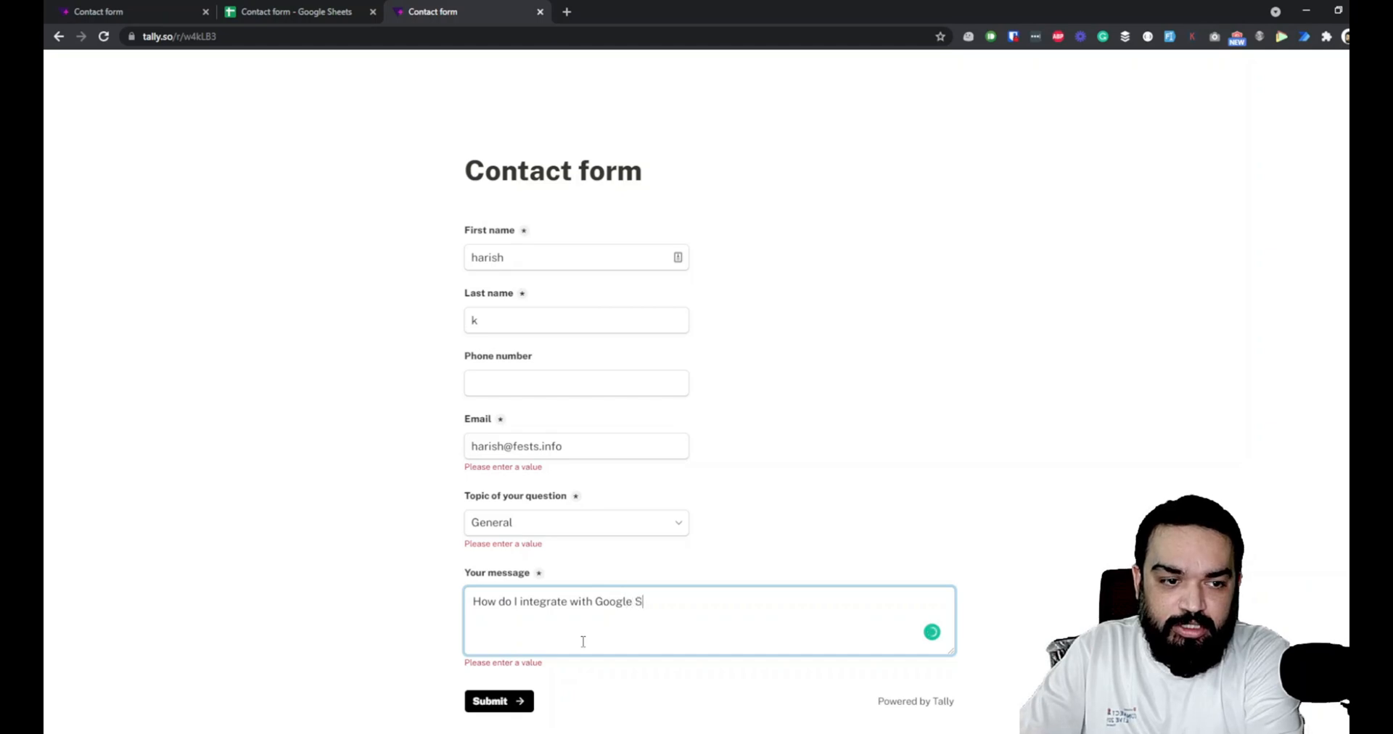
text(heets?)
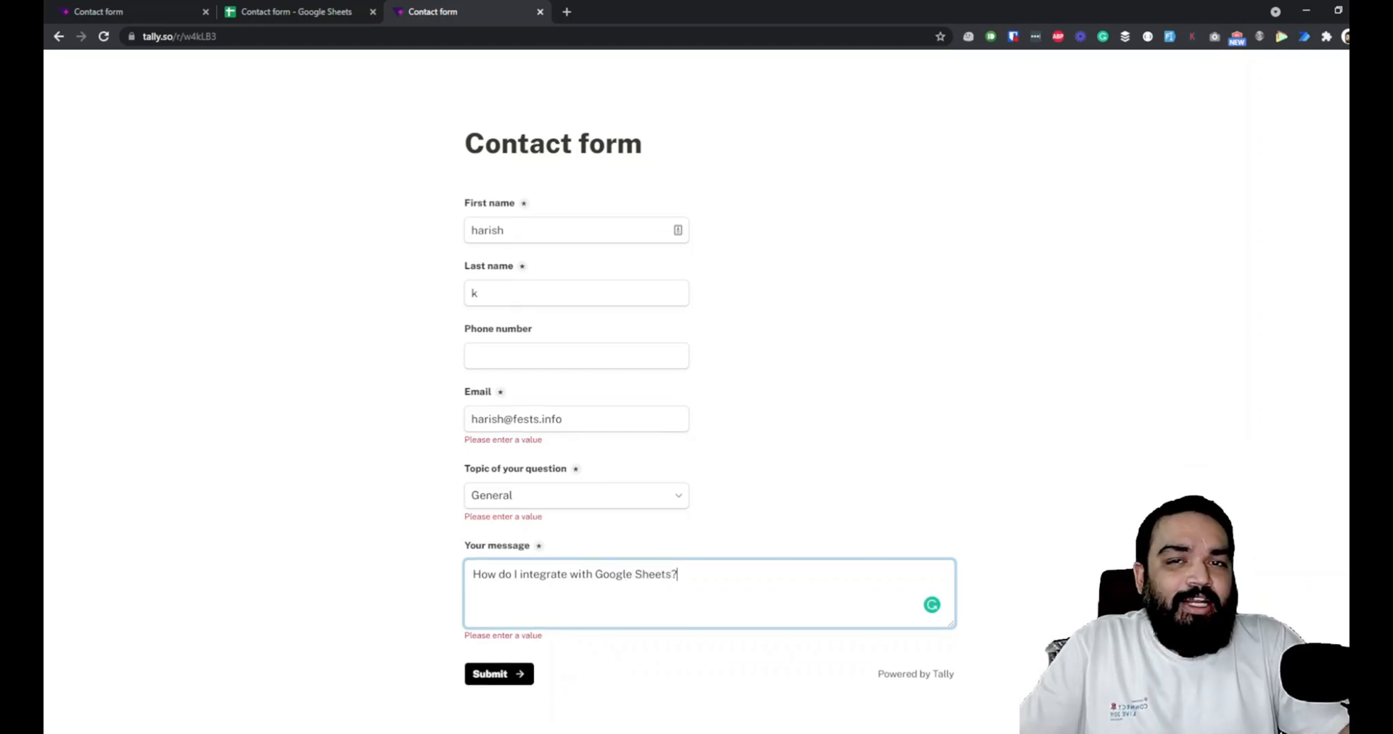
click(498, 673)
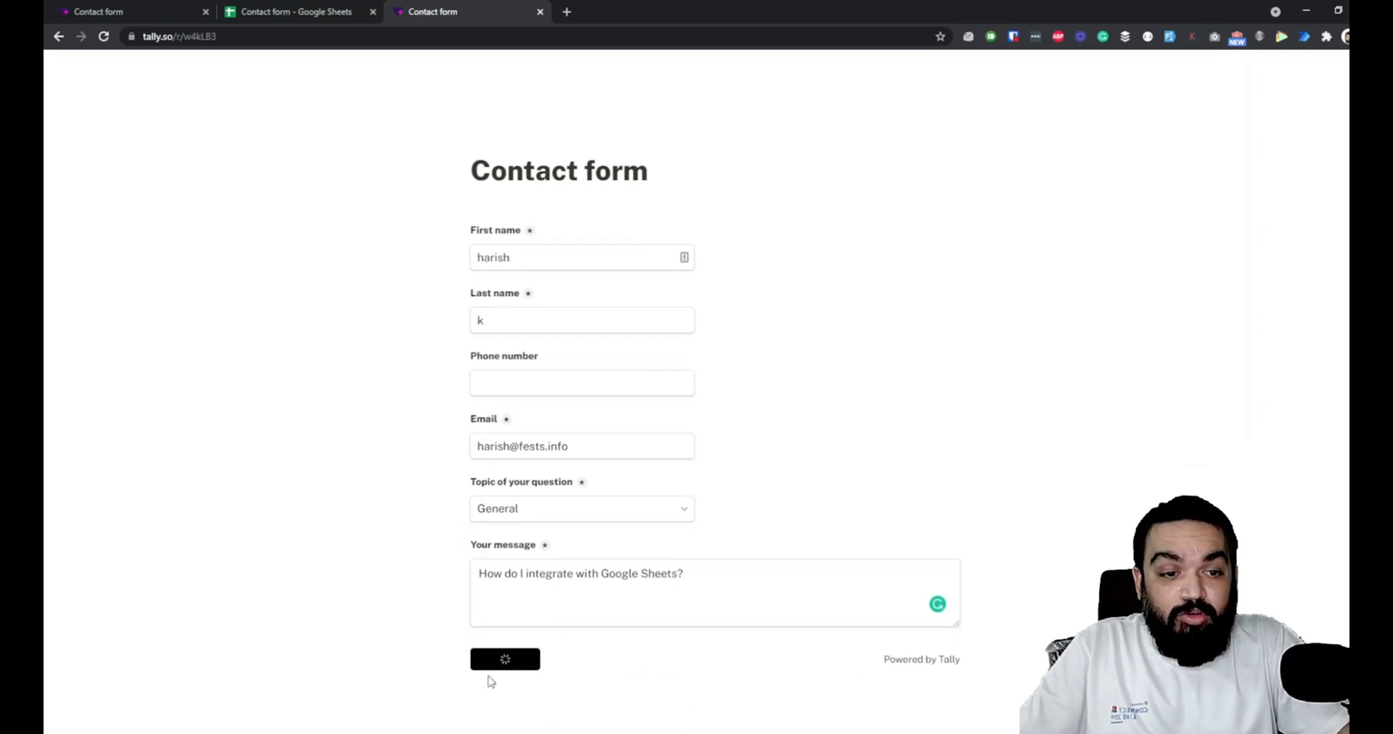
Step: View the Thanks for contacting us confirmation with the submitter's name highlighted
click(505, 659)
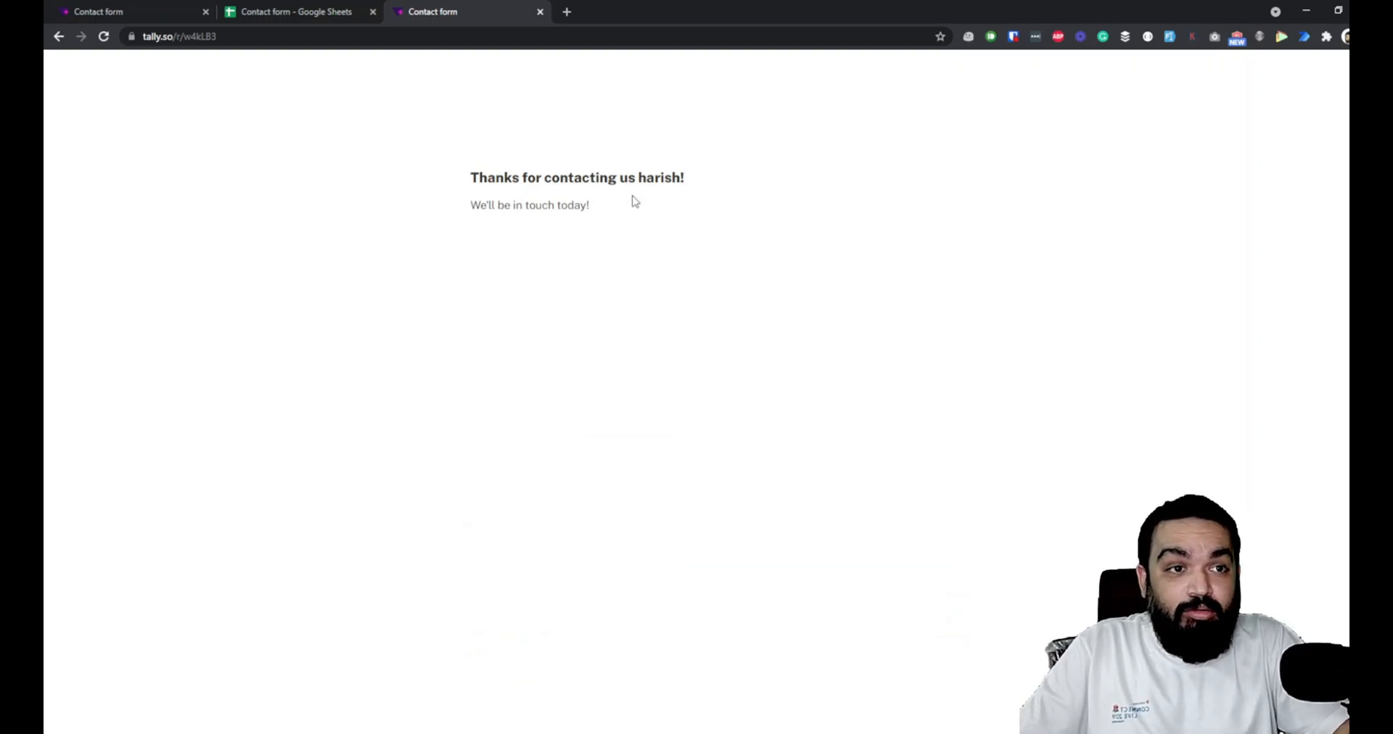
double_click(664, 177)
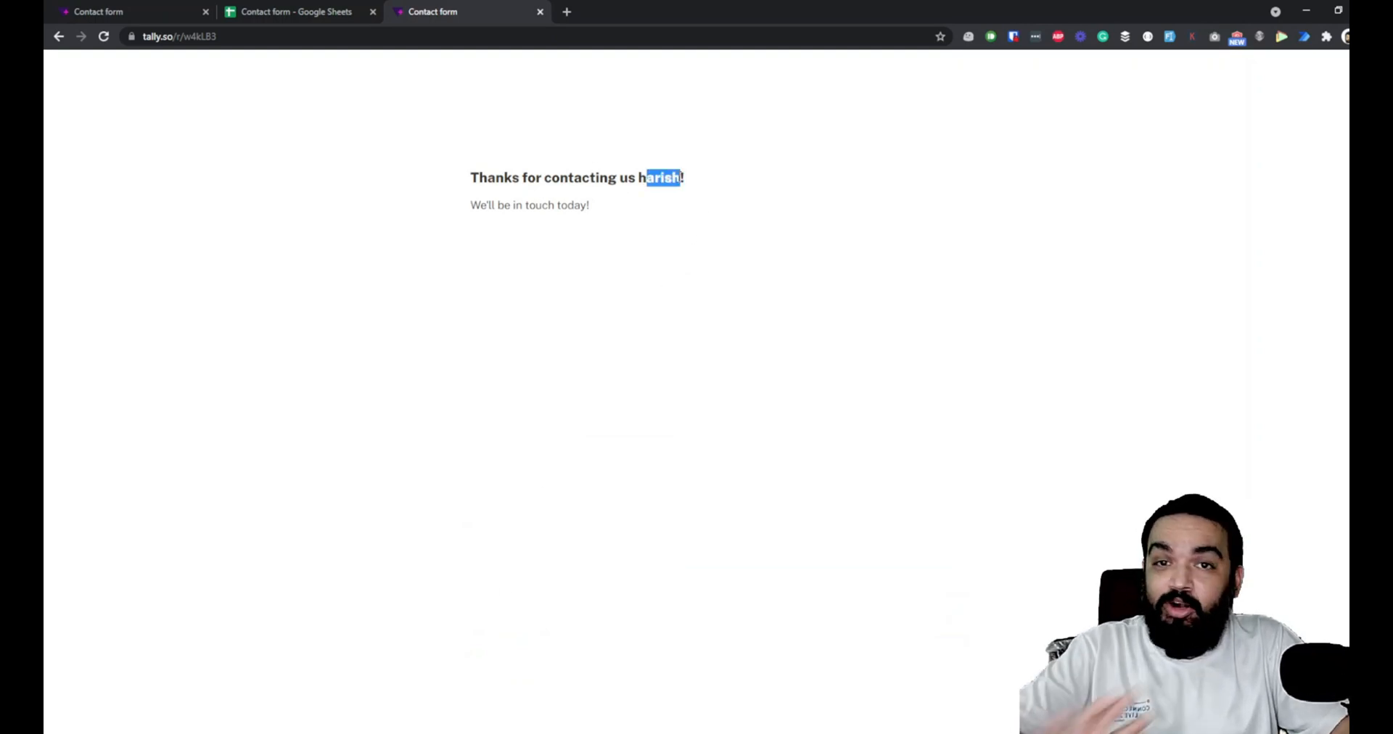
mouse_move(657, 220)
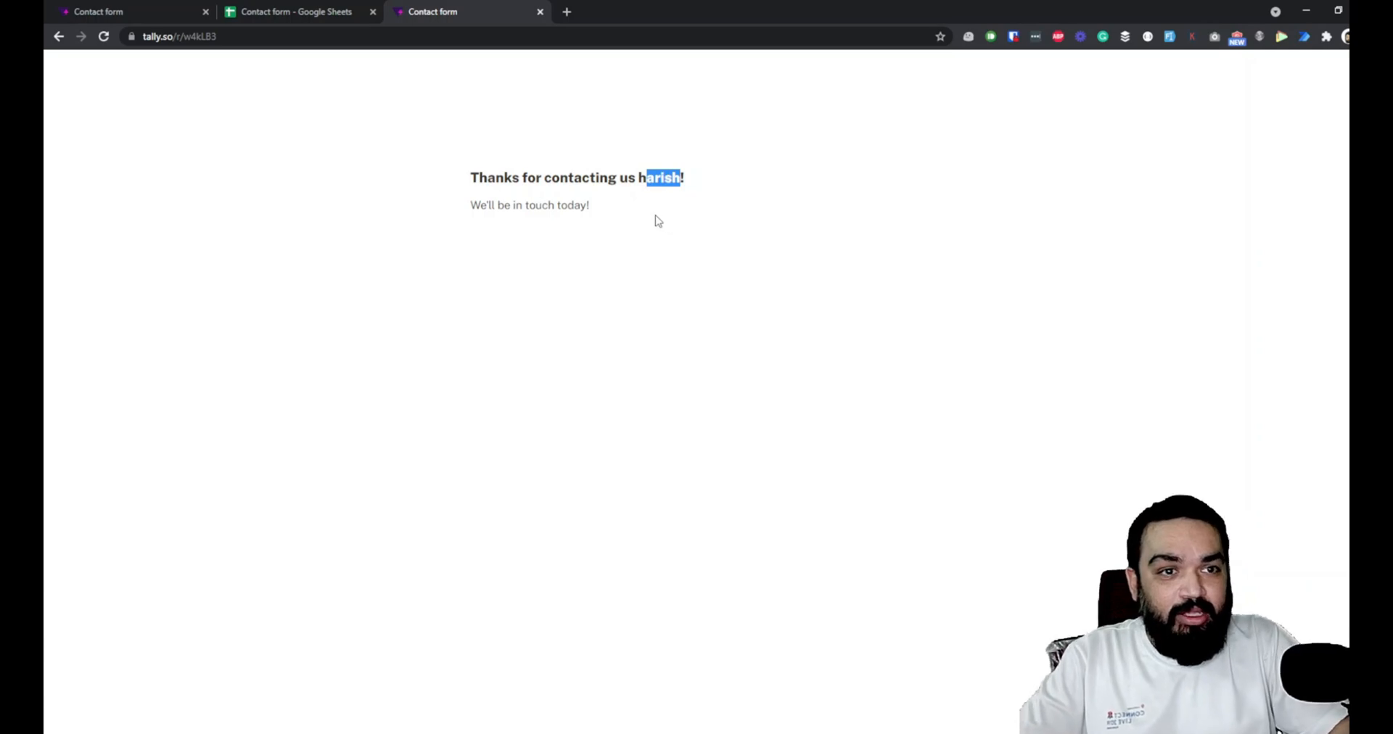
click(296, 11)
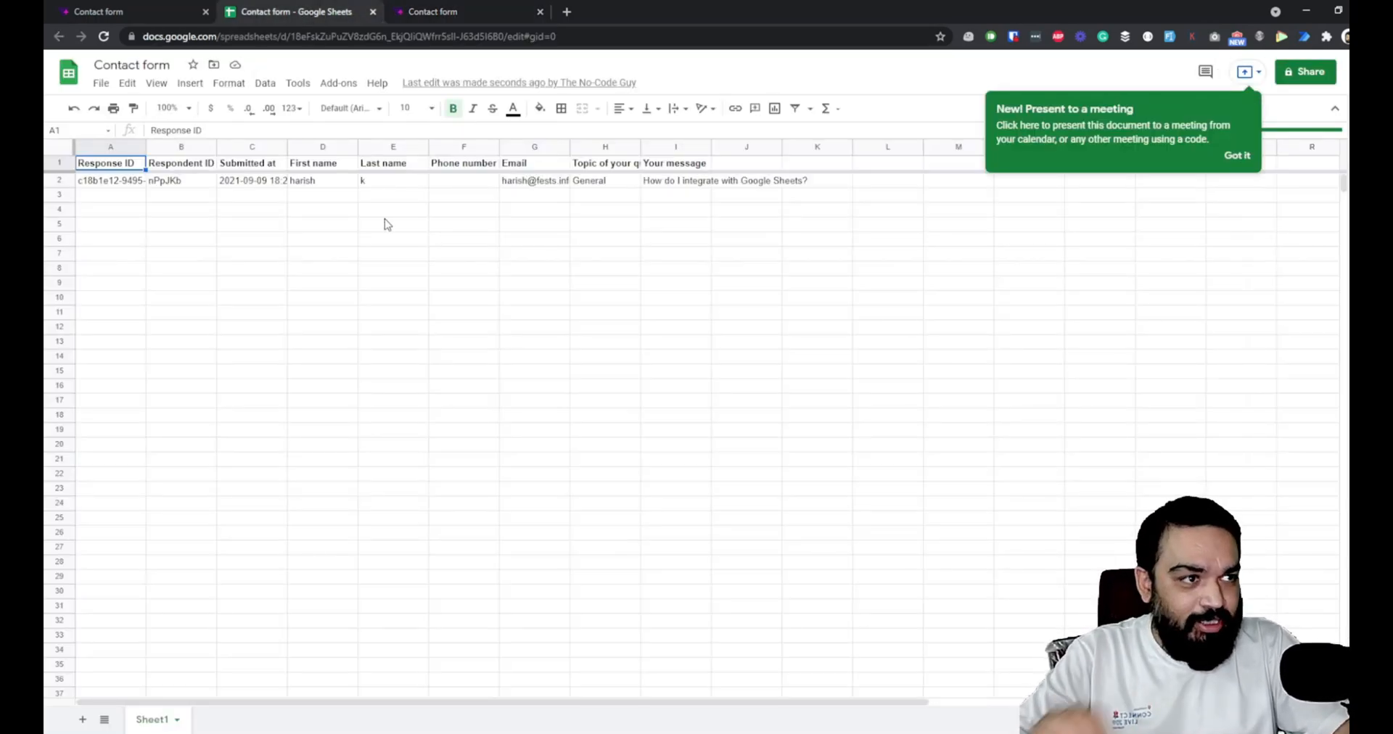
Step: Dismiss the meeting tip and check row 2: blank phone number and the submitted message
click(1236, 156)
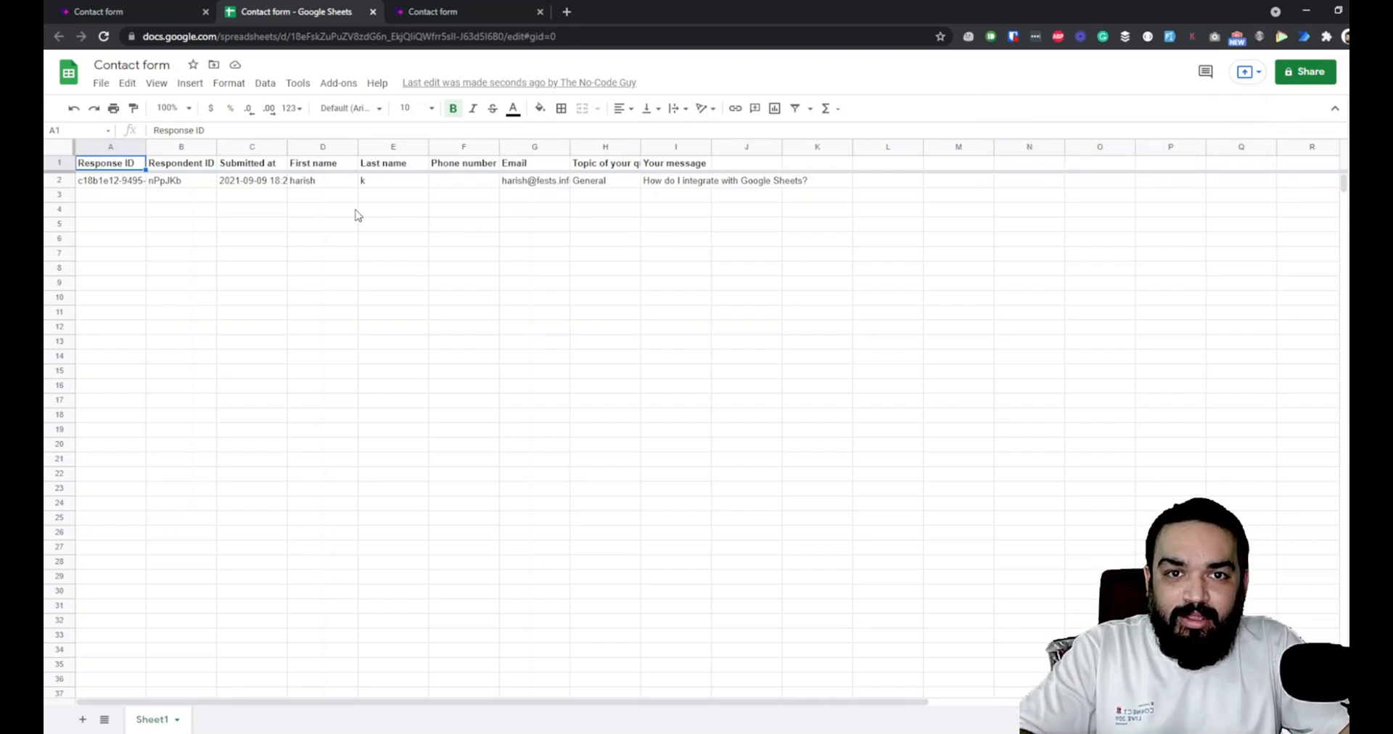
mouse_move(364, 191)
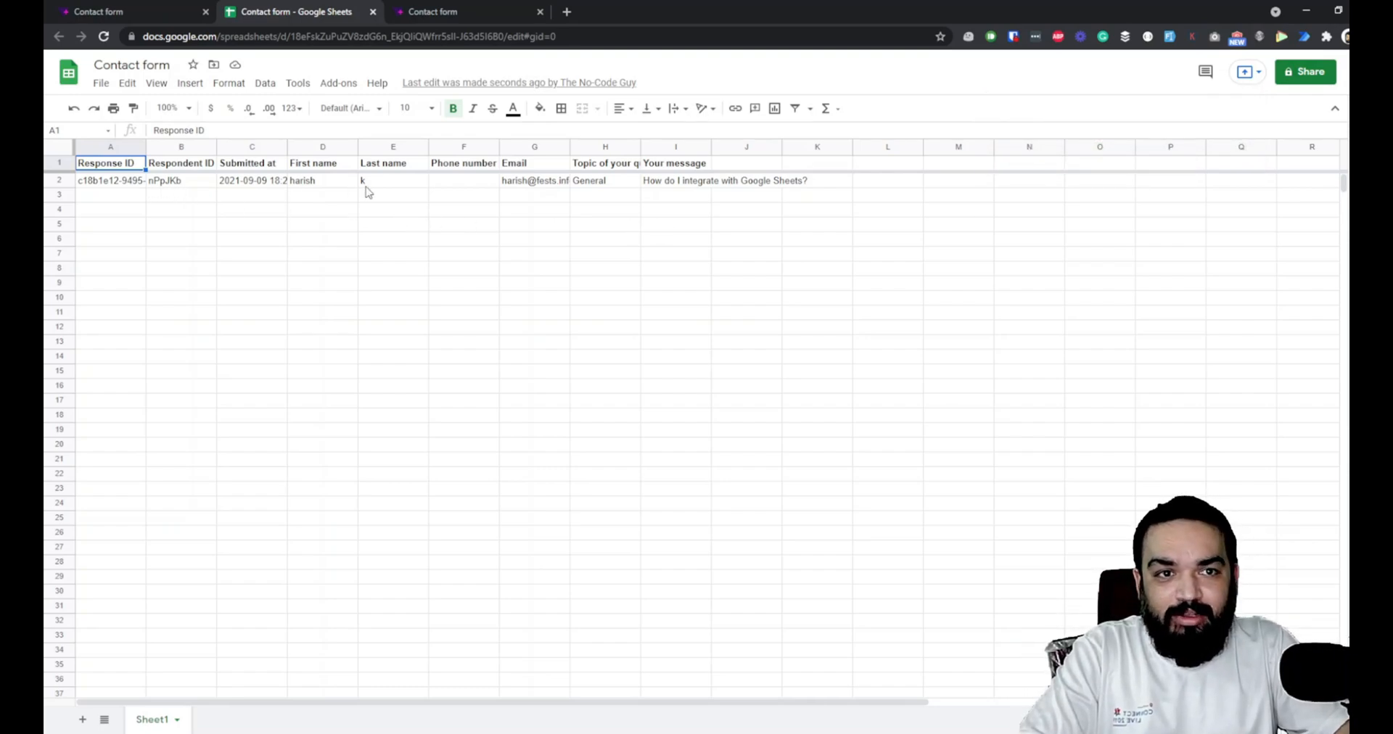
click(463, 180)
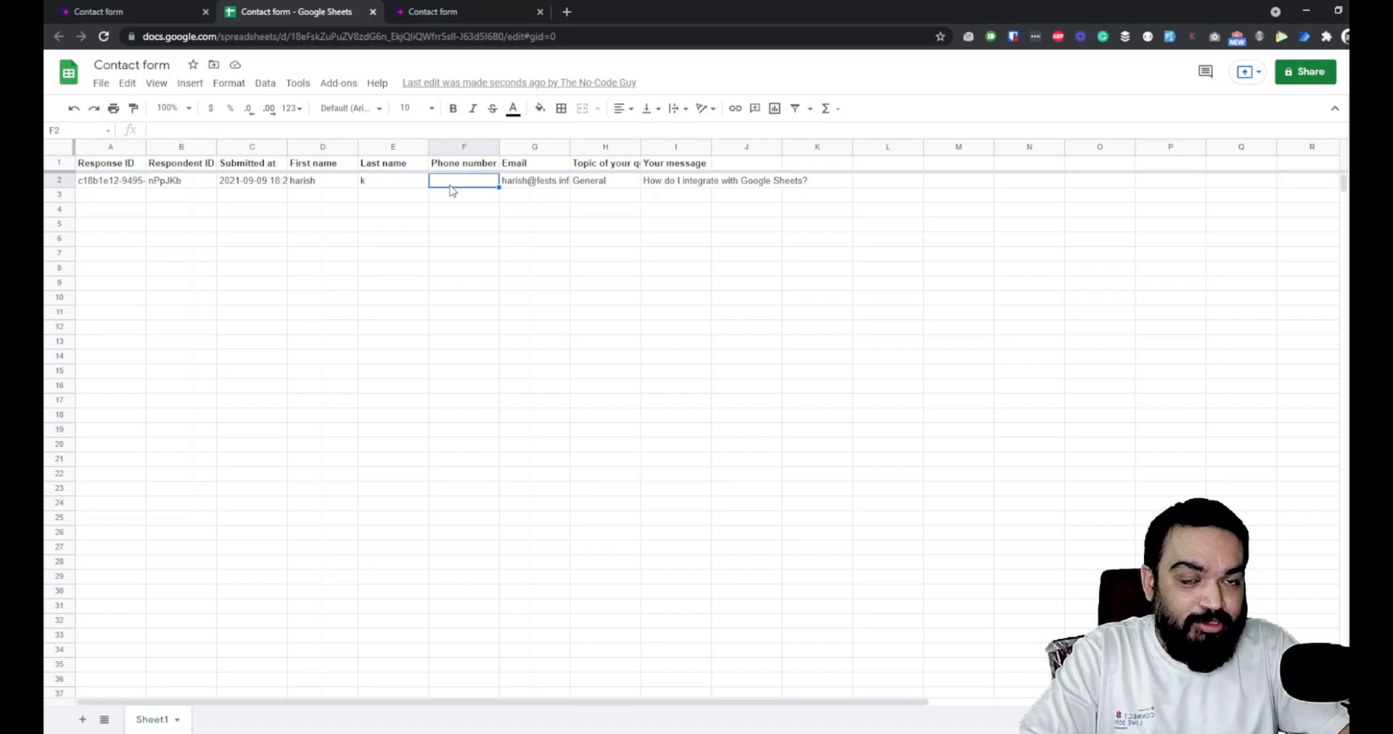
mouse_move(699, 184)
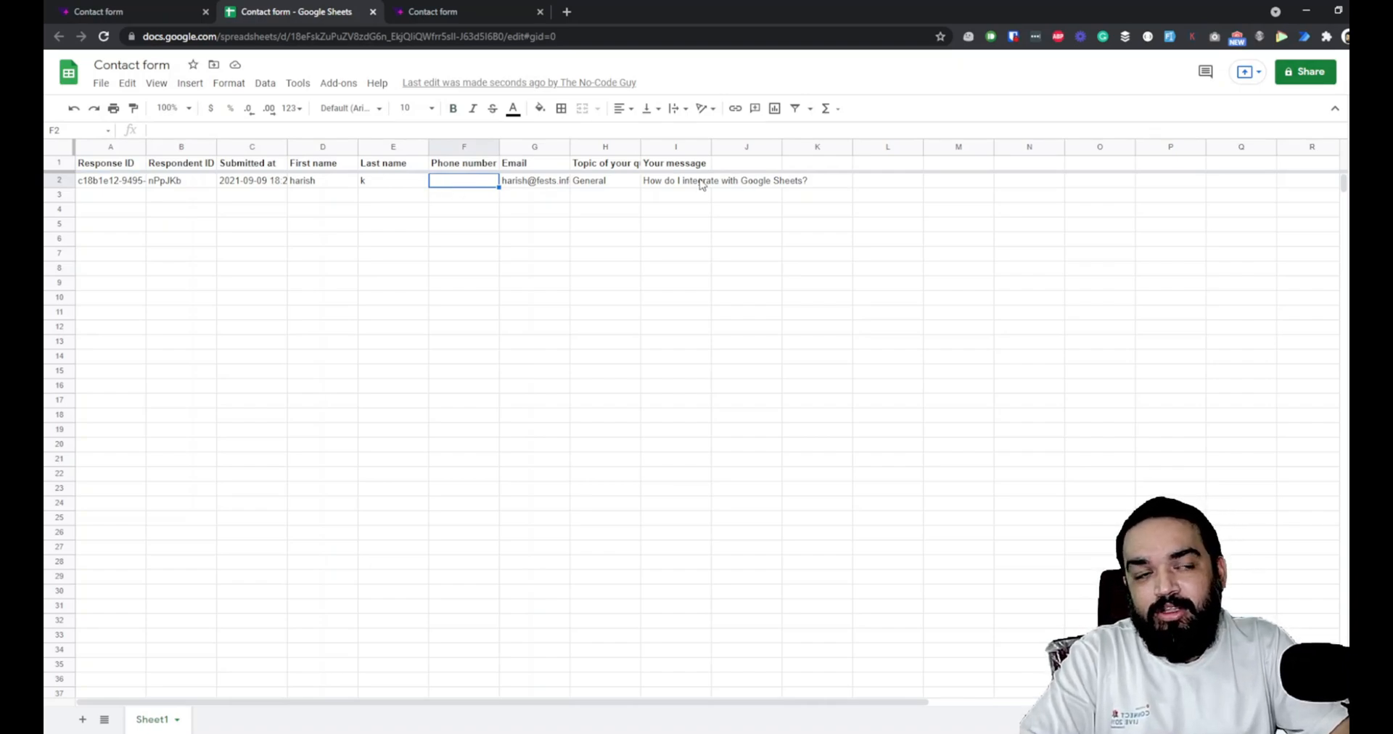
click(675, 180)
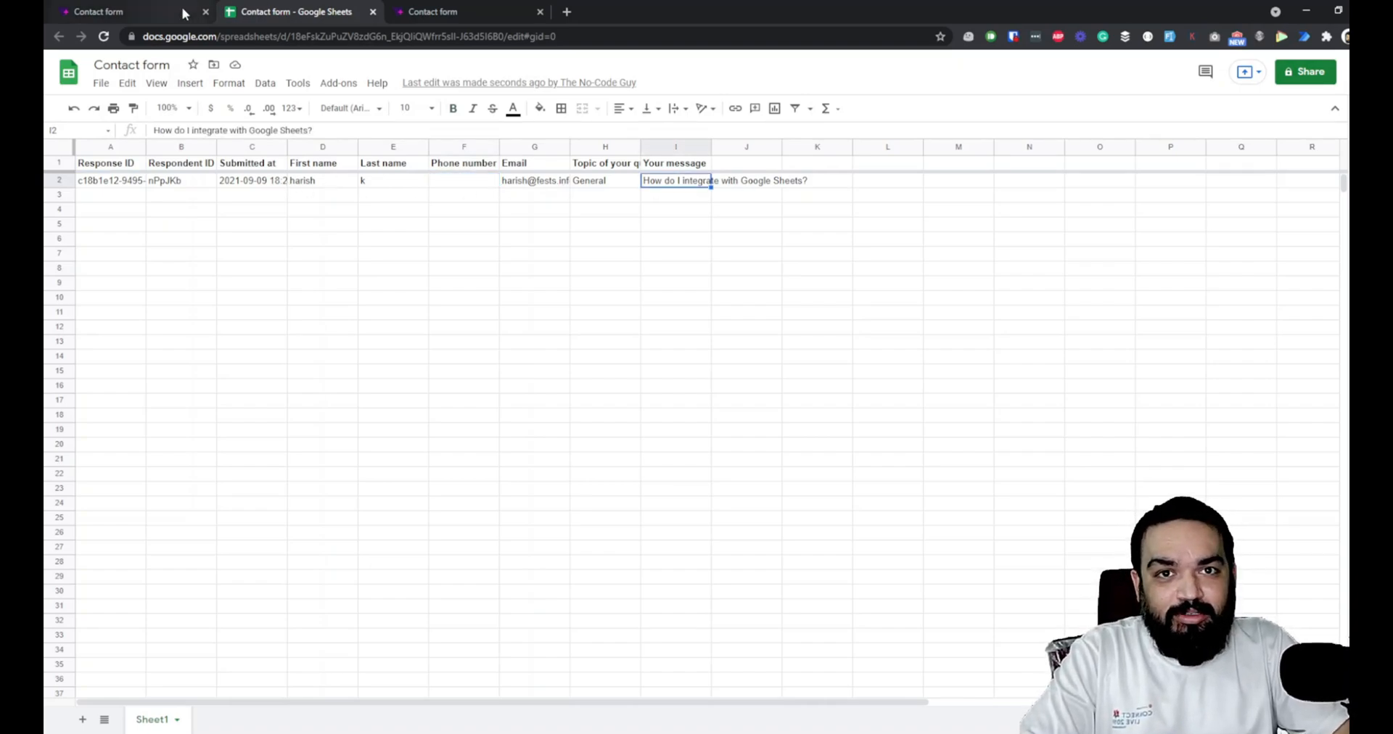
Step: View the Responses list showing the one test submission and compare it with the Sheets row
click(97, 11)
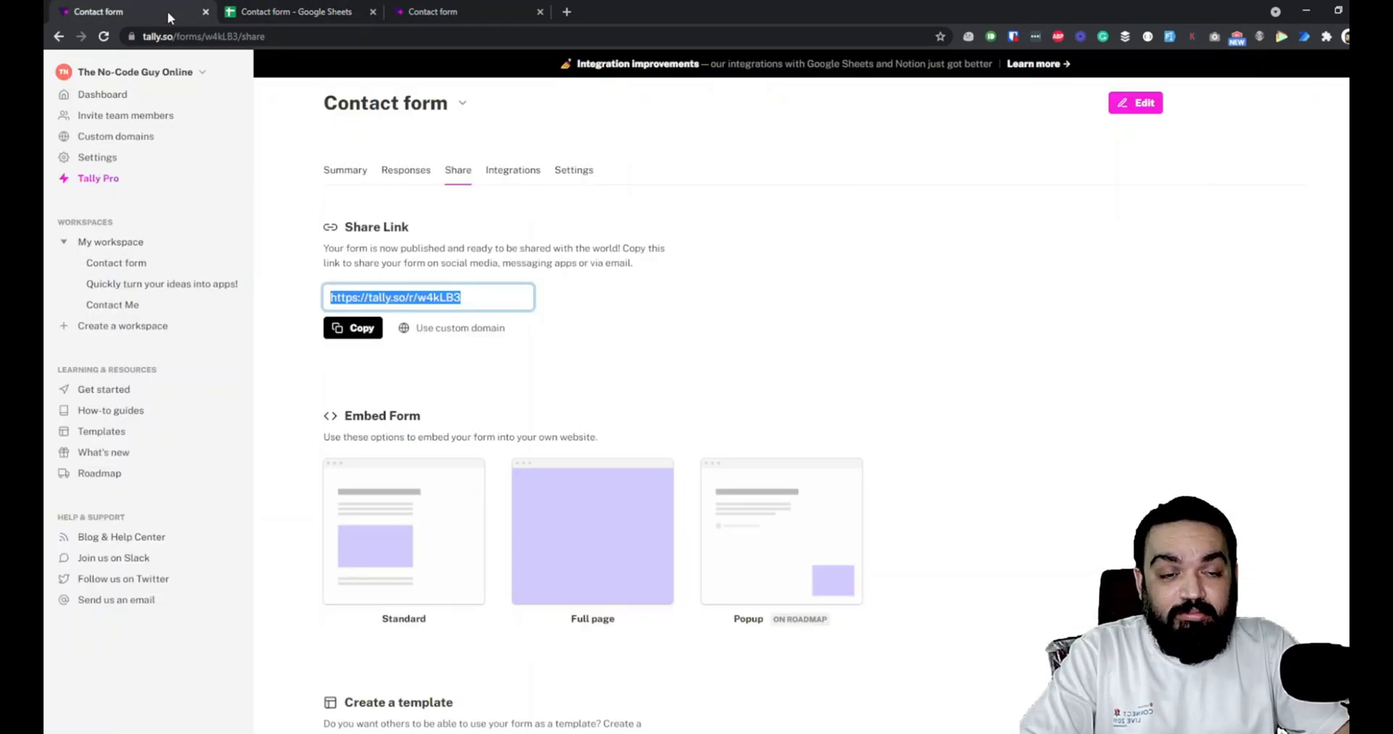
click(405, 170)
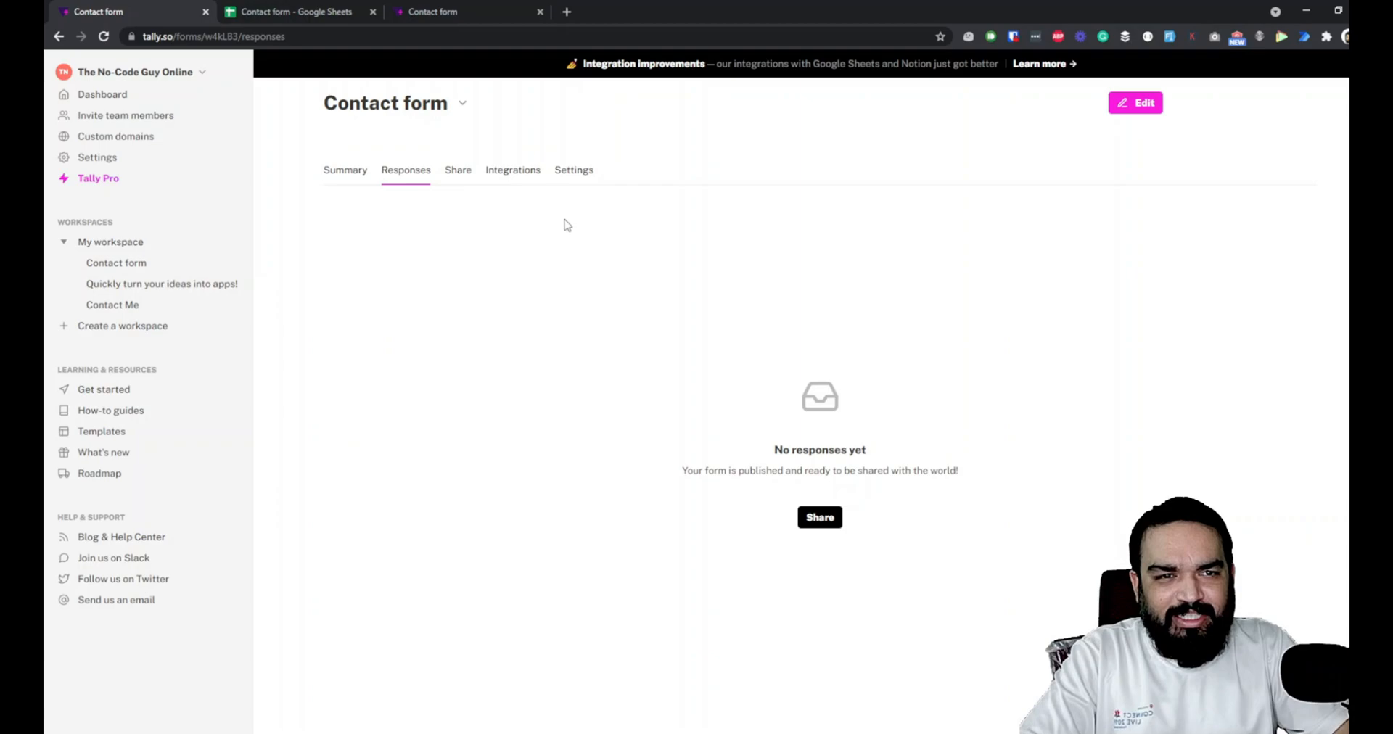
mouse_move(796, 382)
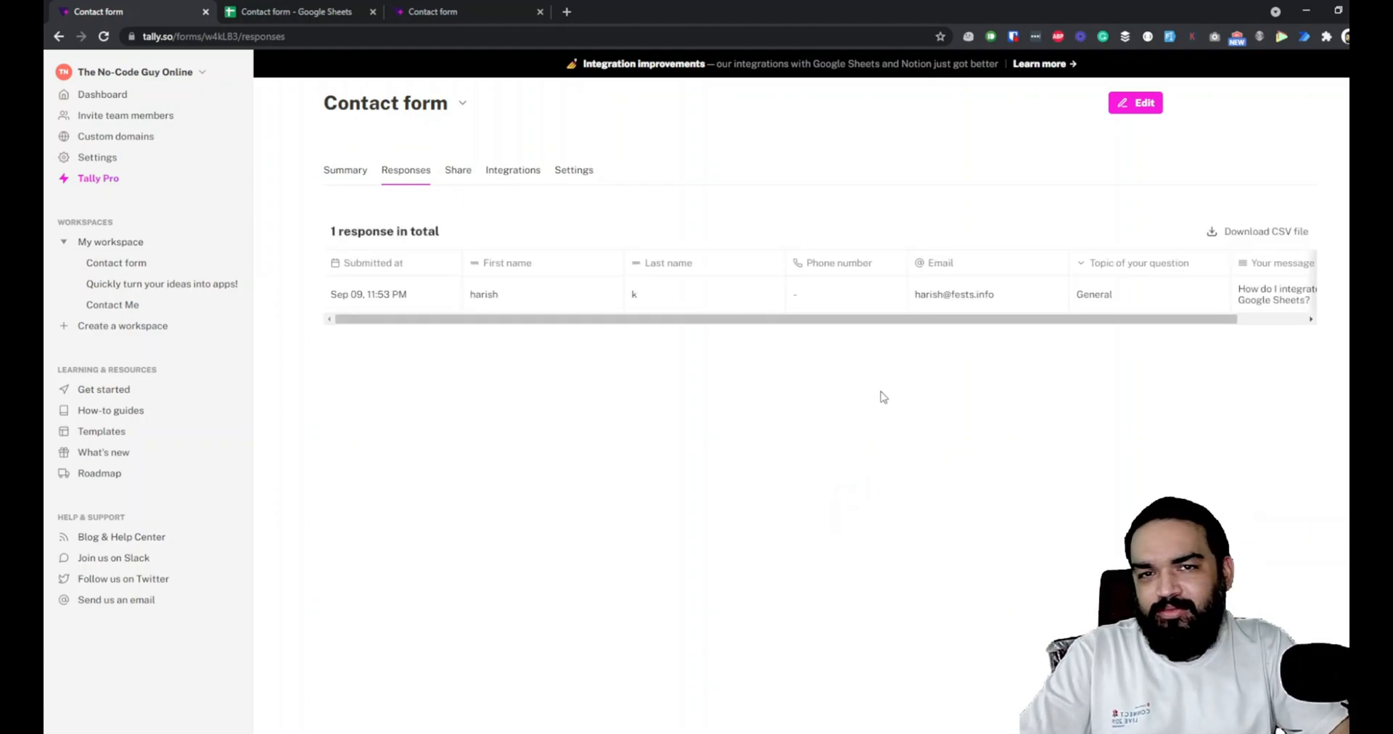
scroll(right, 3)
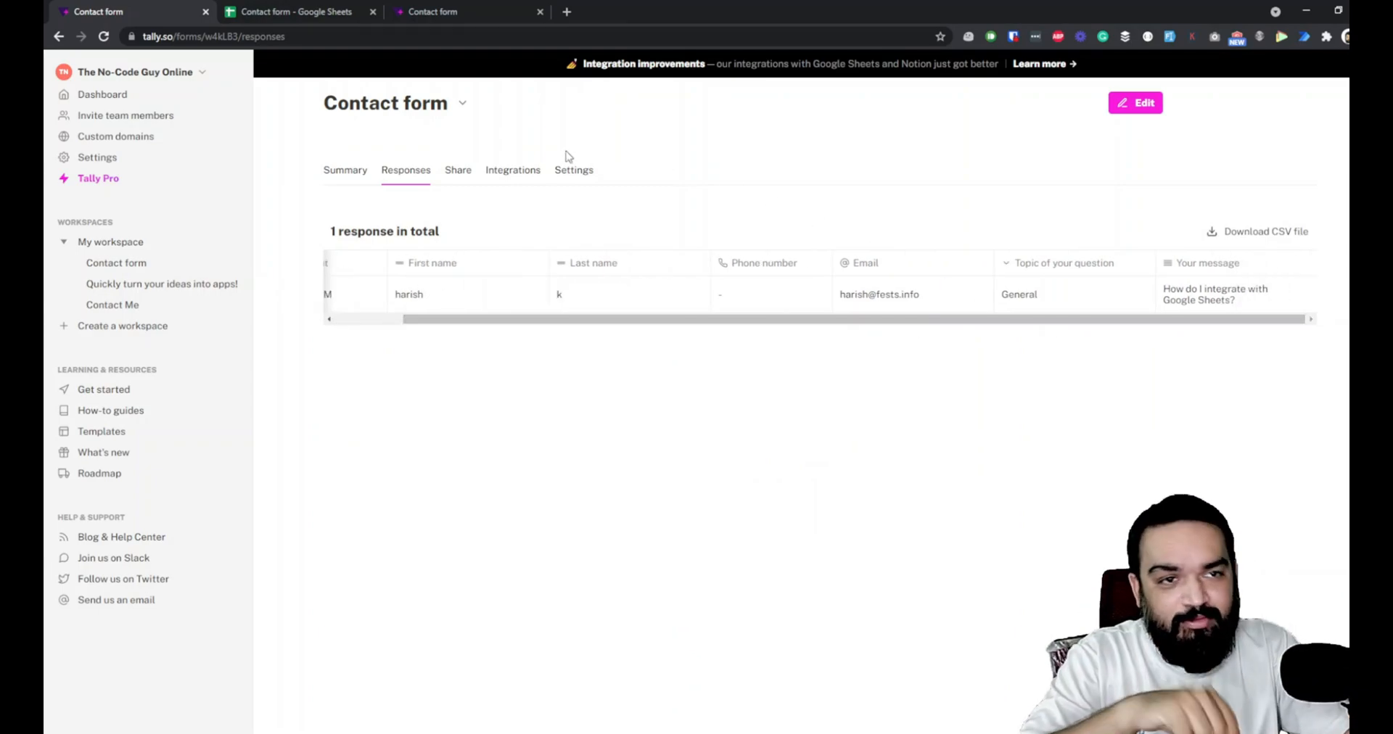
click(296, 12)
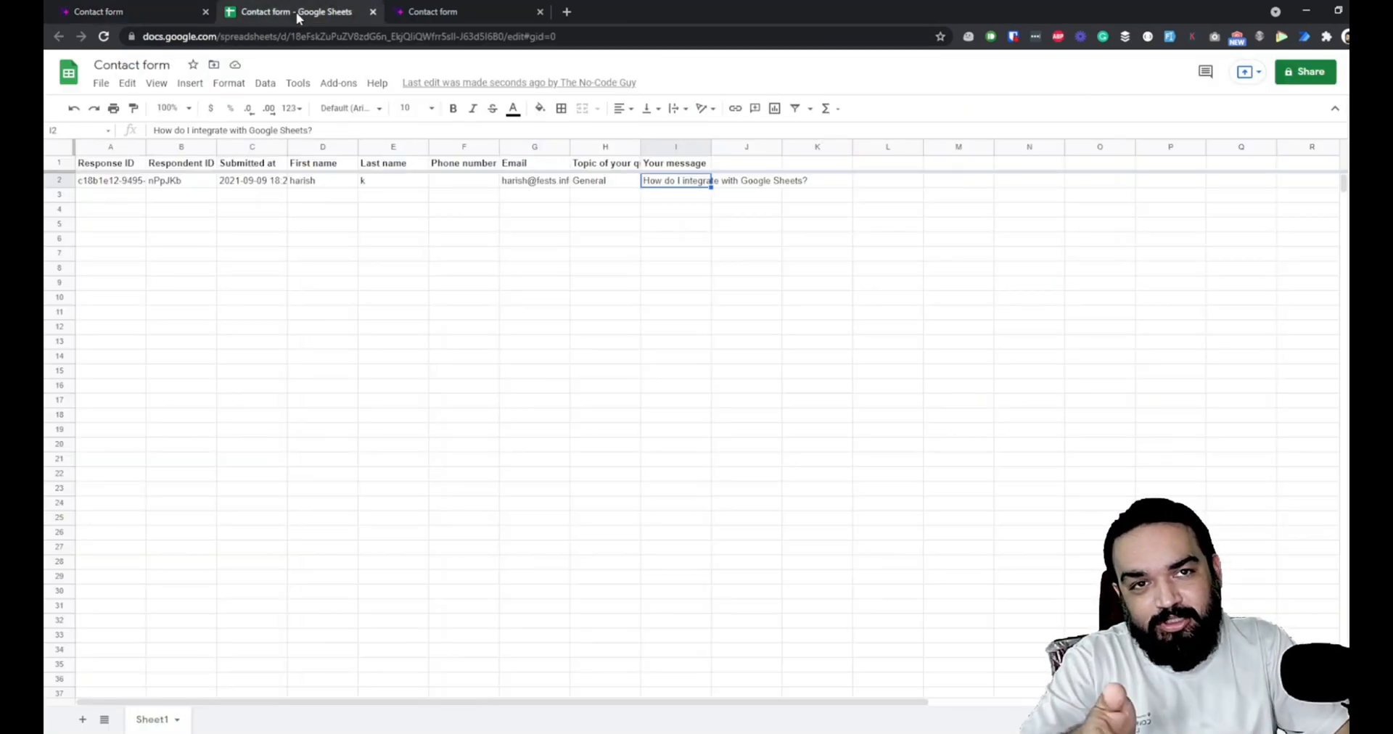
click(97, 11)
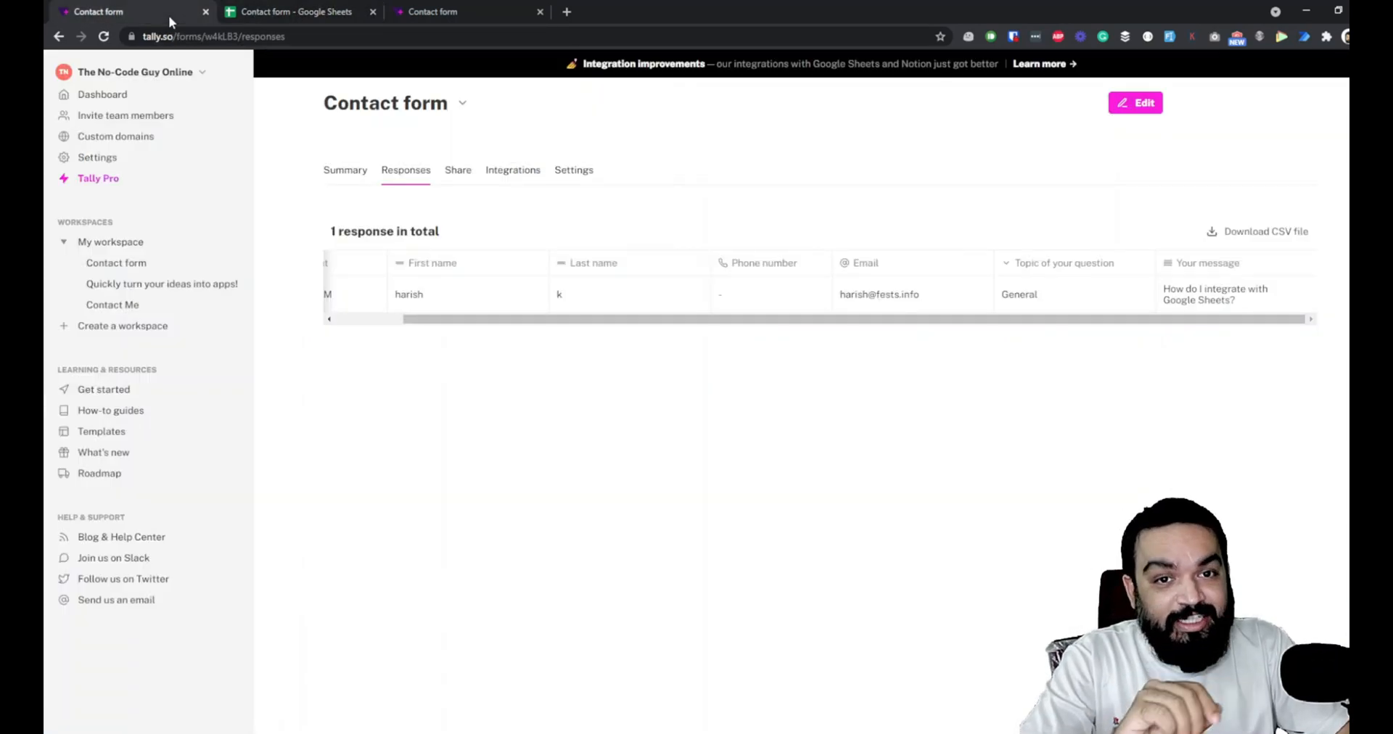